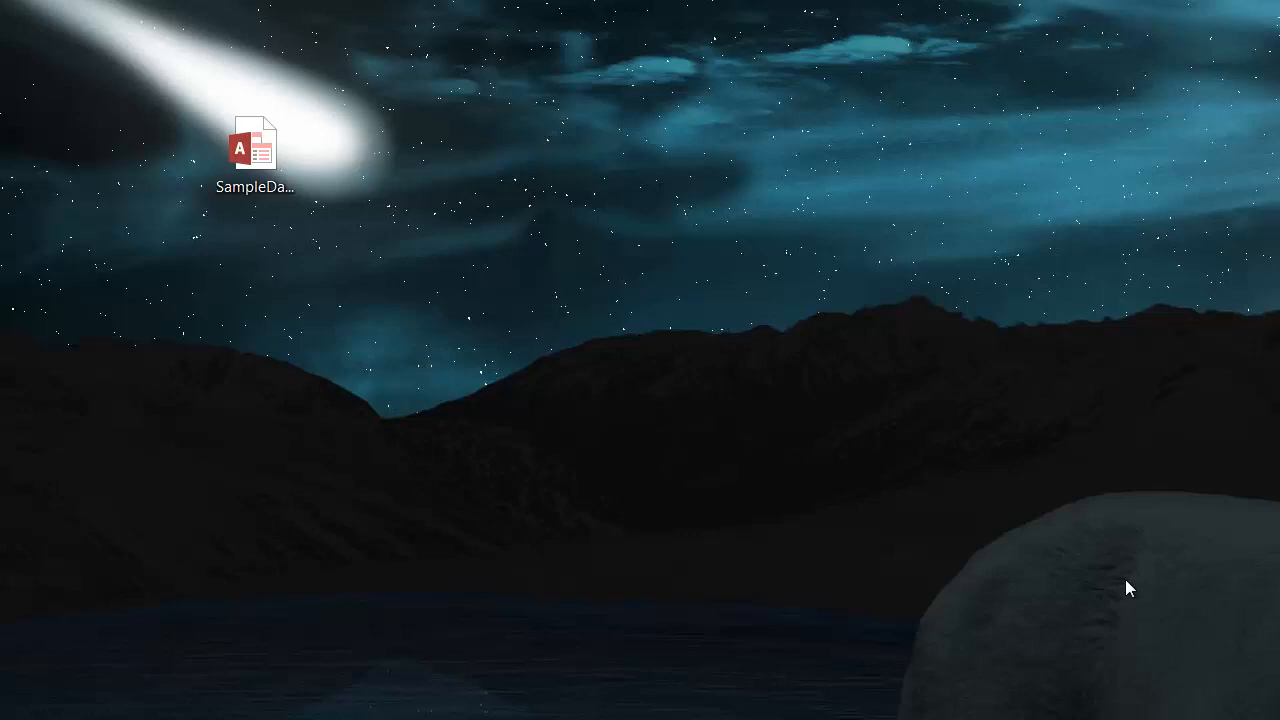
{"action": "mouse_move", "coordinate": [305, 158]}
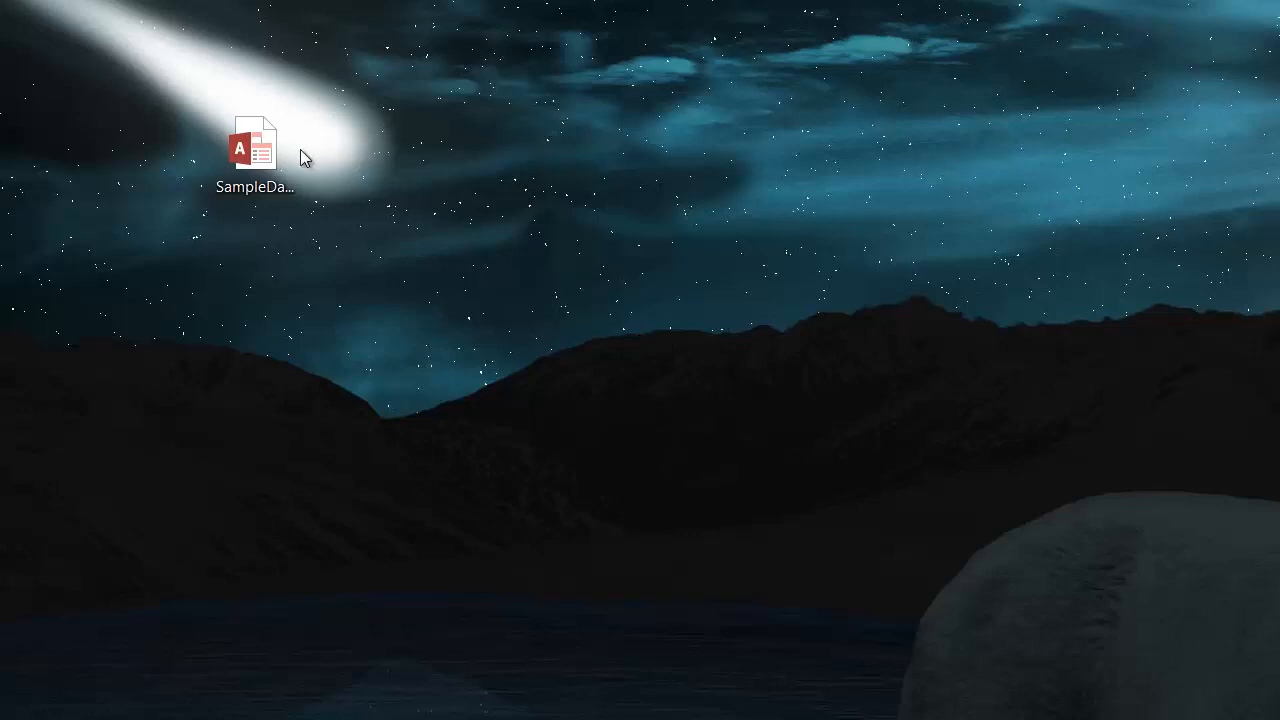
- Open SampleDatabase in Access and display the Users table with its single record
{"action": "left_click", "coordinate": [254, 145]}
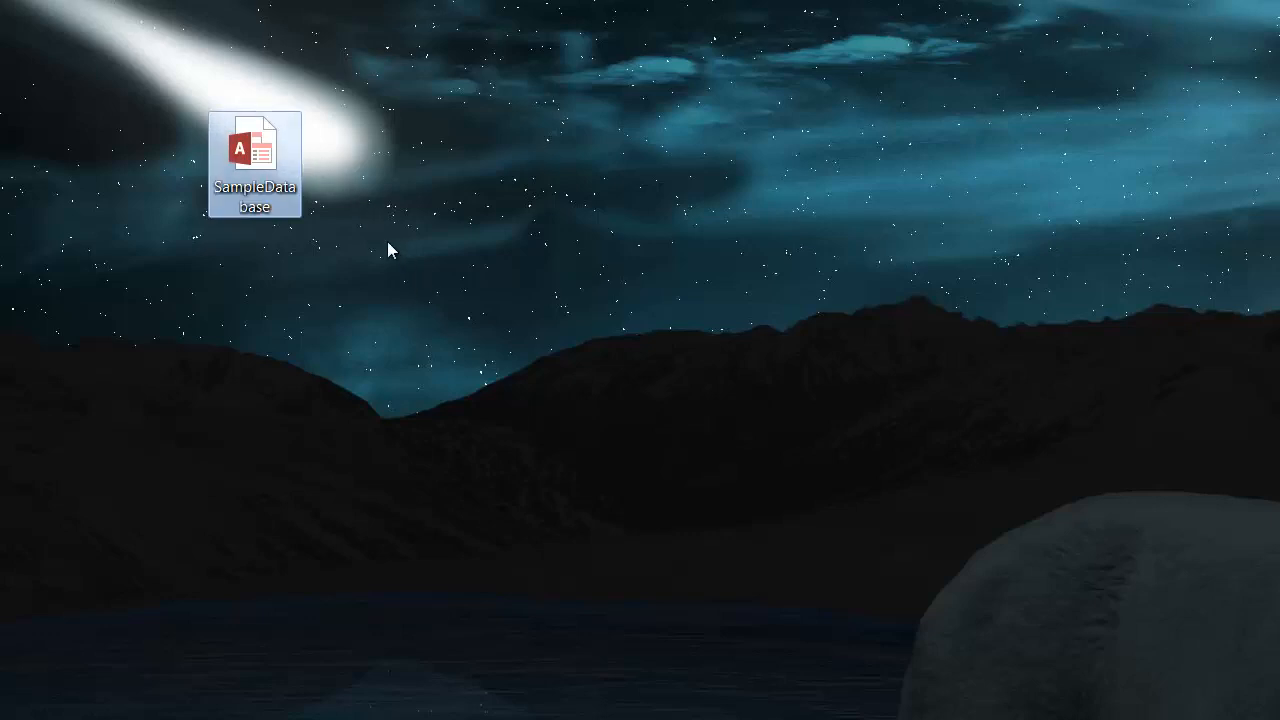
{"action": "mouse_move", "coordinate": [128, 360]}
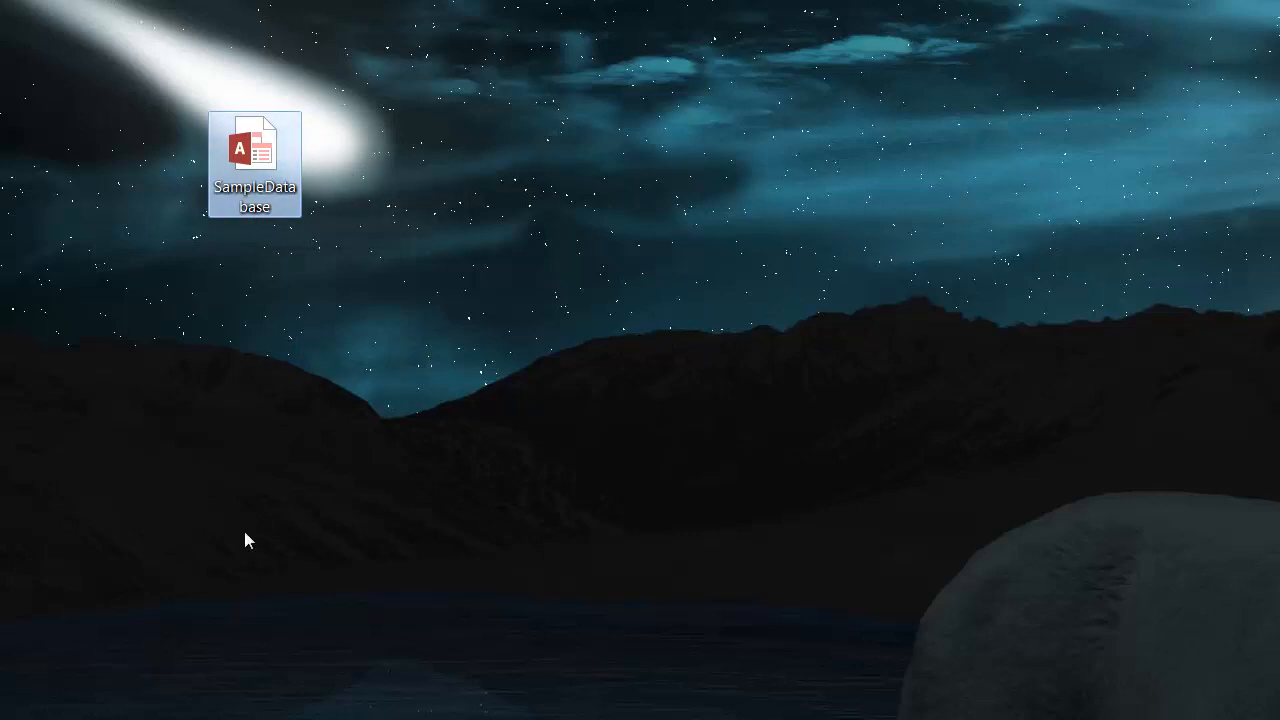
{"action": "mouse_move", "coordinate": [247, 364]}
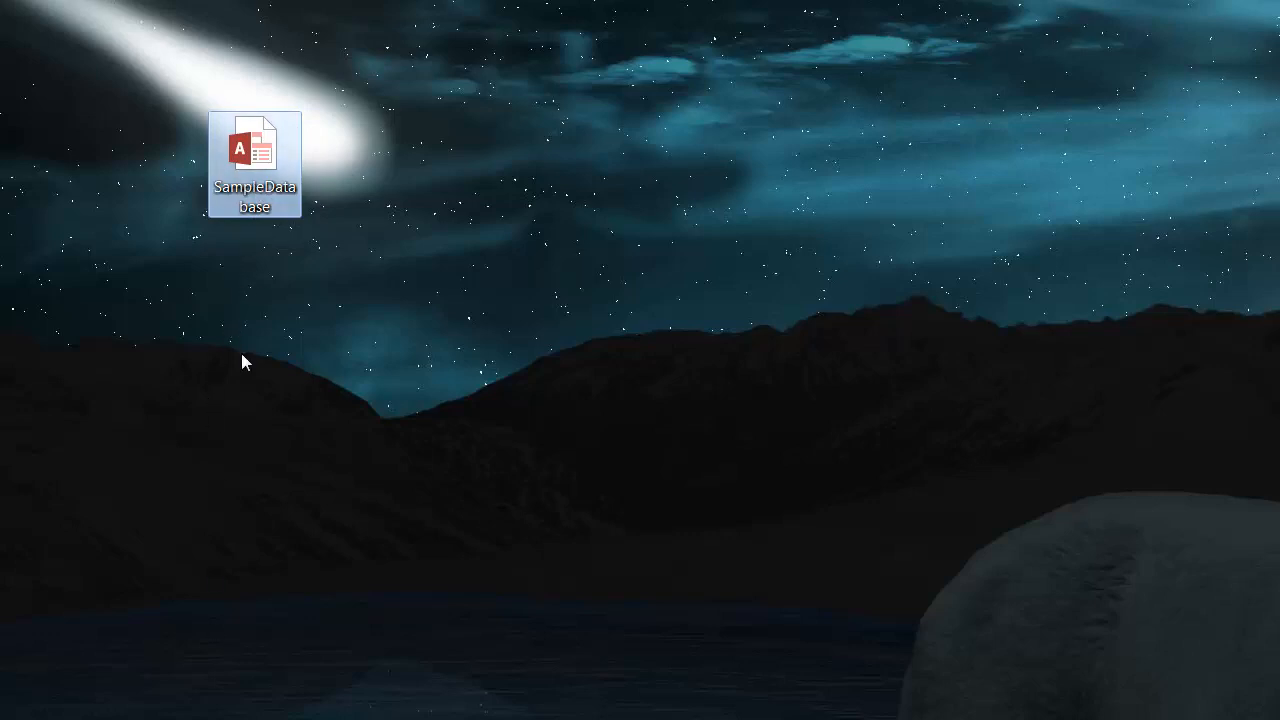
{"action": "double_click", "coordinate": [254, 150]}
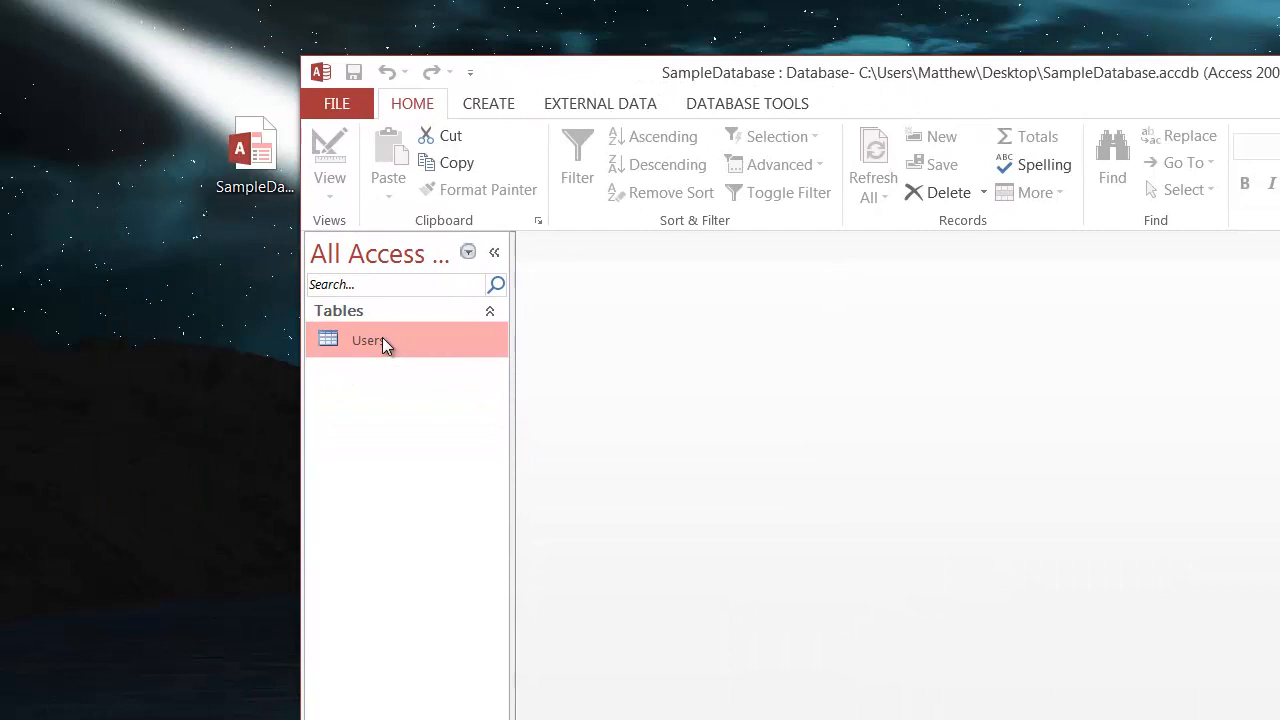
{"action": "double_click", "coordinate": [368, 340]}
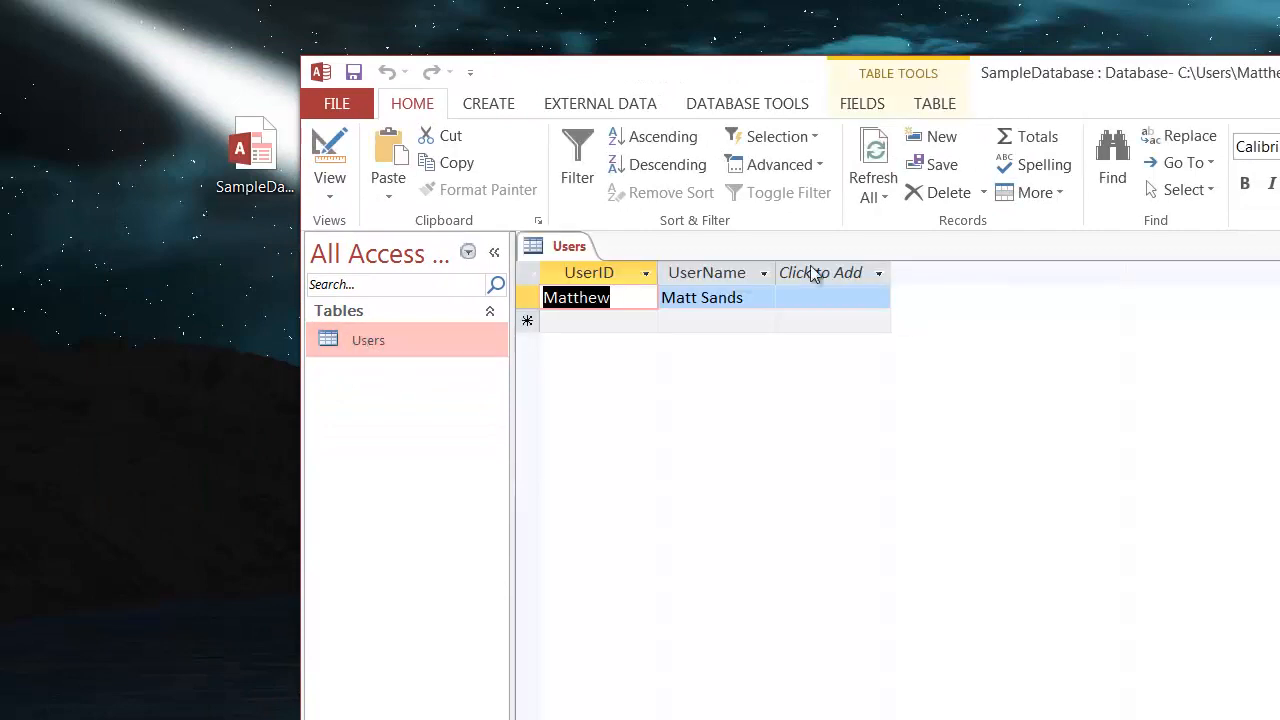
{"action": "left_click", "coordinate": [717, 320]}
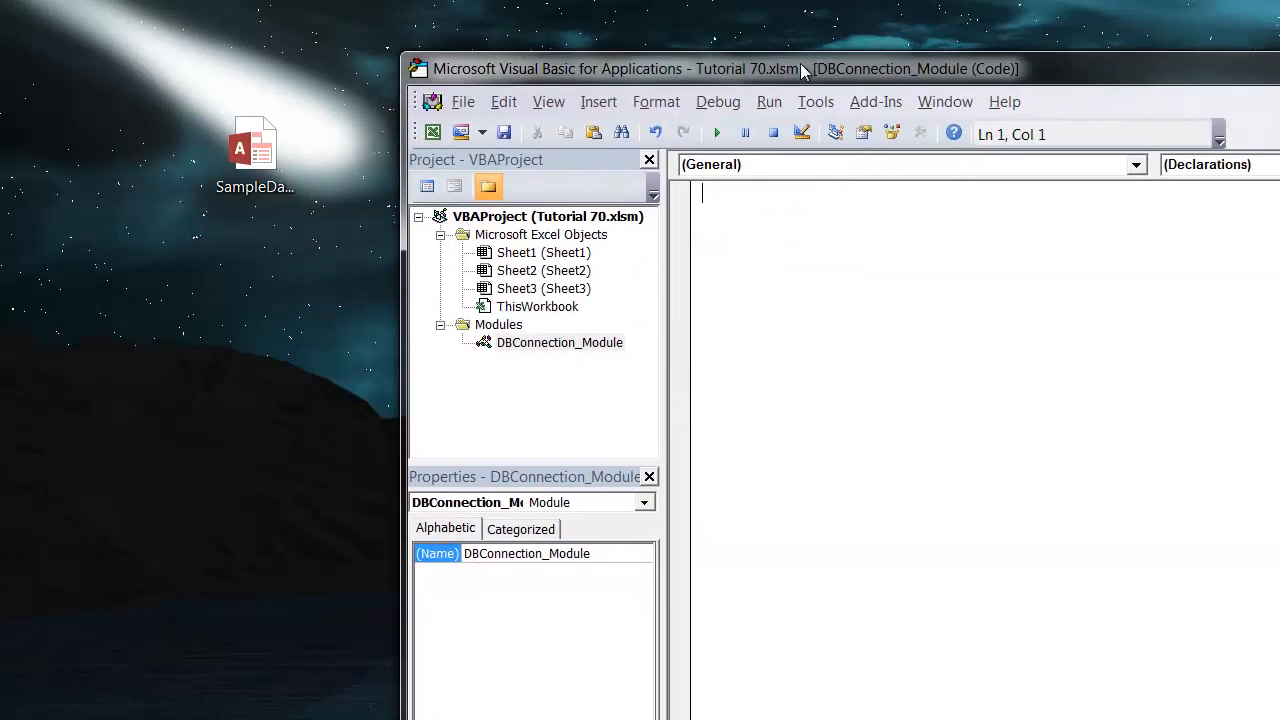
- Maximize the VBA editor and type Option Explicit at the top of DBConnection_Module
{"action": "left_click_drag", "start_coordinate": [800, 69], "coordinate": [640, 18]}
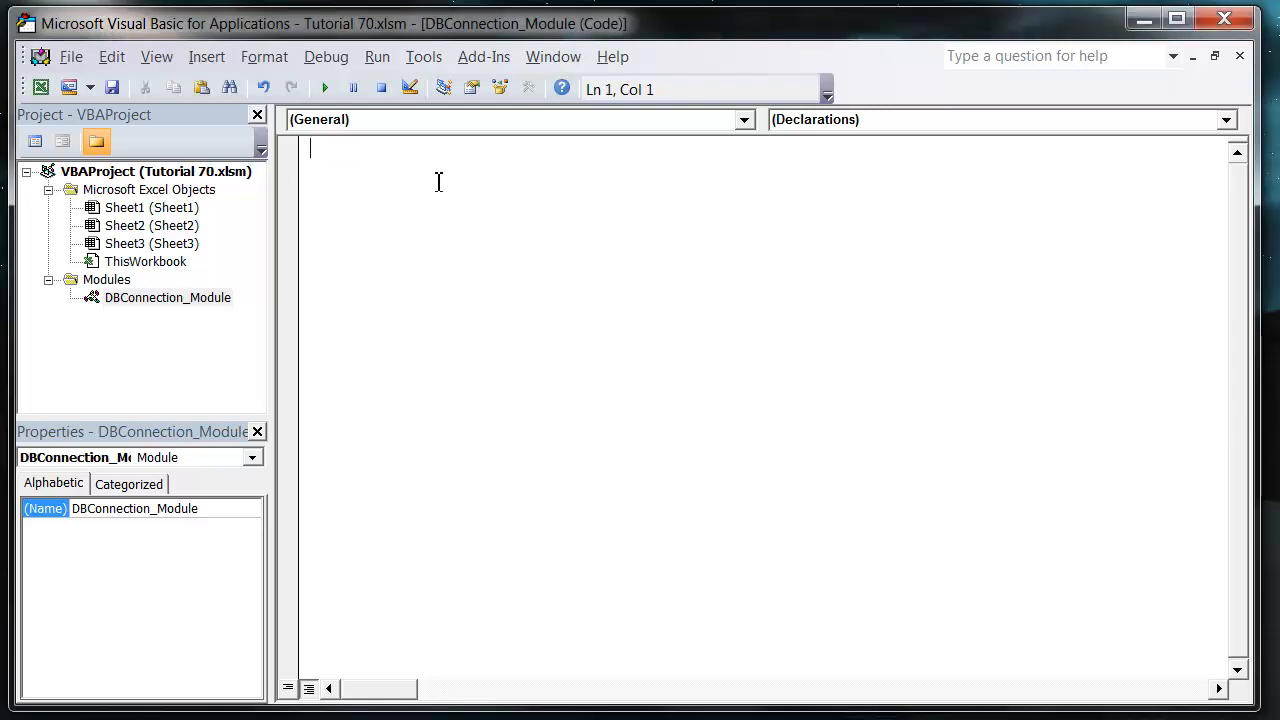
{"action": "type", "text": "option ex"}
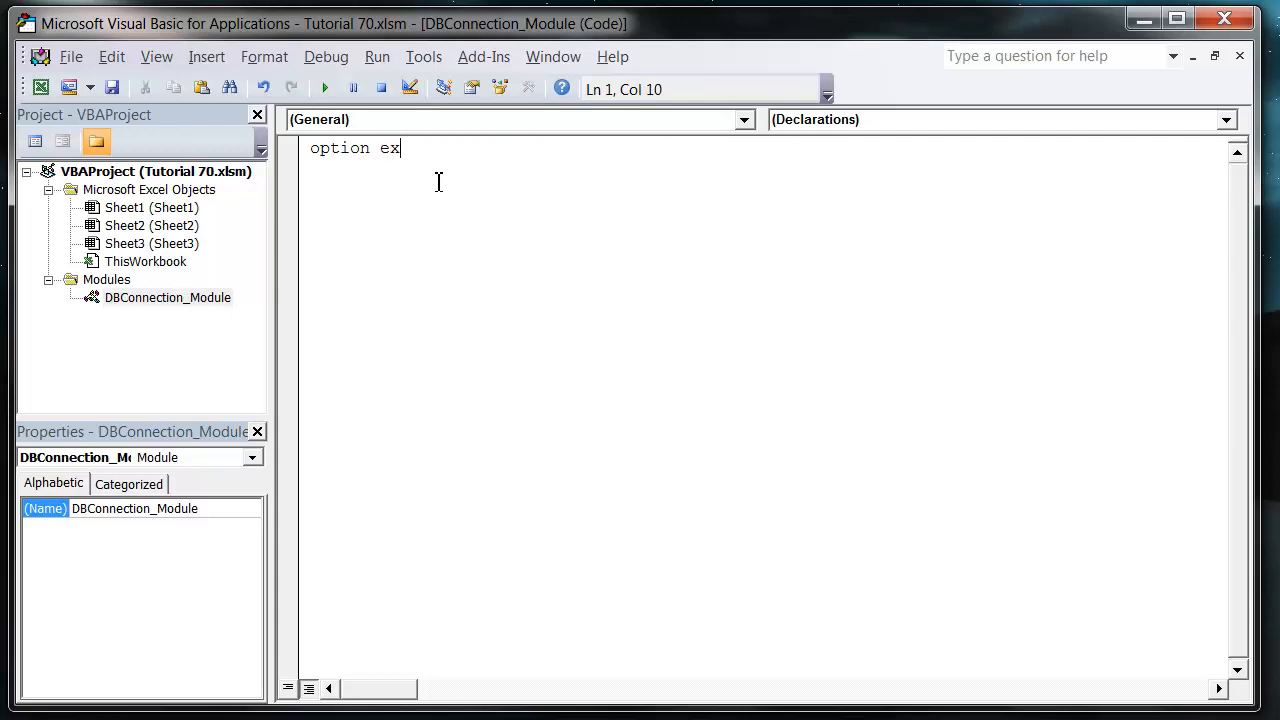
{"action": "type", "text": "plicit"}
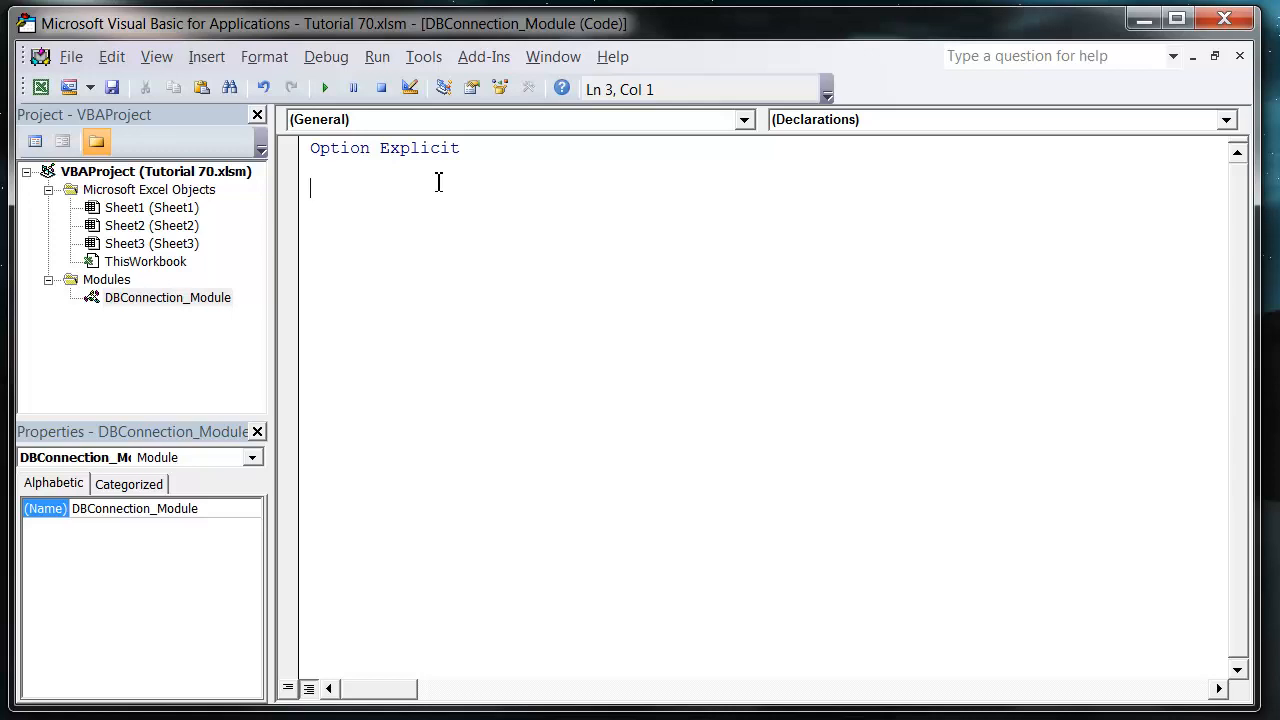
{"action": "mouse_move", "coordinate": [1057, 157]}
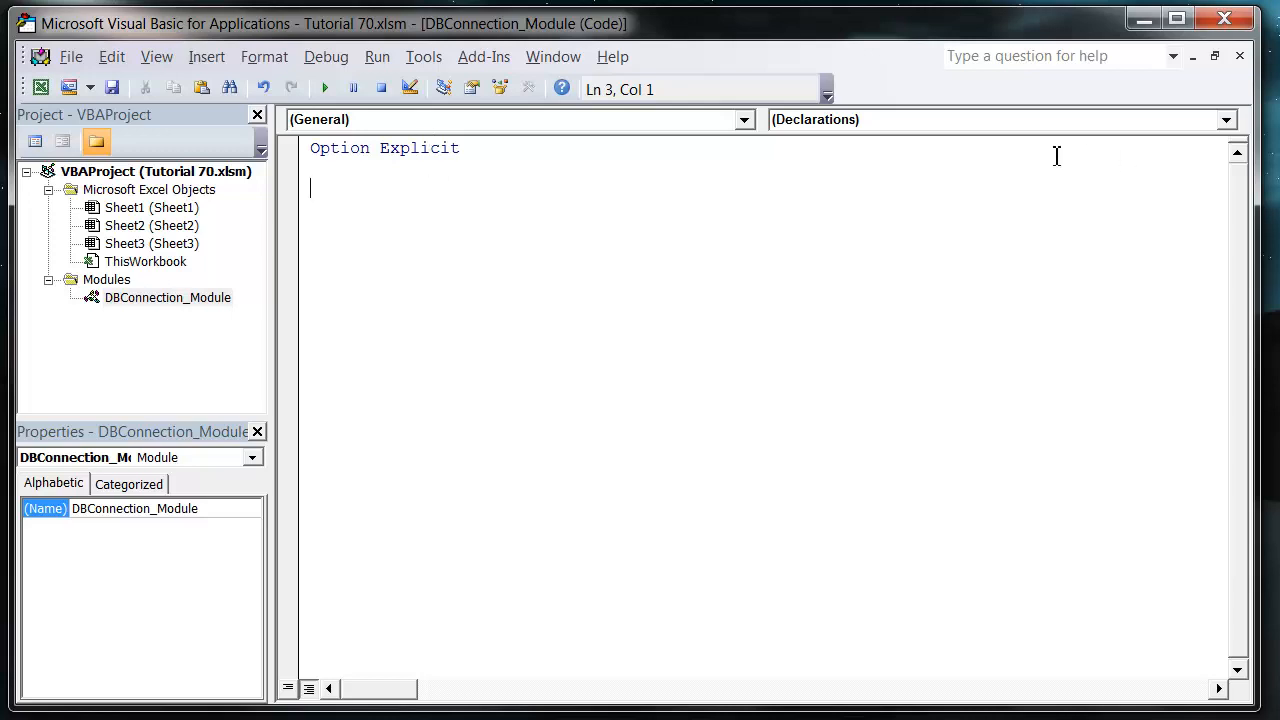
- Declare Dim DBCONT As Object on line 3, then highlight Object and DBCONT
{"action": "type", "text": "dim"}
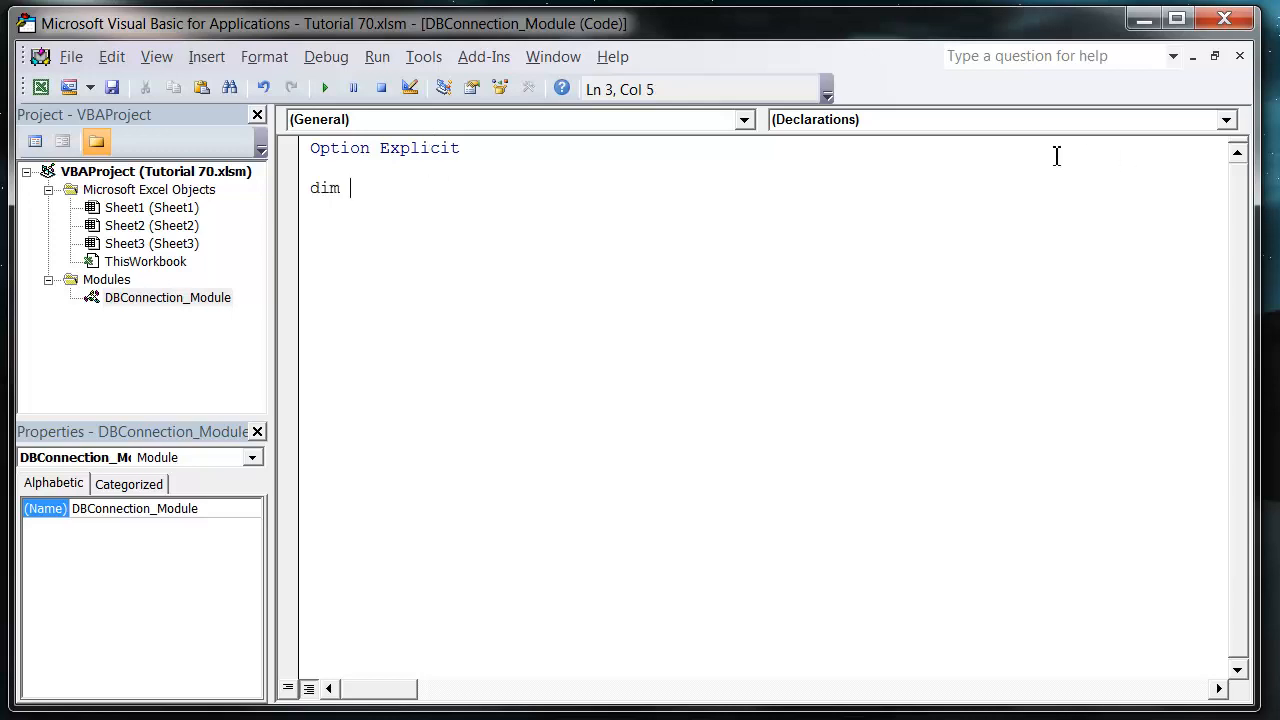
{"action": "type", "text": "DBCONT a"}
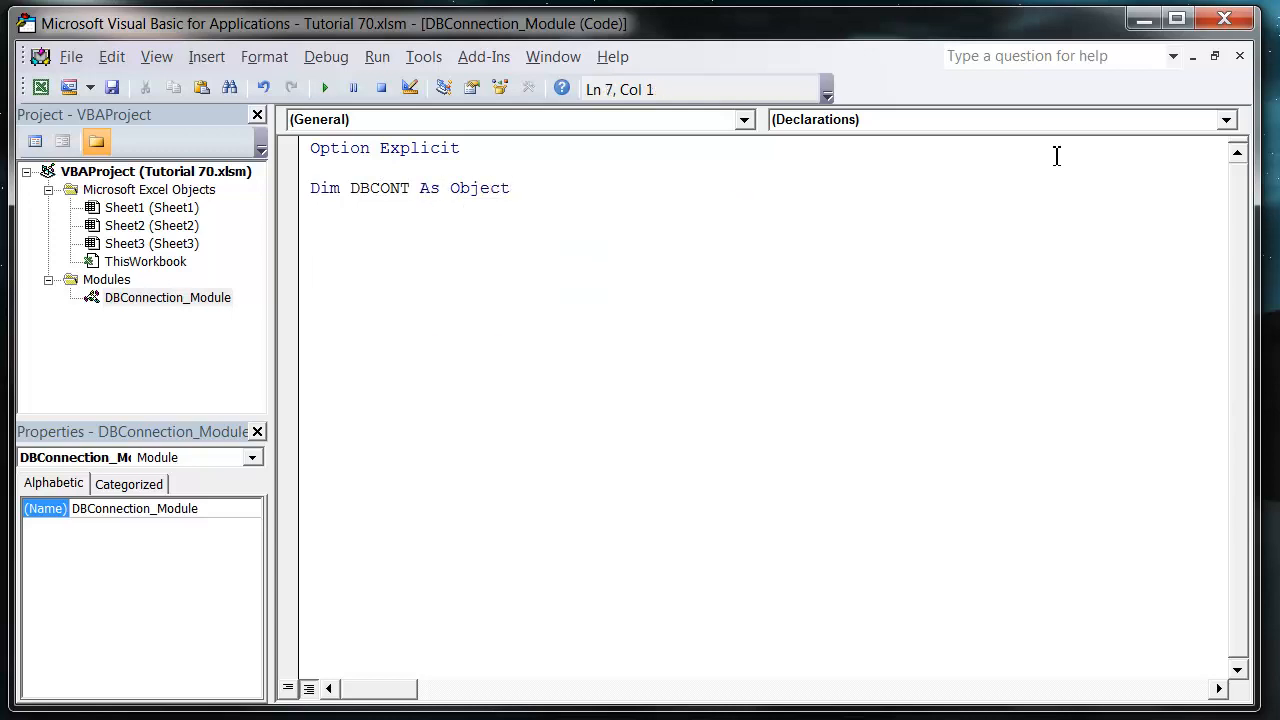
{"action": "double_click", "coordinate": [478, 188]}
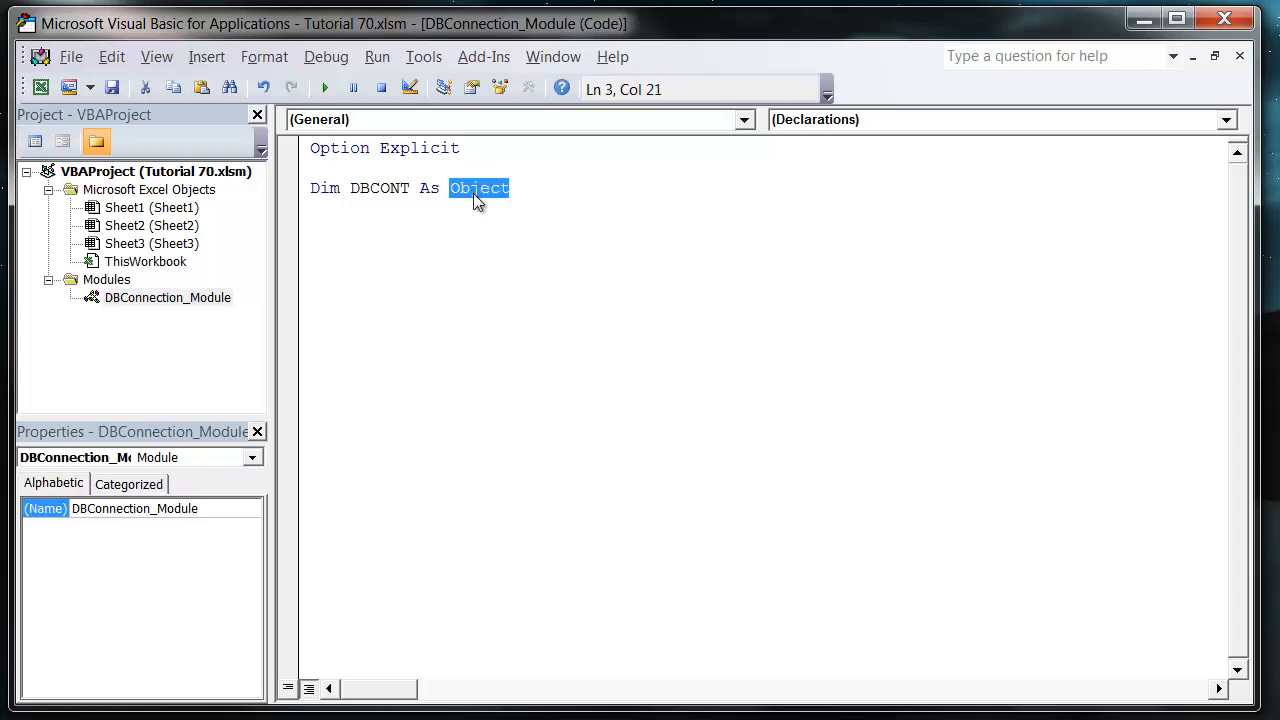
{"action": "mouse_move", "coordinate": [469, 253]}
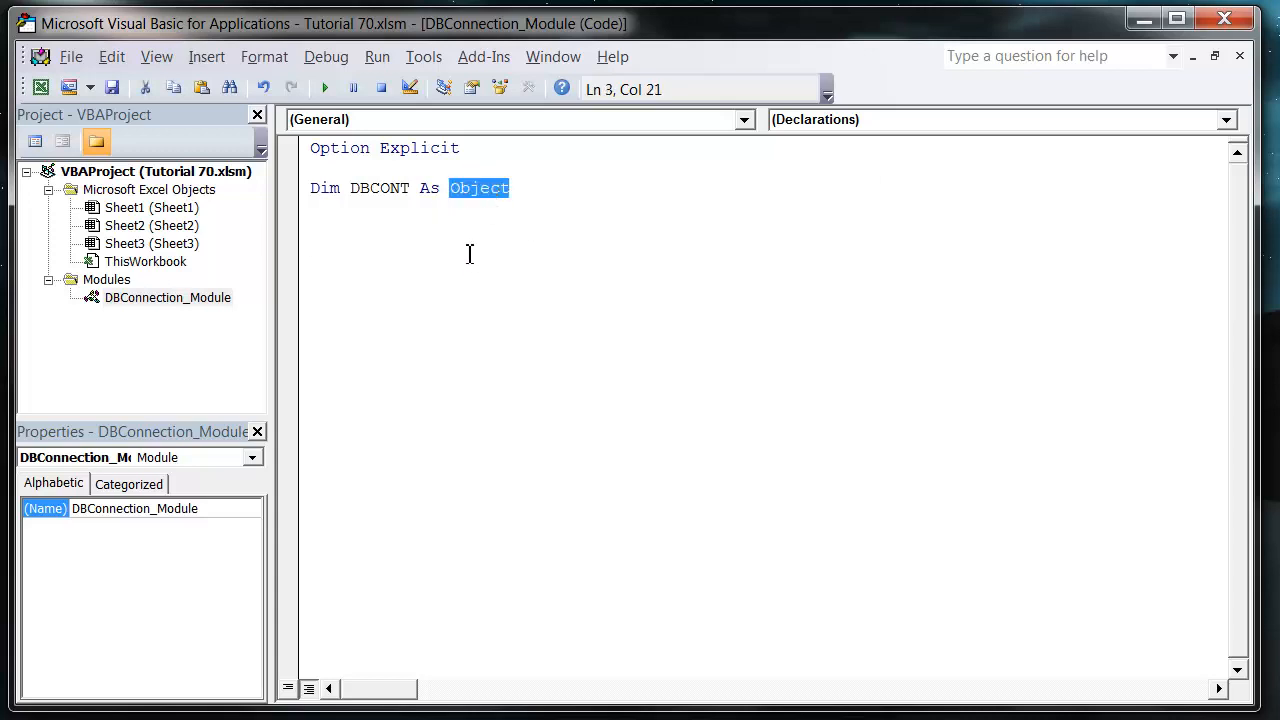
{"action": "mouse_move", "coordinate": [909, 204]}
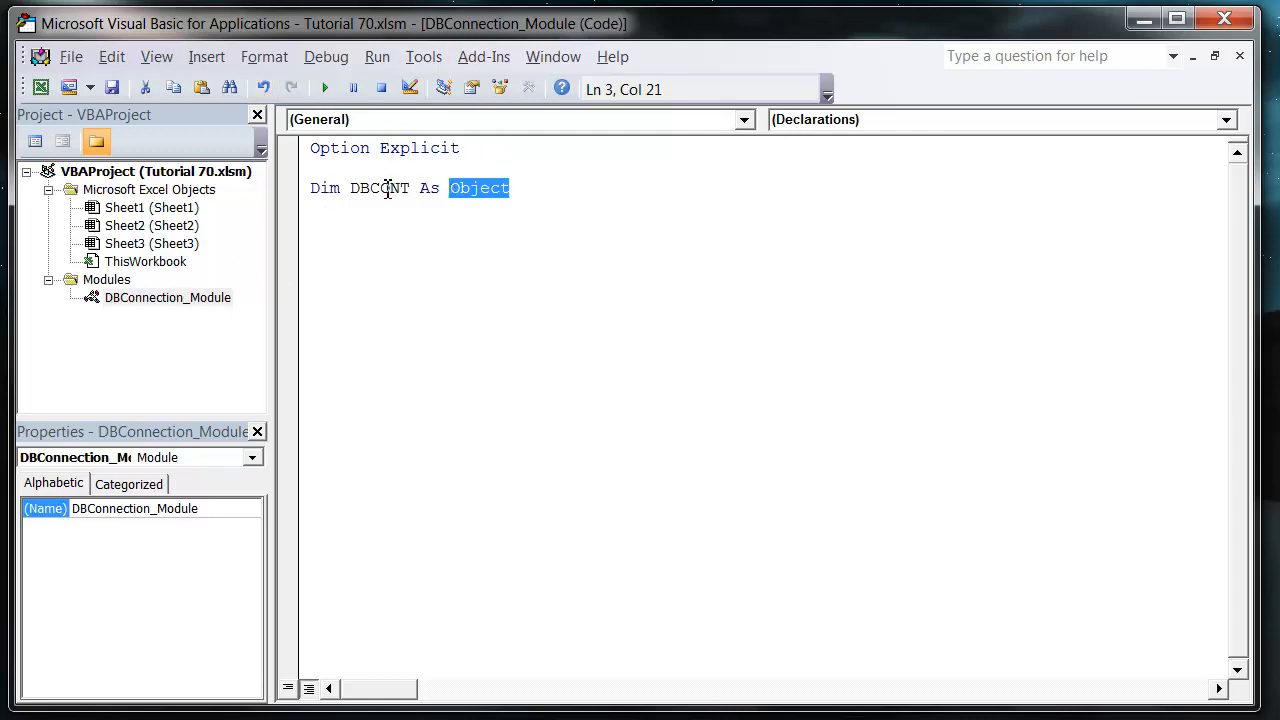
{"action": "double_click", "coordinate": [378, 188]}
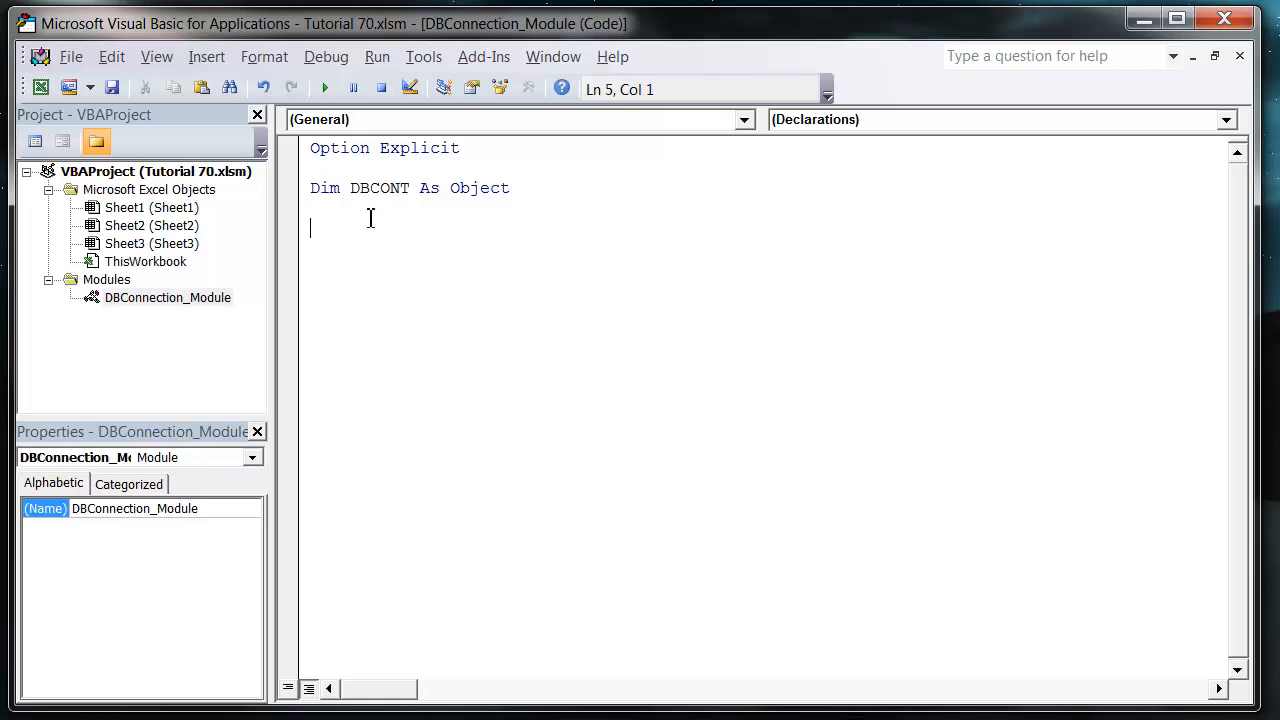
{"action": "mouse_move", "coordinate": [441, 221]}
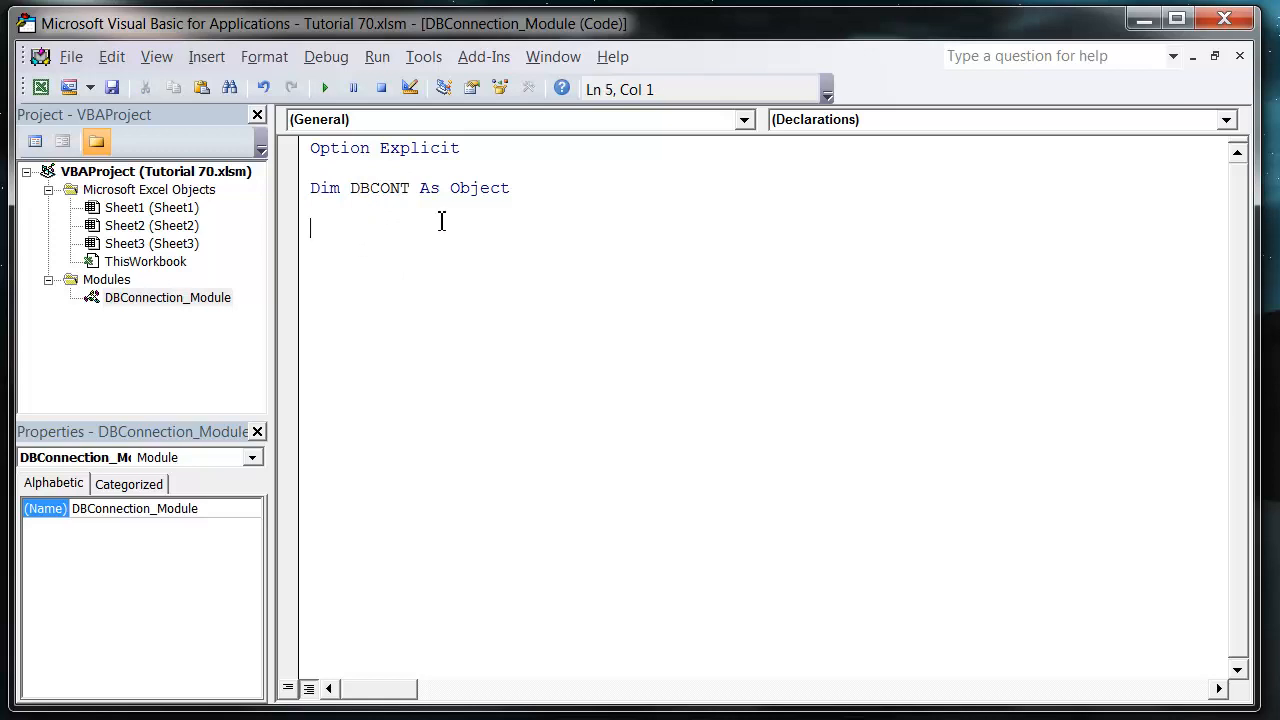
{"action": "mouse_move", "coordinate": [428, 252]}
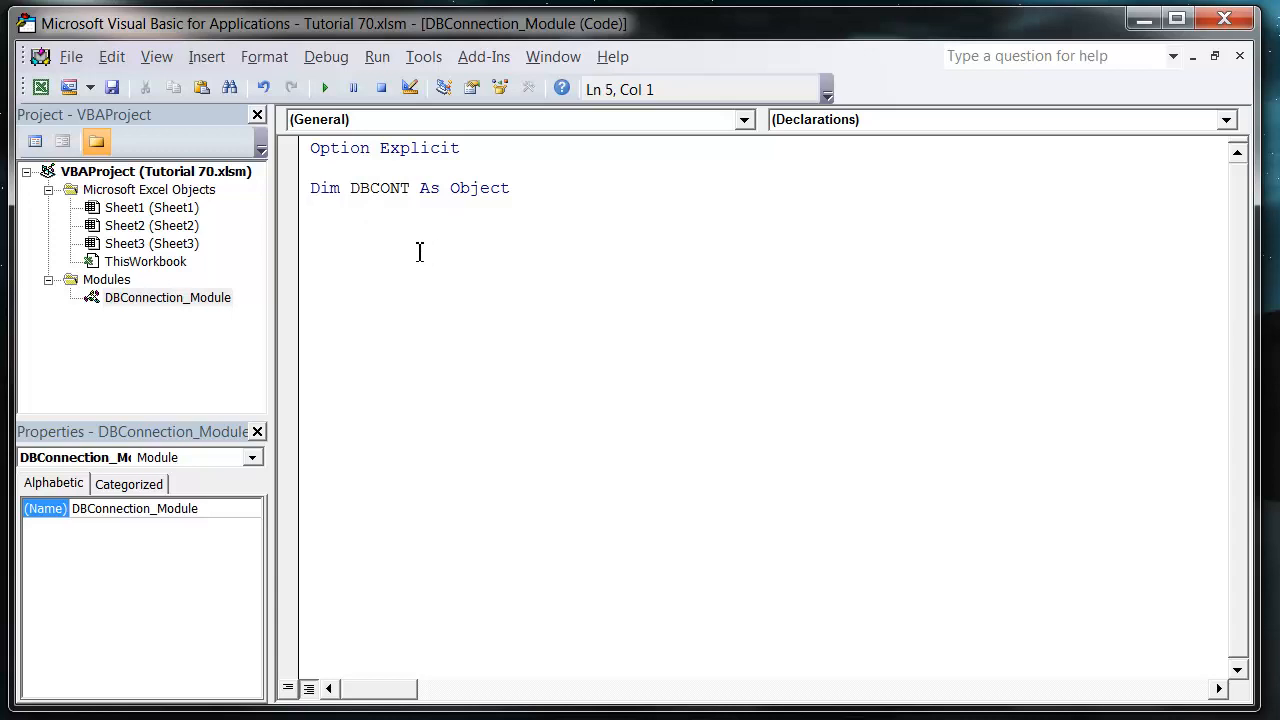
{"action": "mouse_move", "coordinate": [418, 257]}
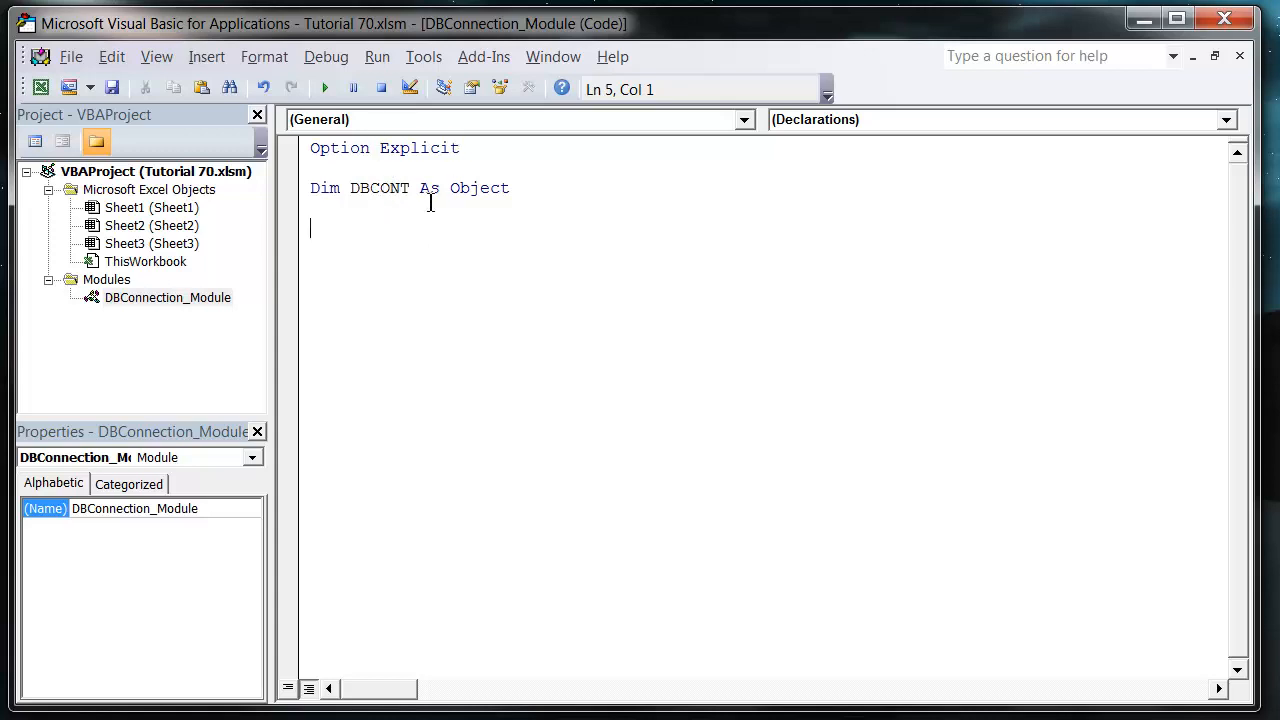
{"action": "mouse_move", "coordinate": [949, 281]}
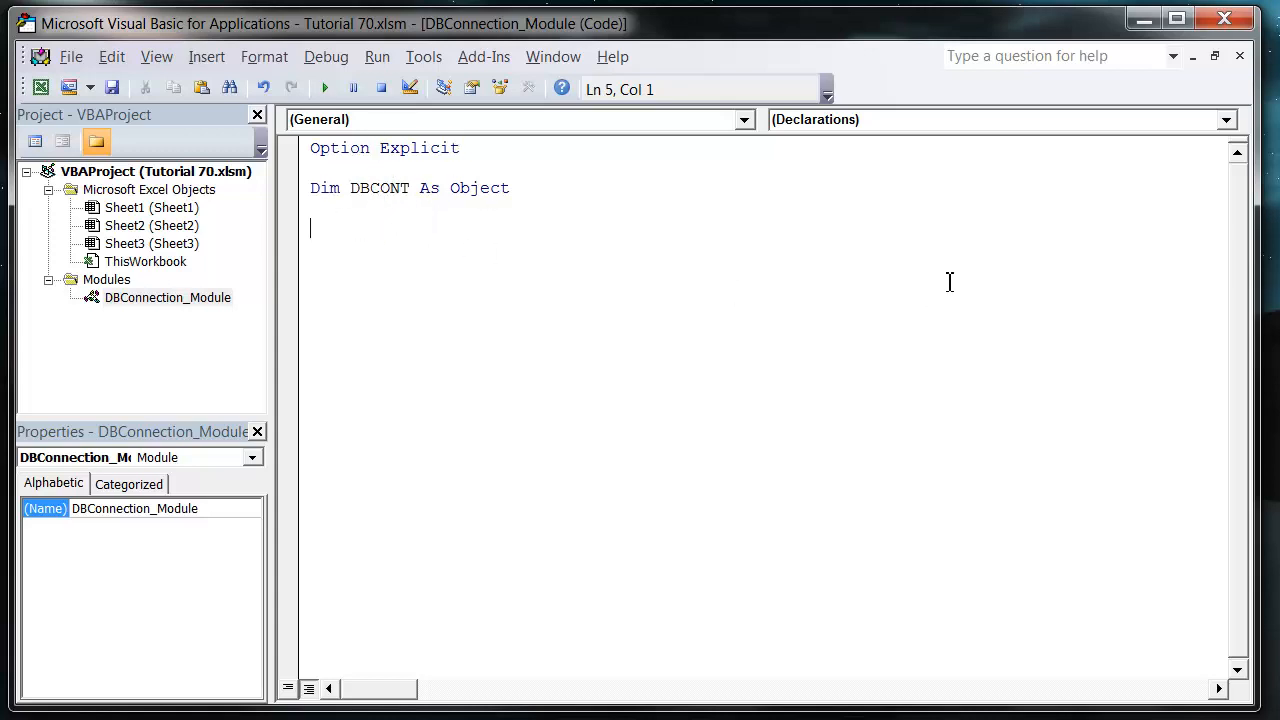
{"action": "mouse_move", "coordinate": [362, 262]}
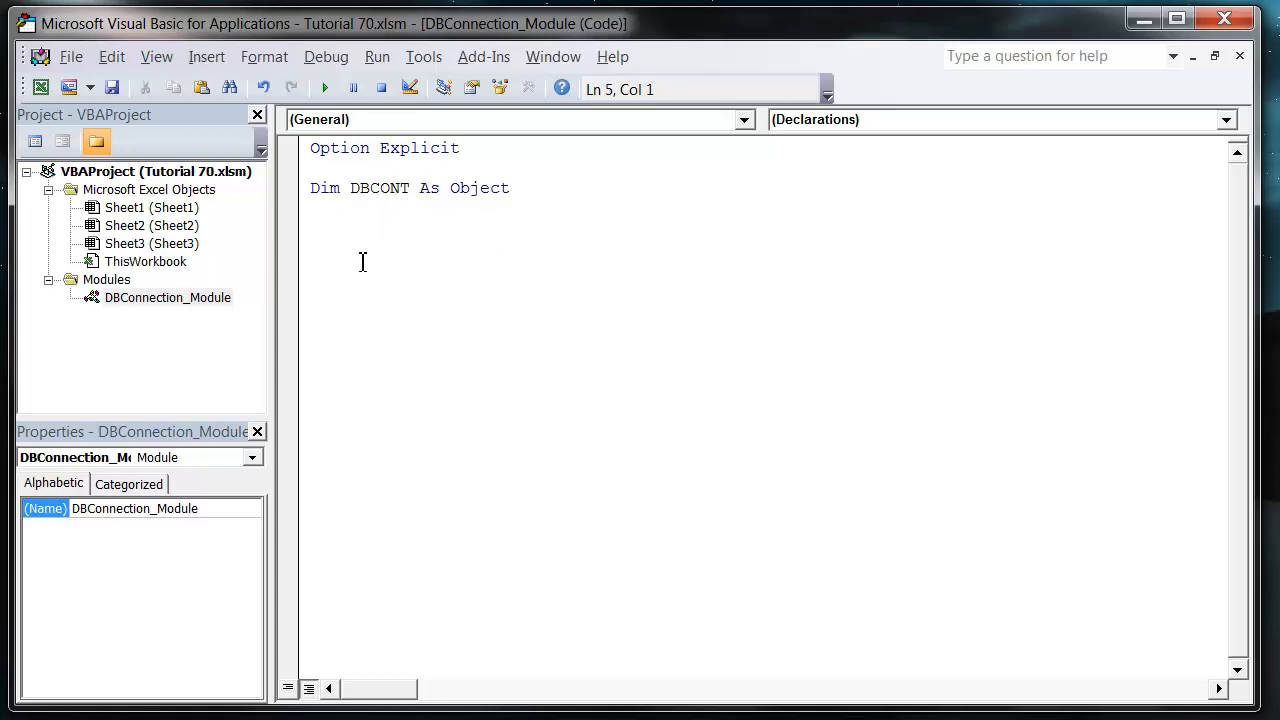
{"action": "mouse_move", "coordinate": [774, 233]}
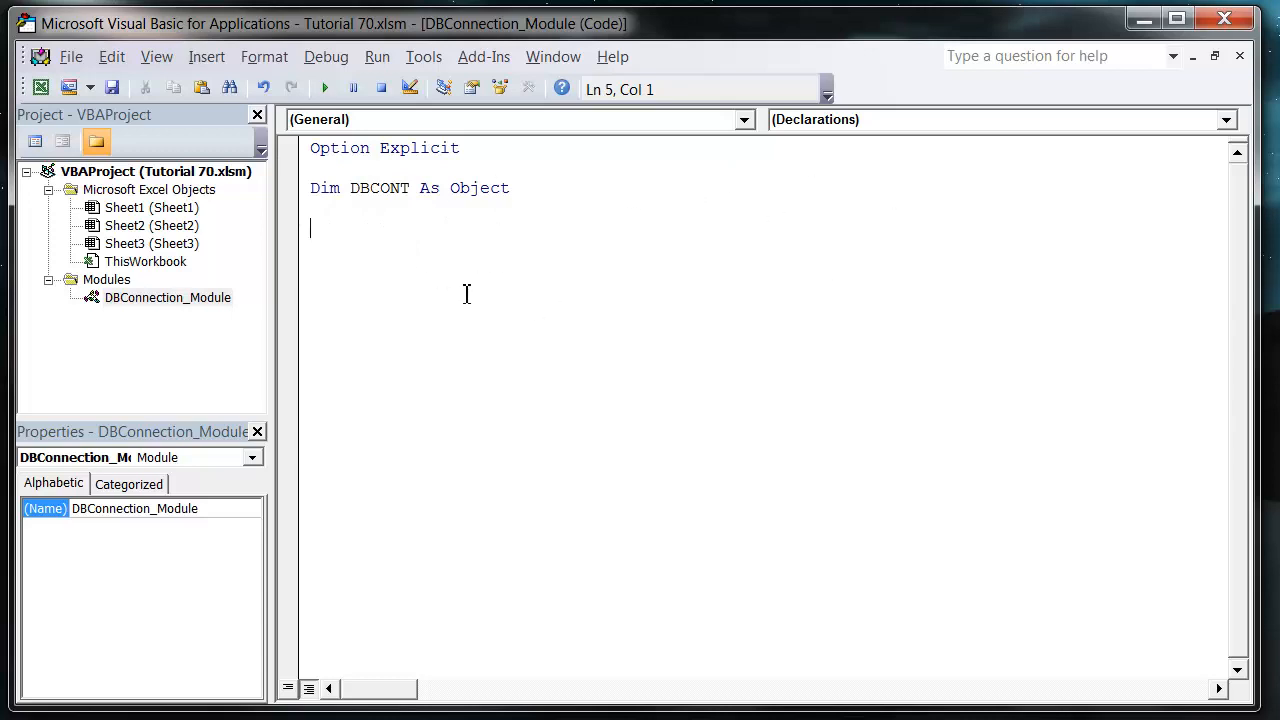
{"action": "type", "text": "pu"}
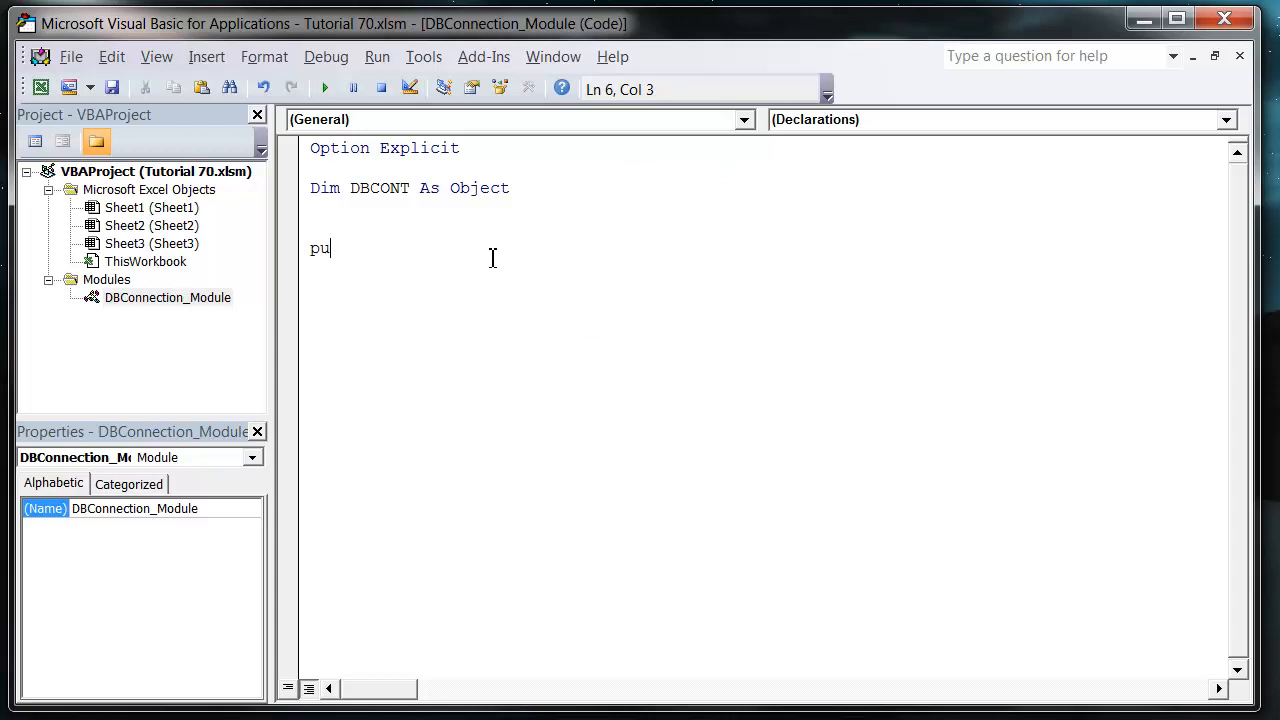
{"action": "type", "text": "blic functio"}
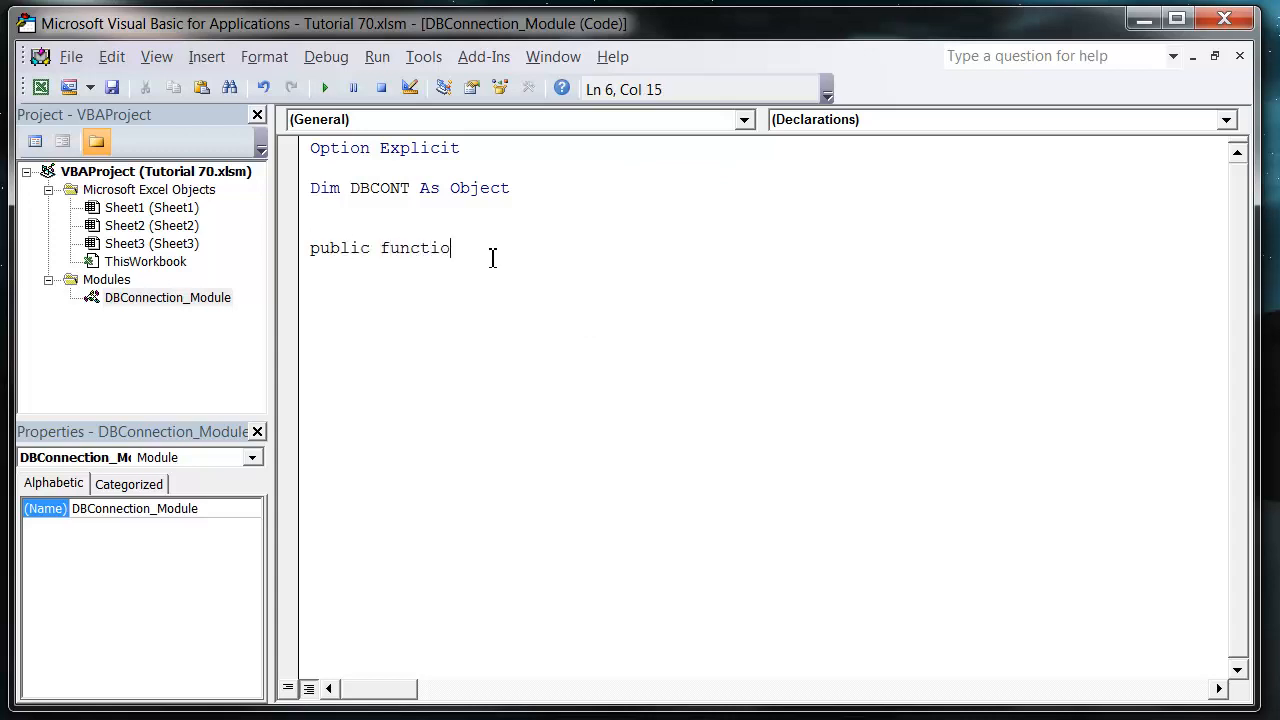
{"action": "type", "text": "n"}
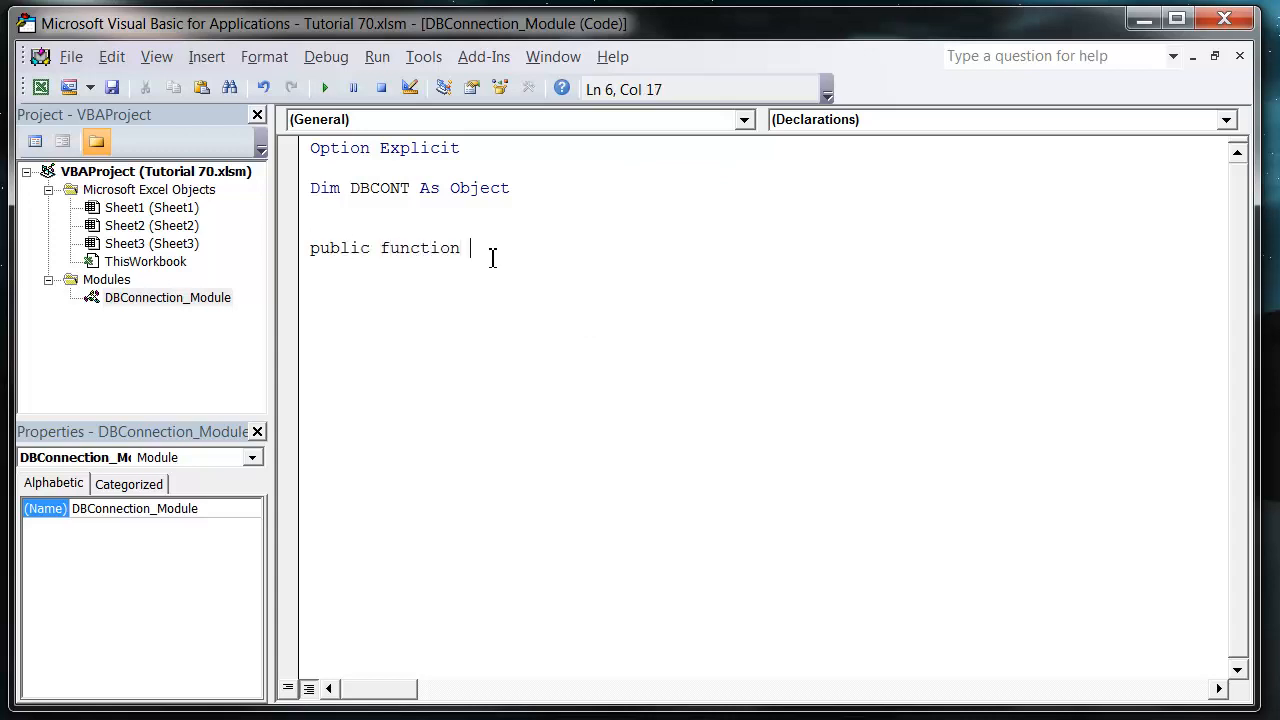
{"action": "type", "text": "c"}
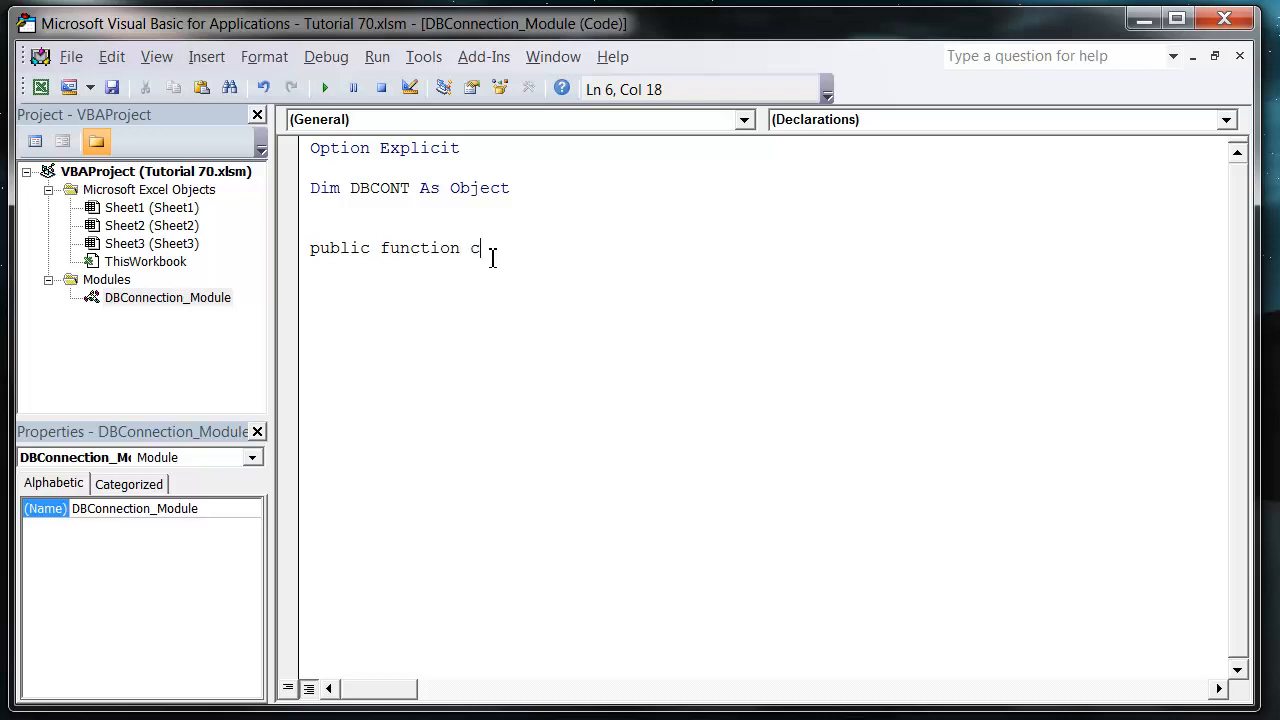
{"action": "type", "text": "onnect"}
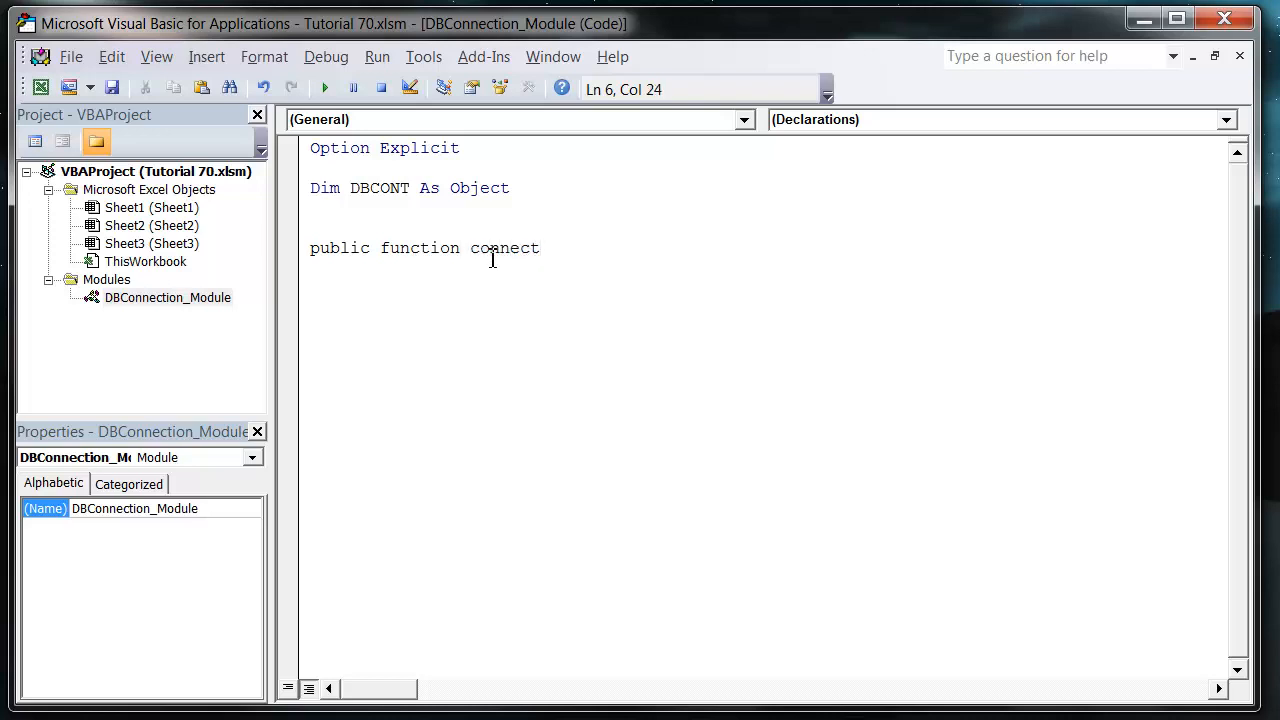
{"action": "type", "text": "Database("}
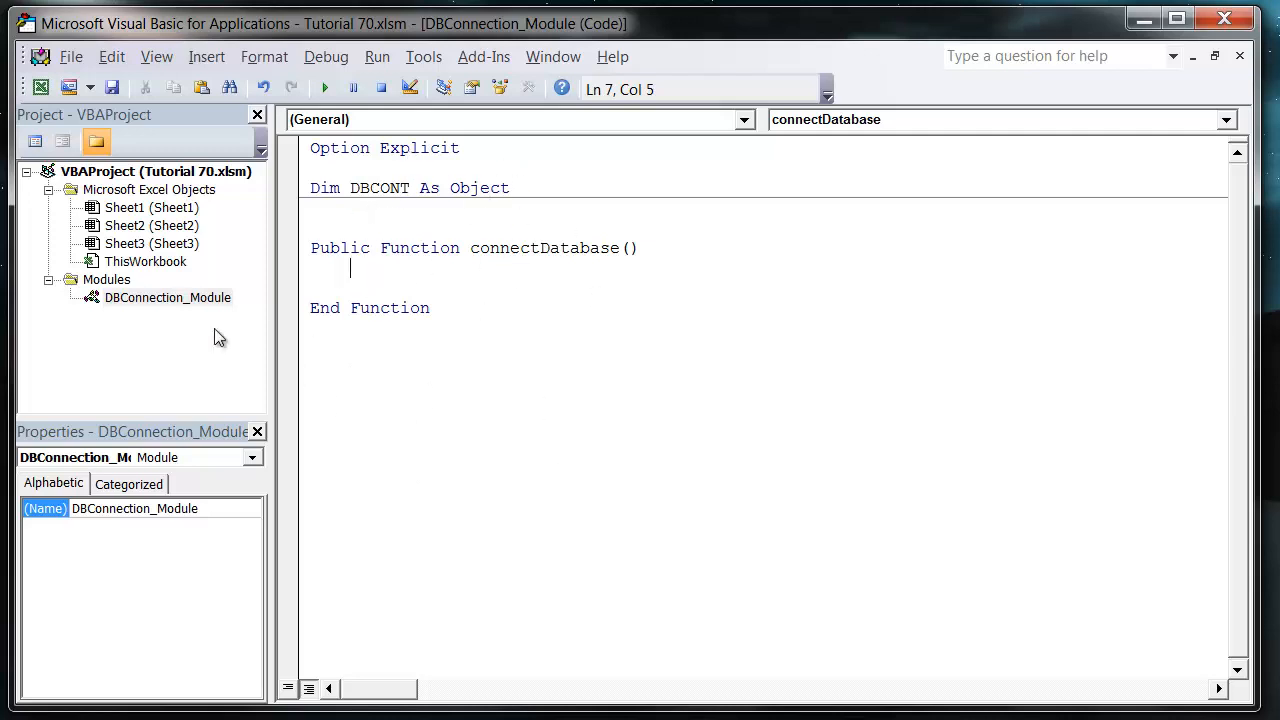
{"action": "mouse_move", "coordinate": [174, 311]}
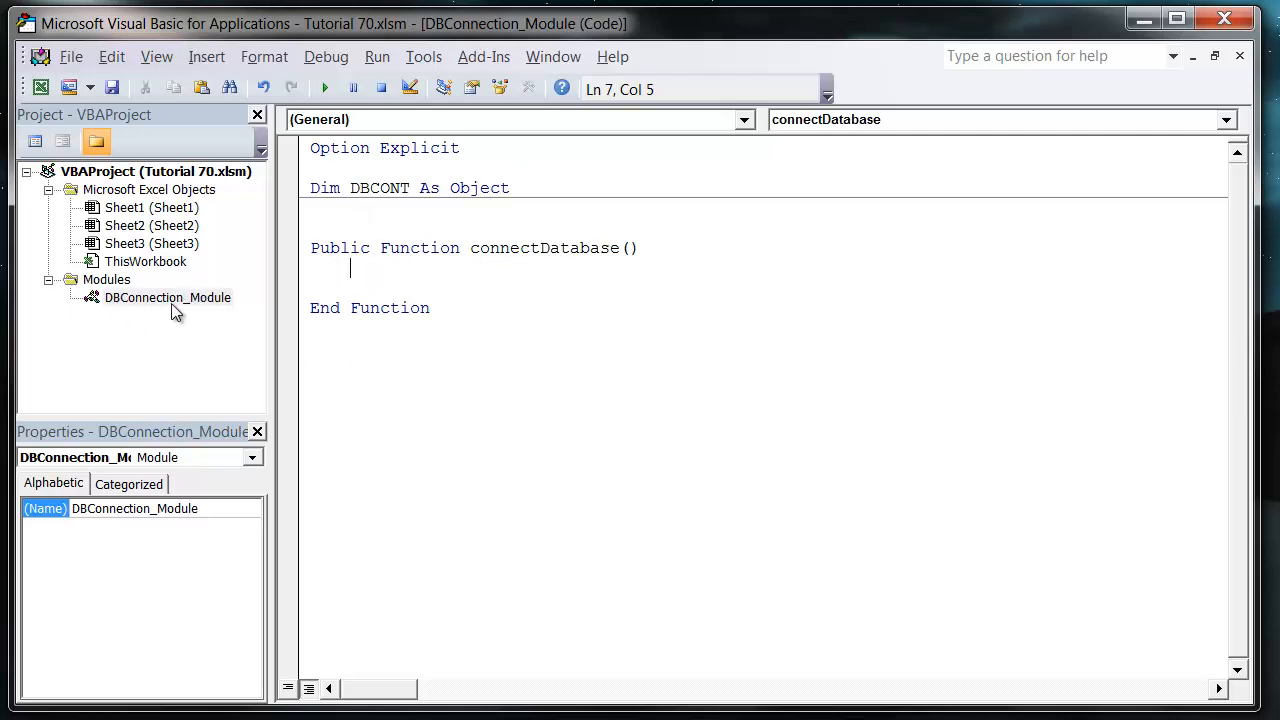
{"action": "mouse_move", "coordinate": [158, 308]}
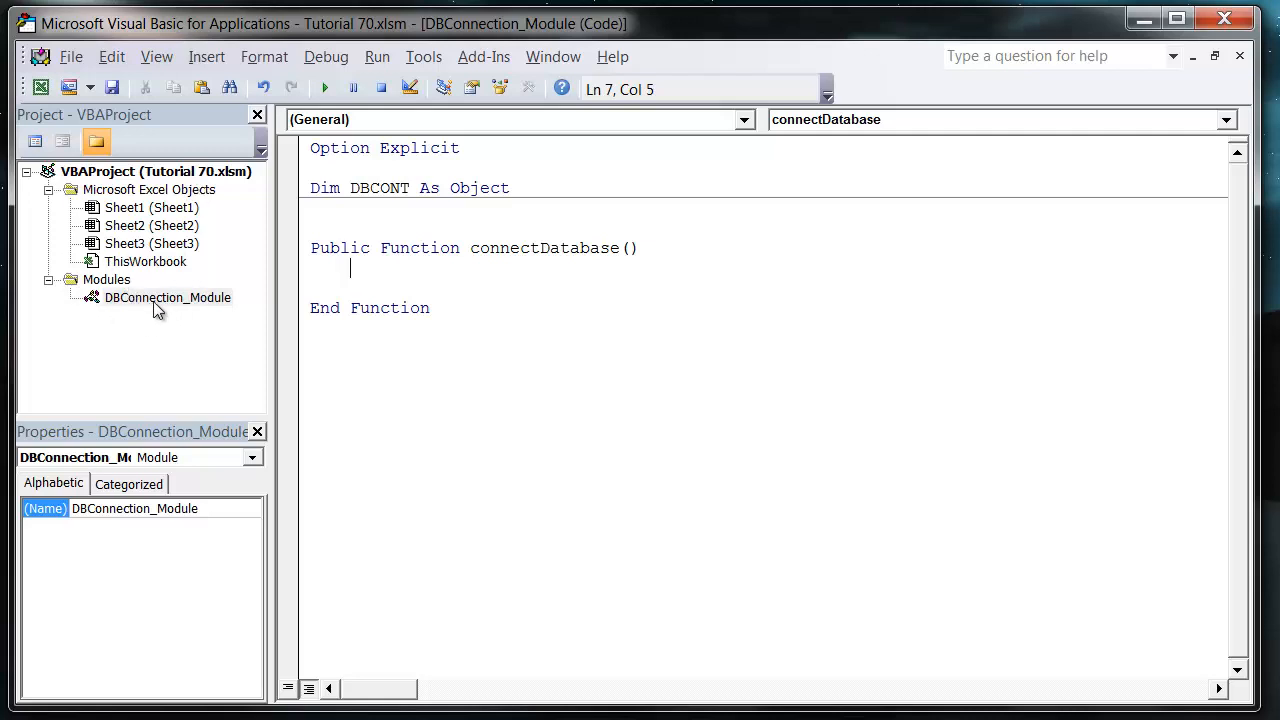
- Select DBConnection_Module and choose Import File from the Modules folder's context menu
{"action": "left_click", "coordinate": [167, 297]}
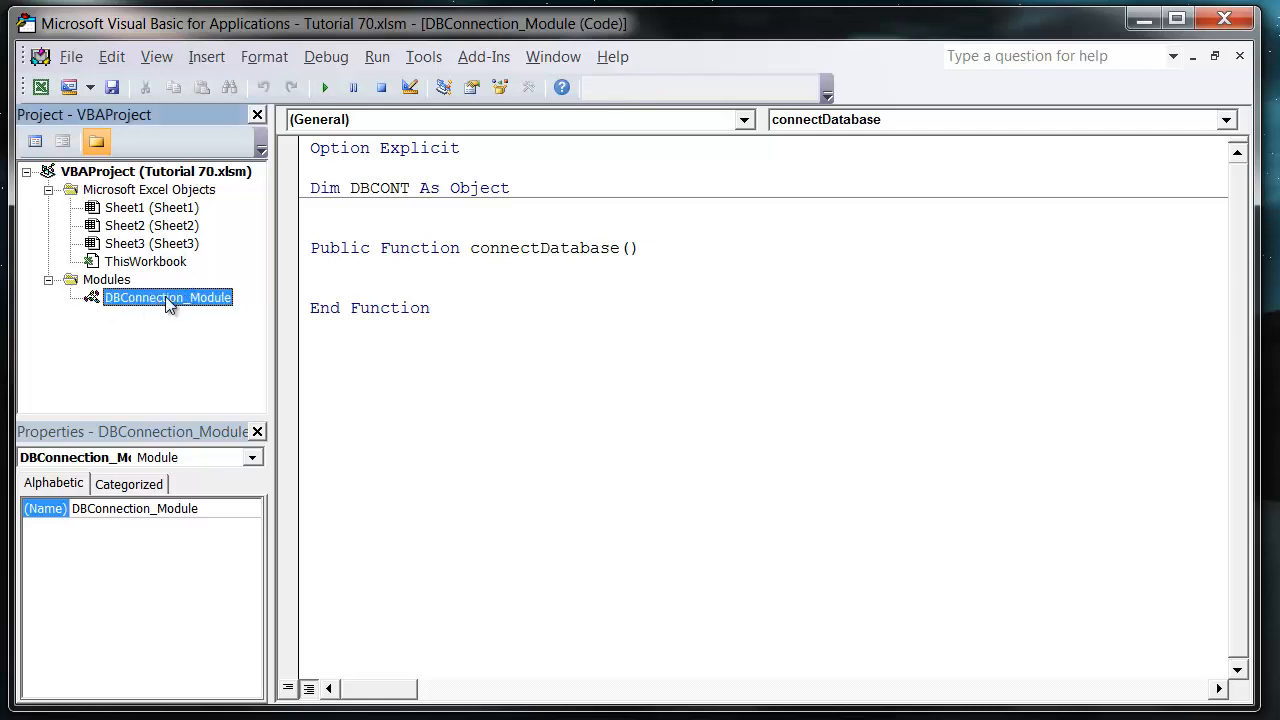
{"action": "mouse_move", "coordinate": [137, 297]}
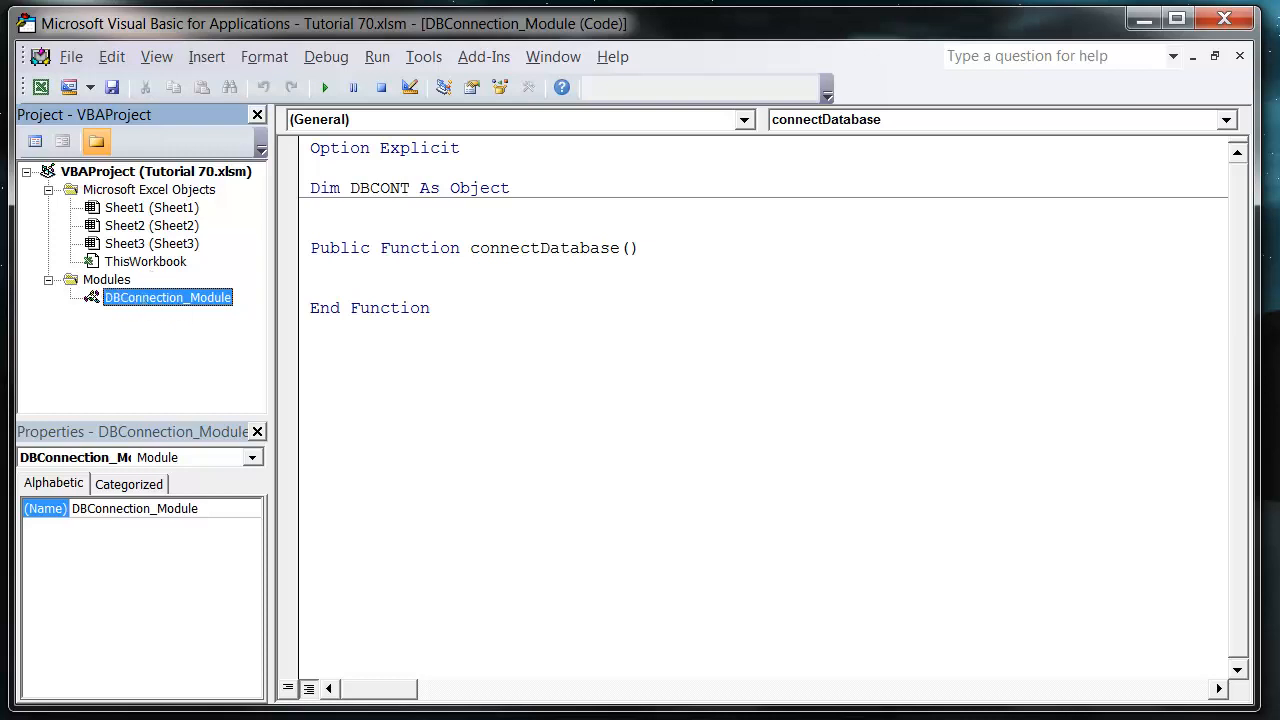
{"action": "right_click", "coordinate": [106, 279]}
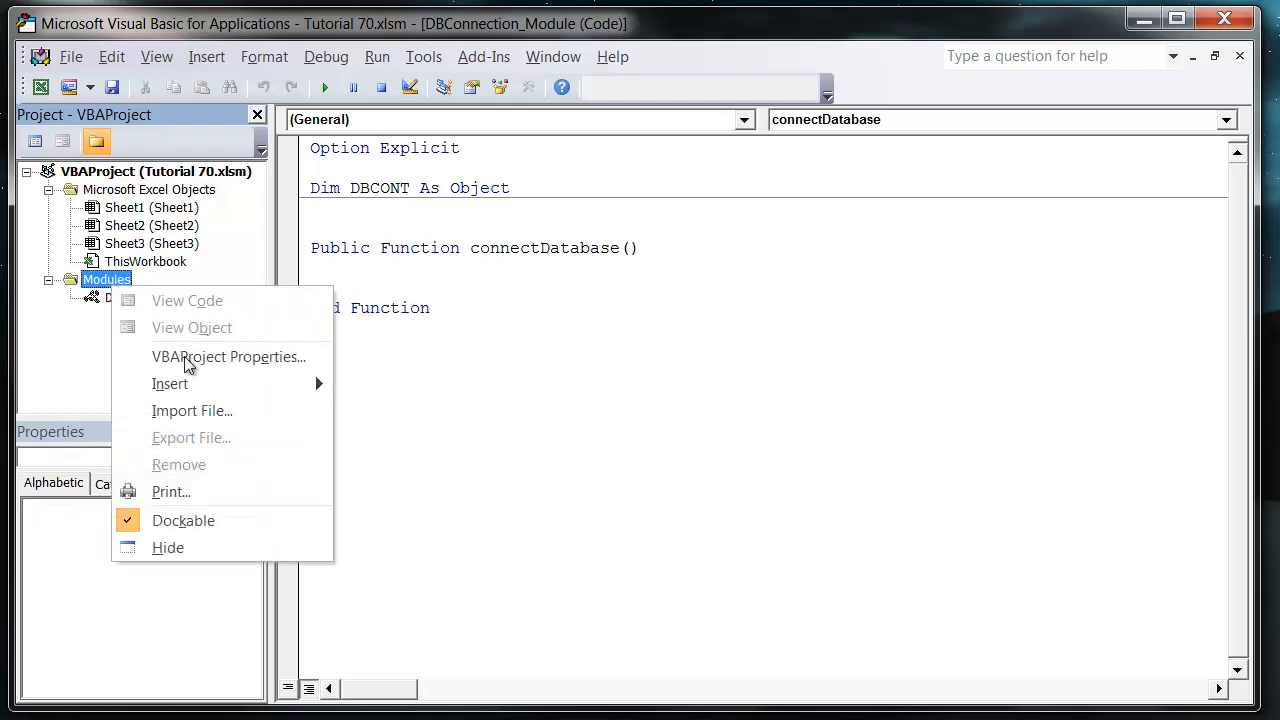
{"action": "mouse_move", "coordinate": [170, 384]}
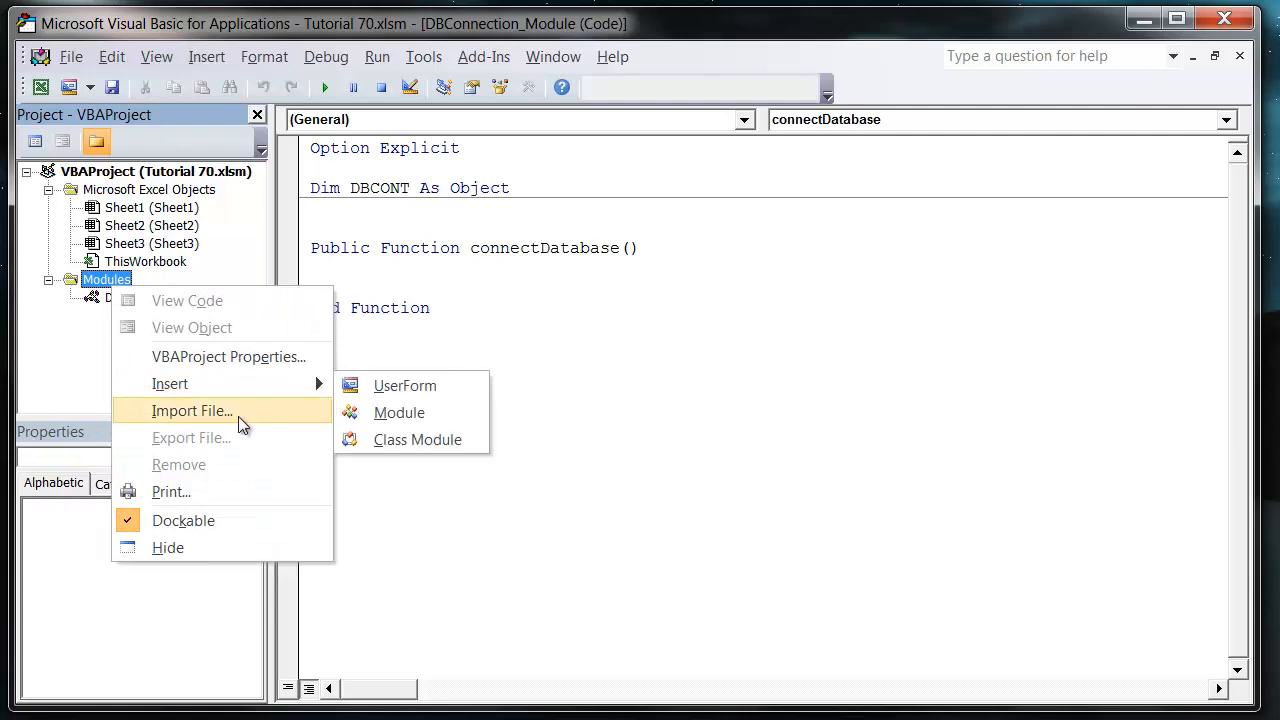
{"action": "left_click", "coordinate": [191, 411]}
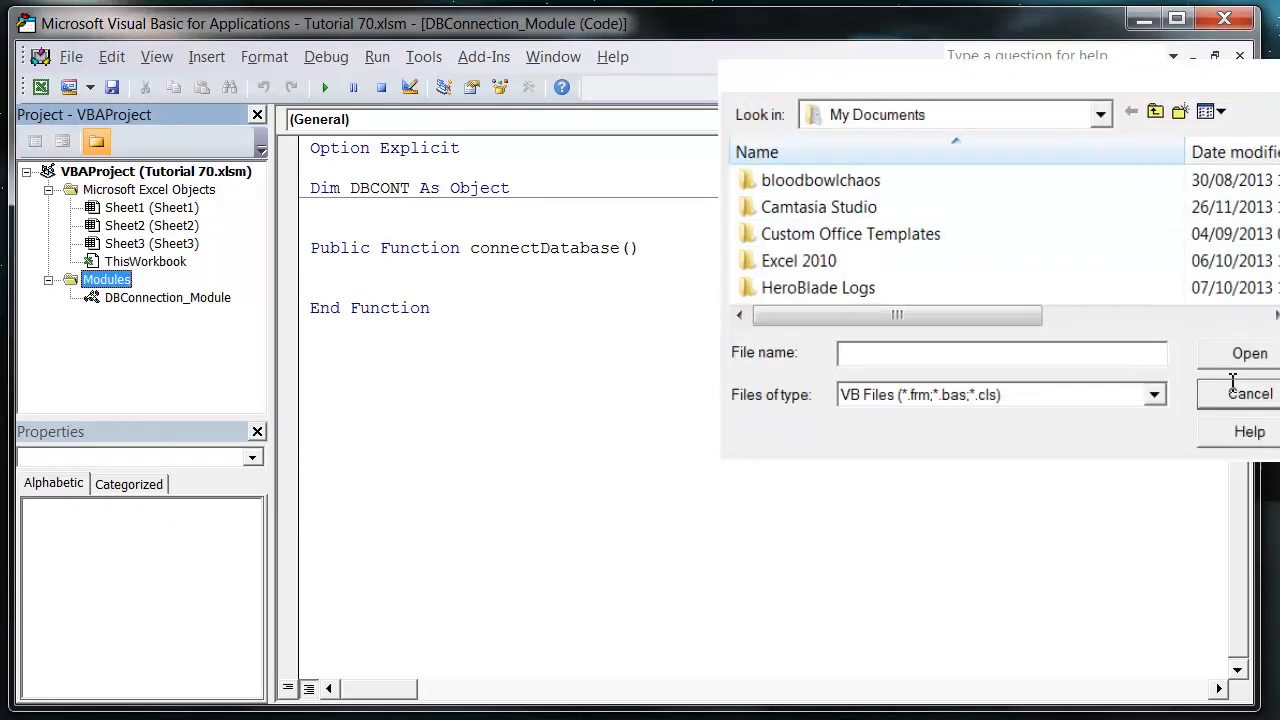
- Cancel the import and add Set DBCONT = CreateObject("ADODB.Connection") in connectDatabase
{"action": "left_click", "coordinate": [1247, 394]}
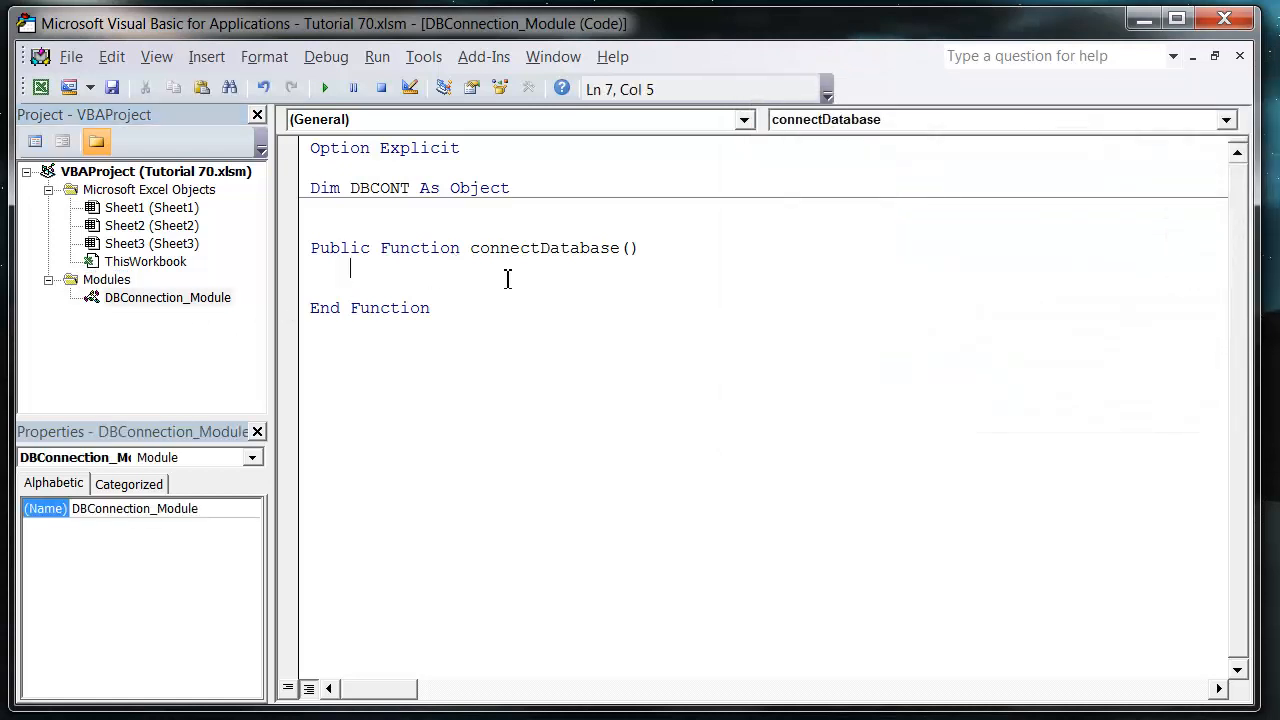
{"action": "mouse_move", "coordinate": [963, 319]}
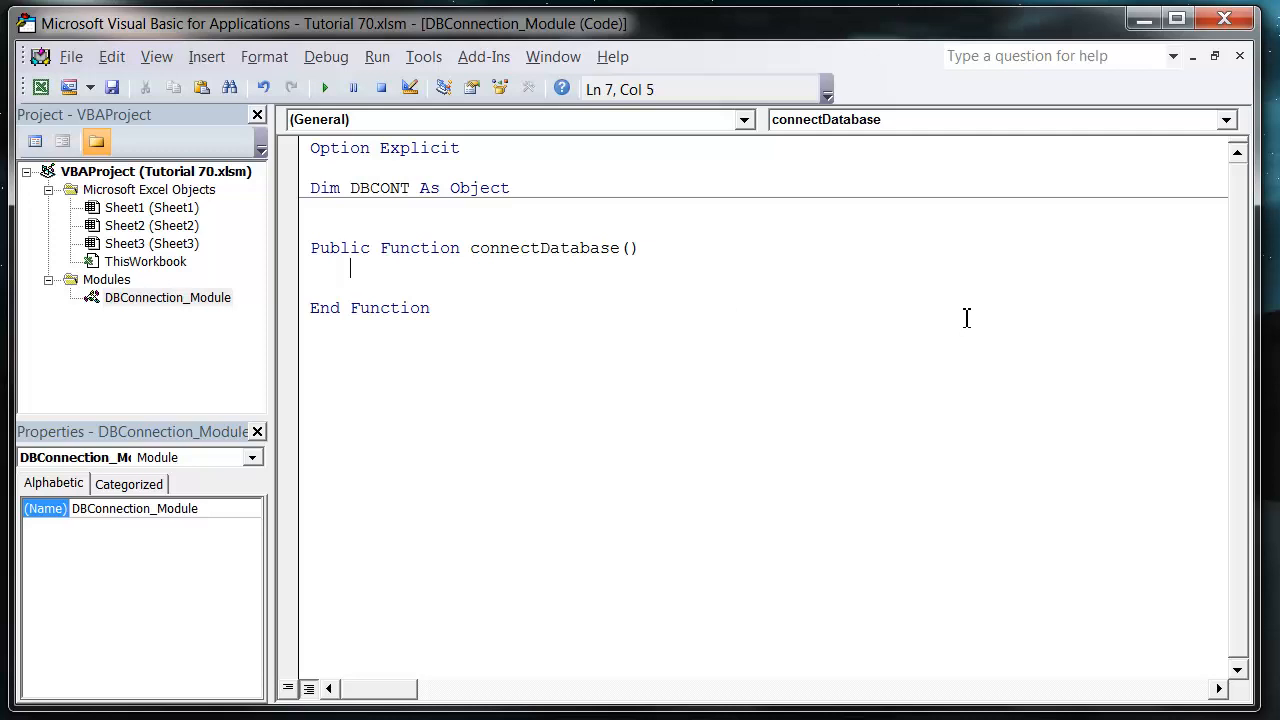
{"action": "type", "text": "set"}
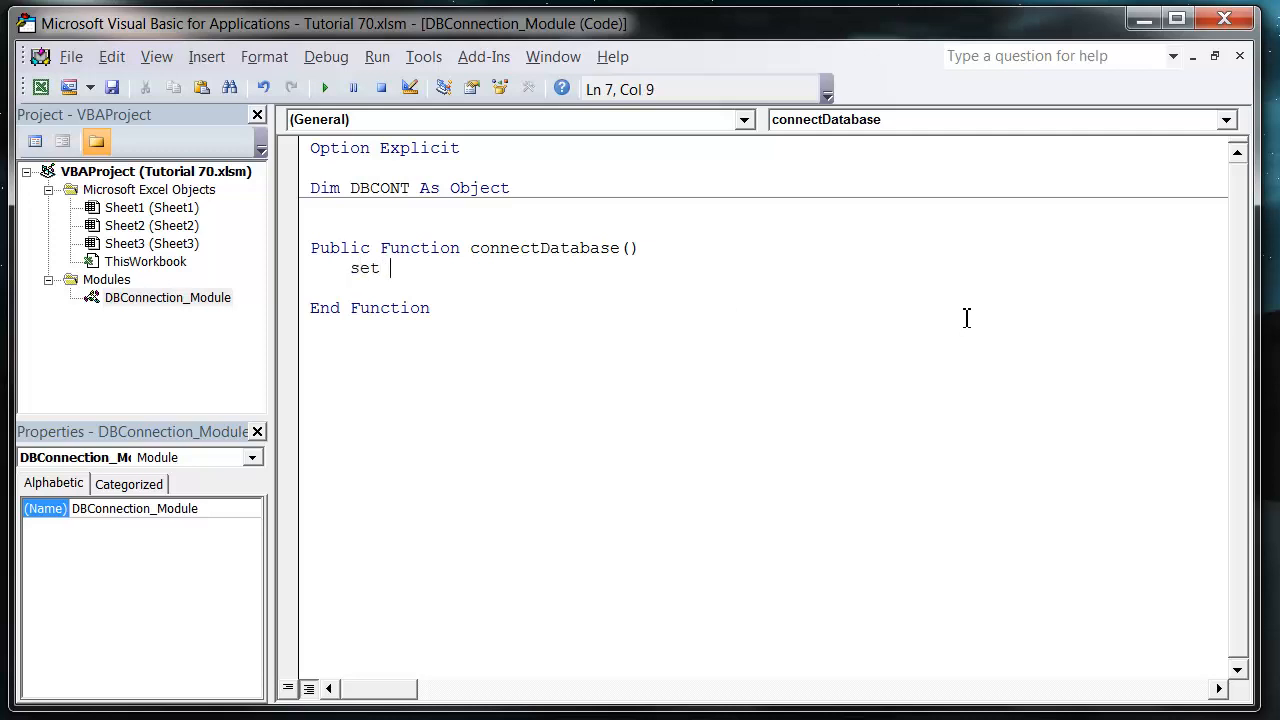
{"action": "type", "text": "DBCONT"}
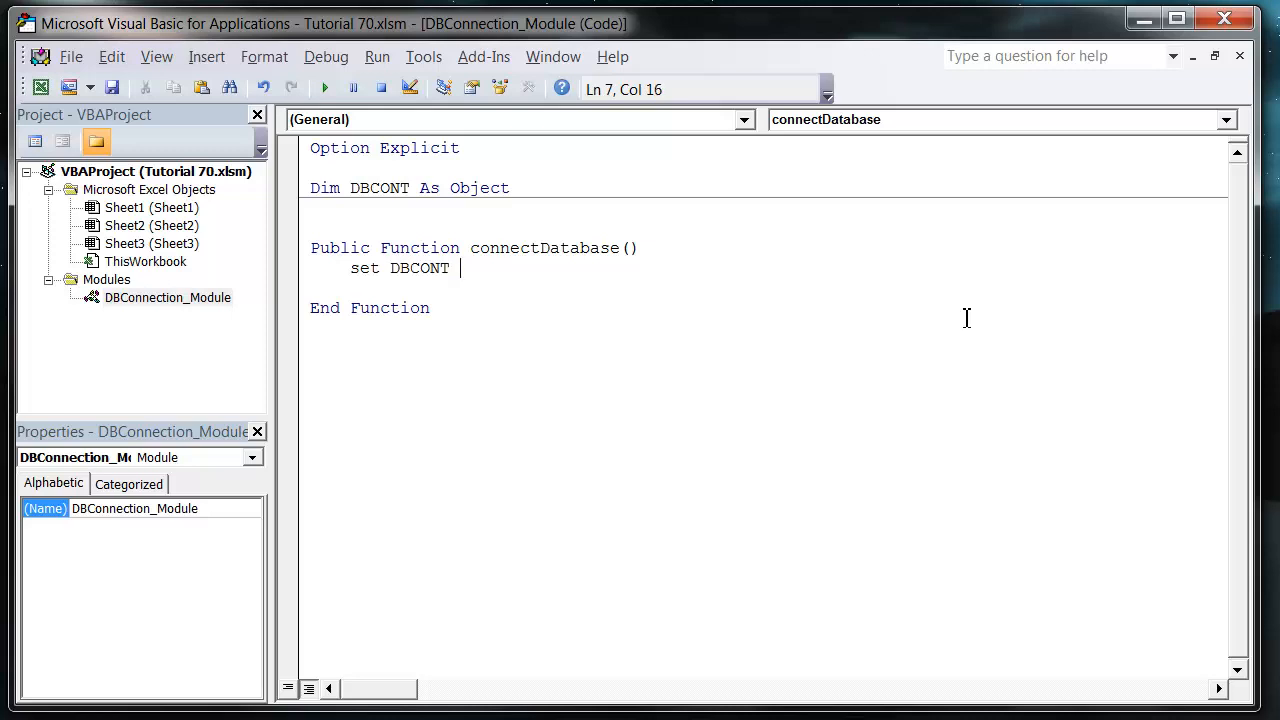
{"action": "type", "text": "= crea"}
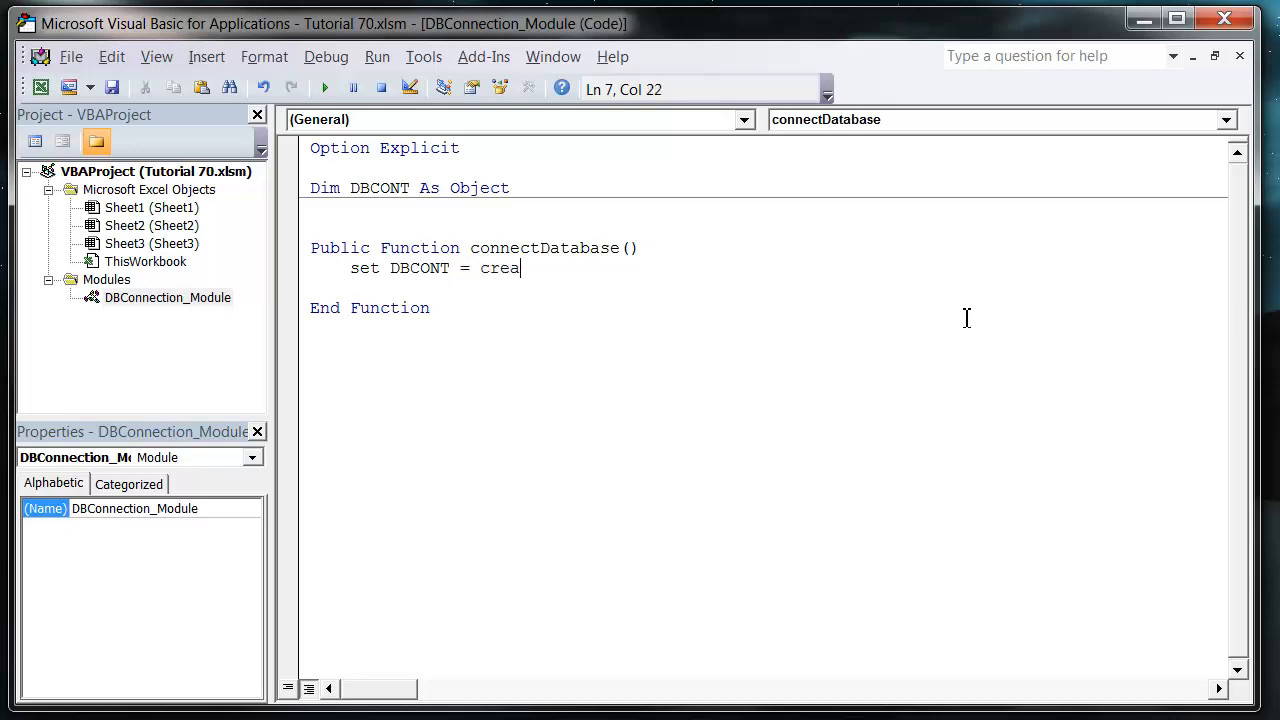
{"action": "type", "text": "teobjec"}
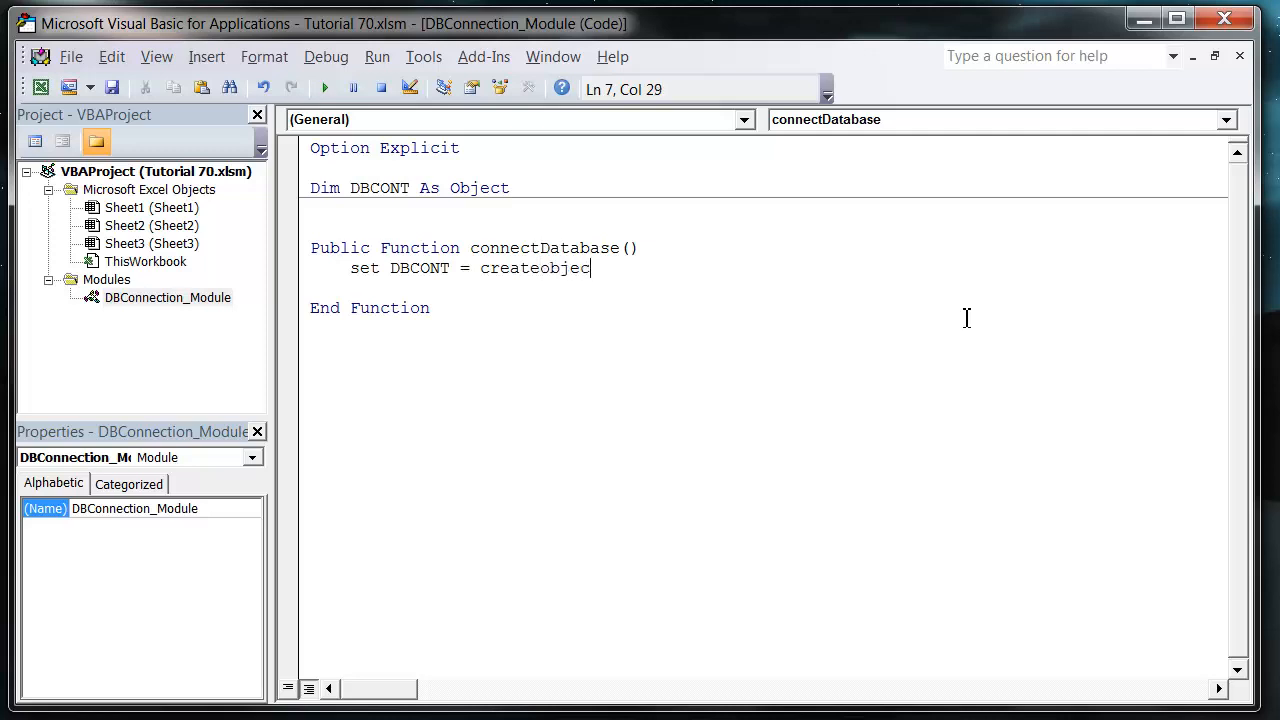
{"action": "type", "text": "(\""}
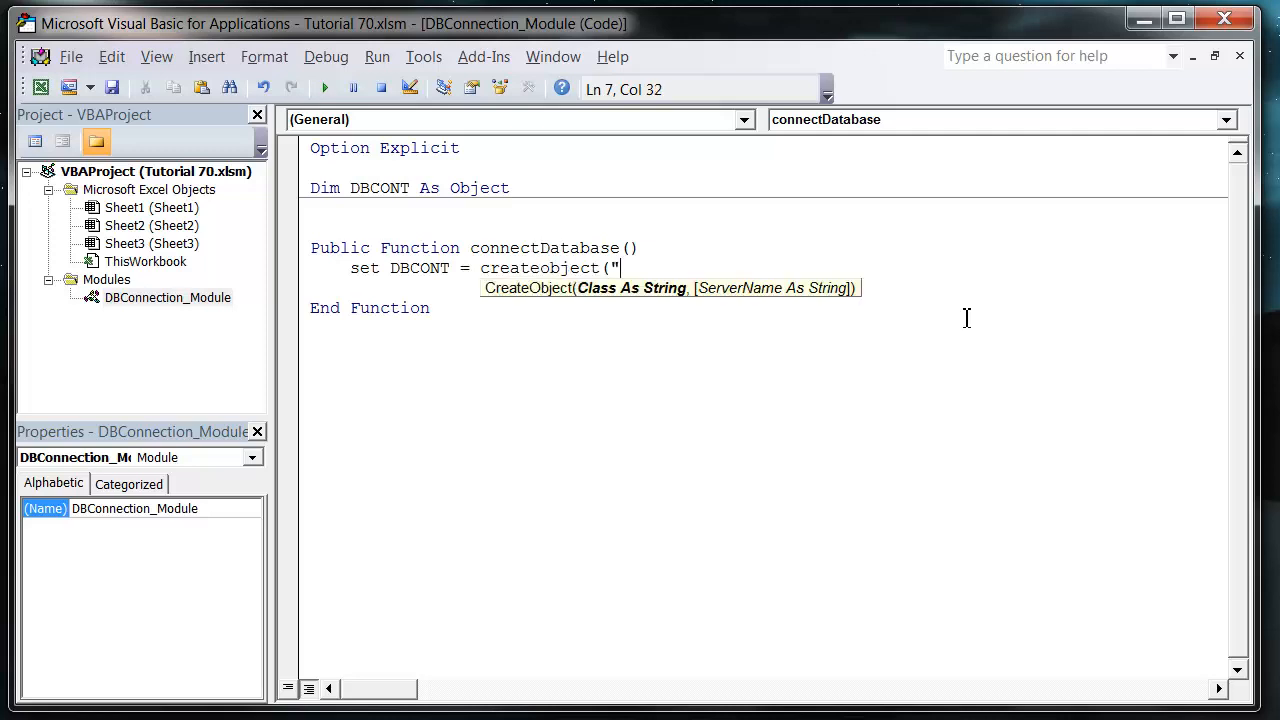
{"action": "type", "text": "AD"}
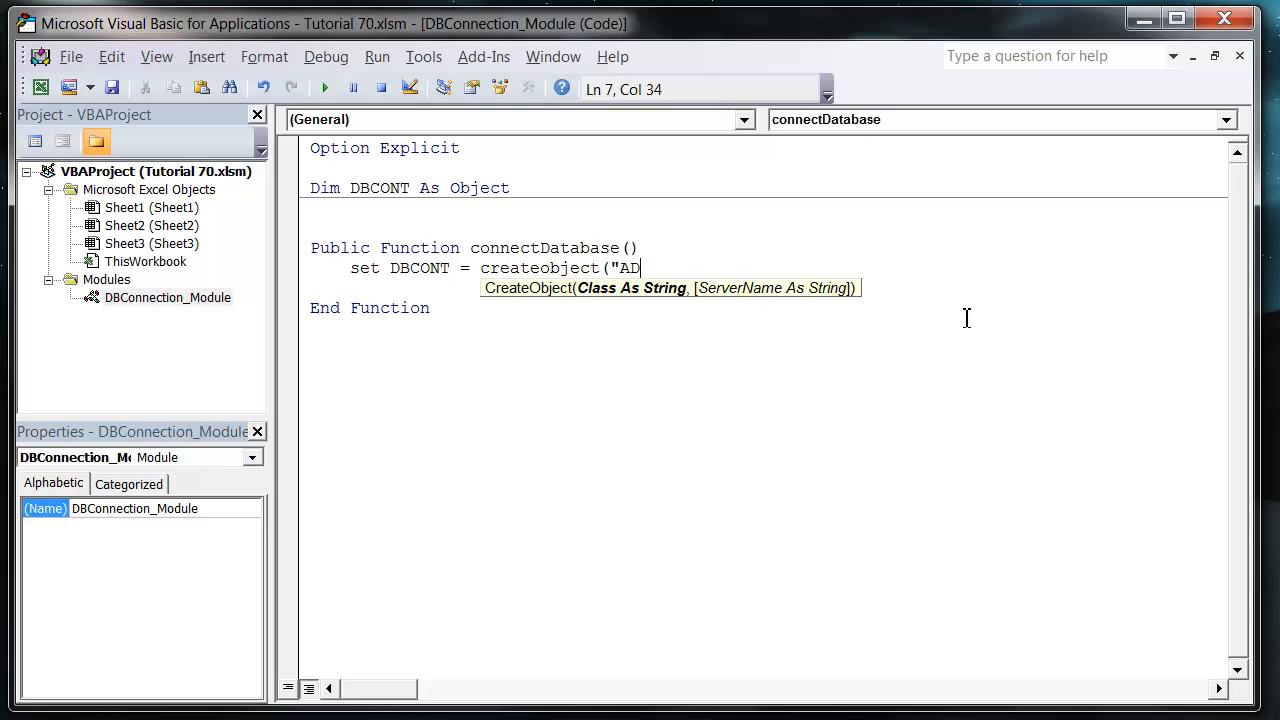
{"action": "type", "text": "ODB"}
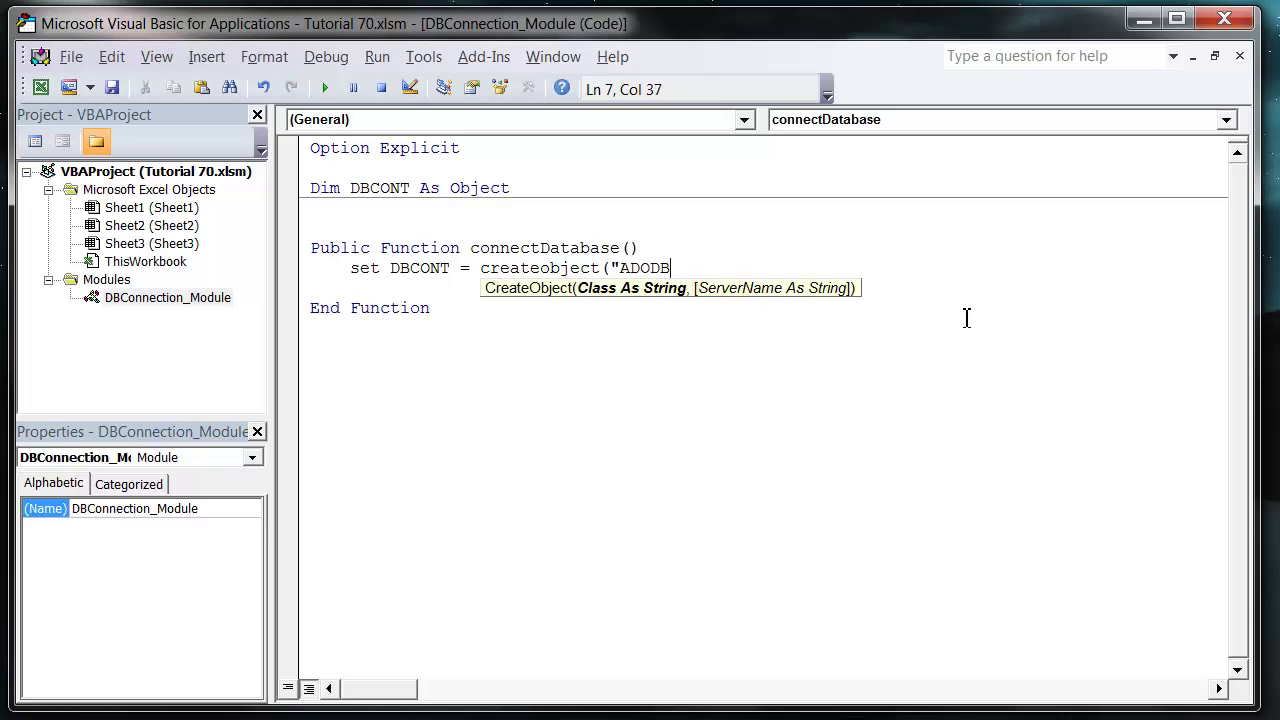
{"action": "type", "text": ".connectio"}
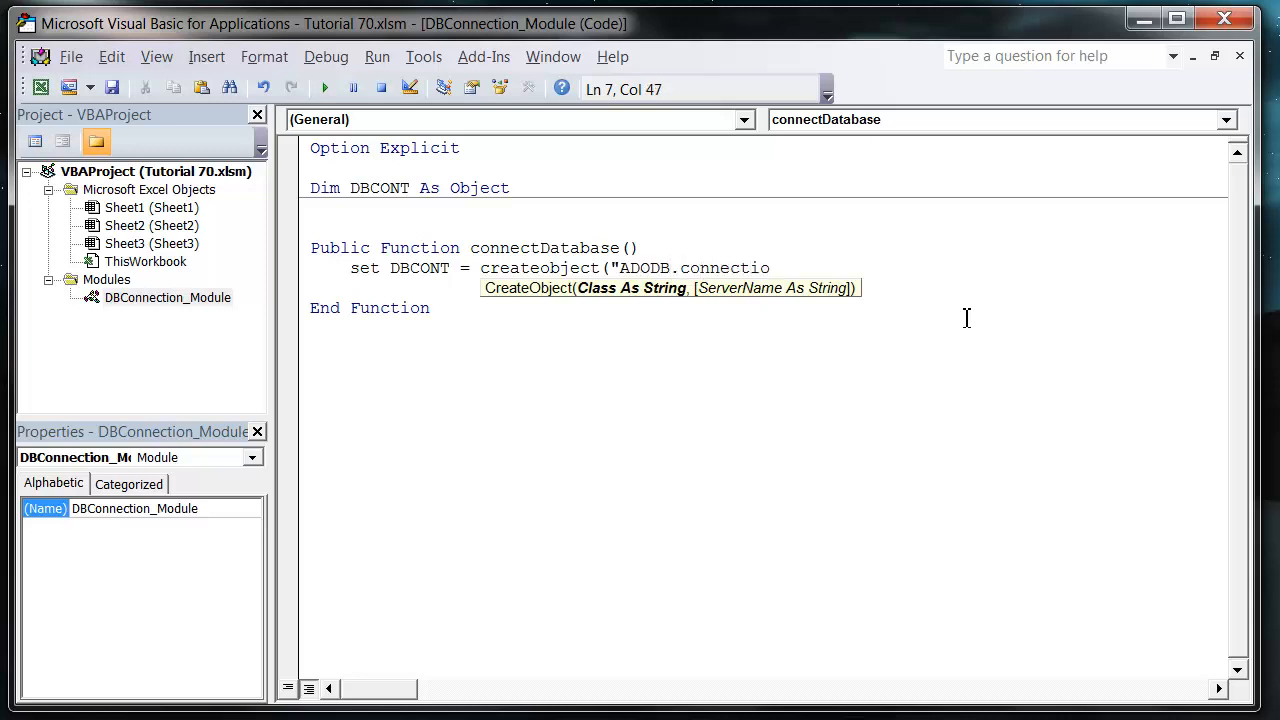
{"action": "key", "text": "Enter"}
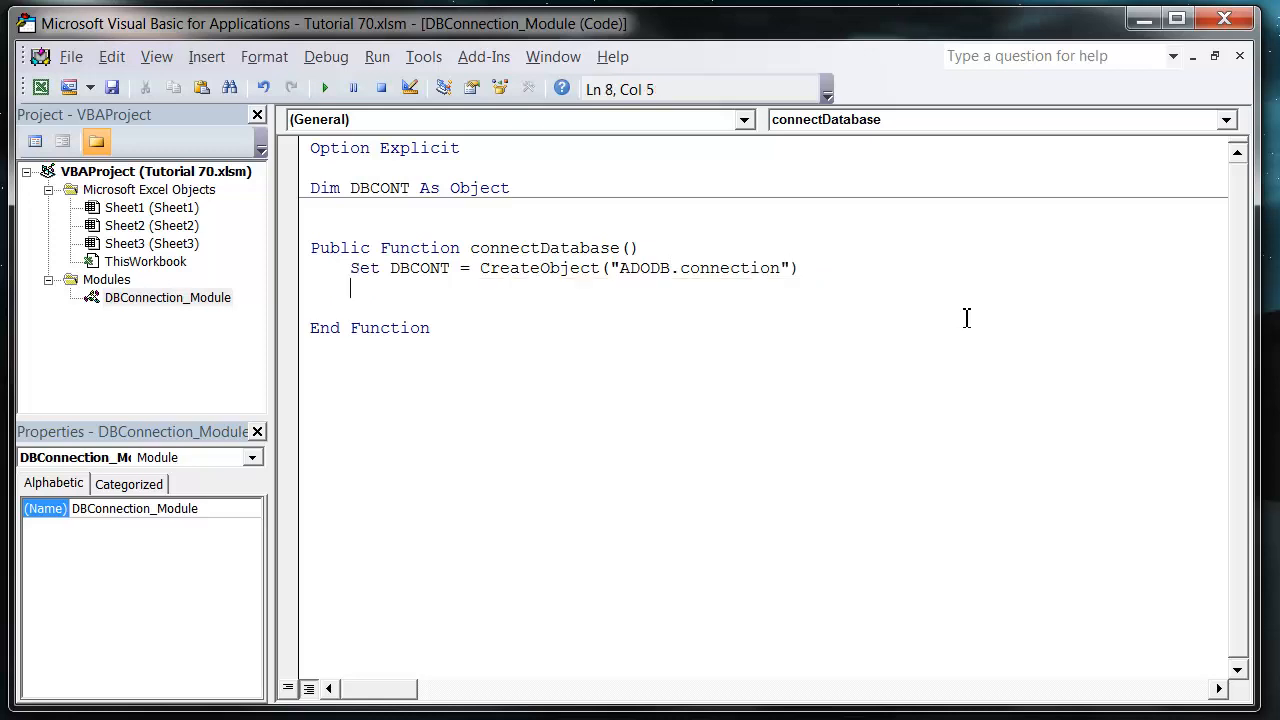
{"action": "mouse_move", "coordinate": [694, 261]}
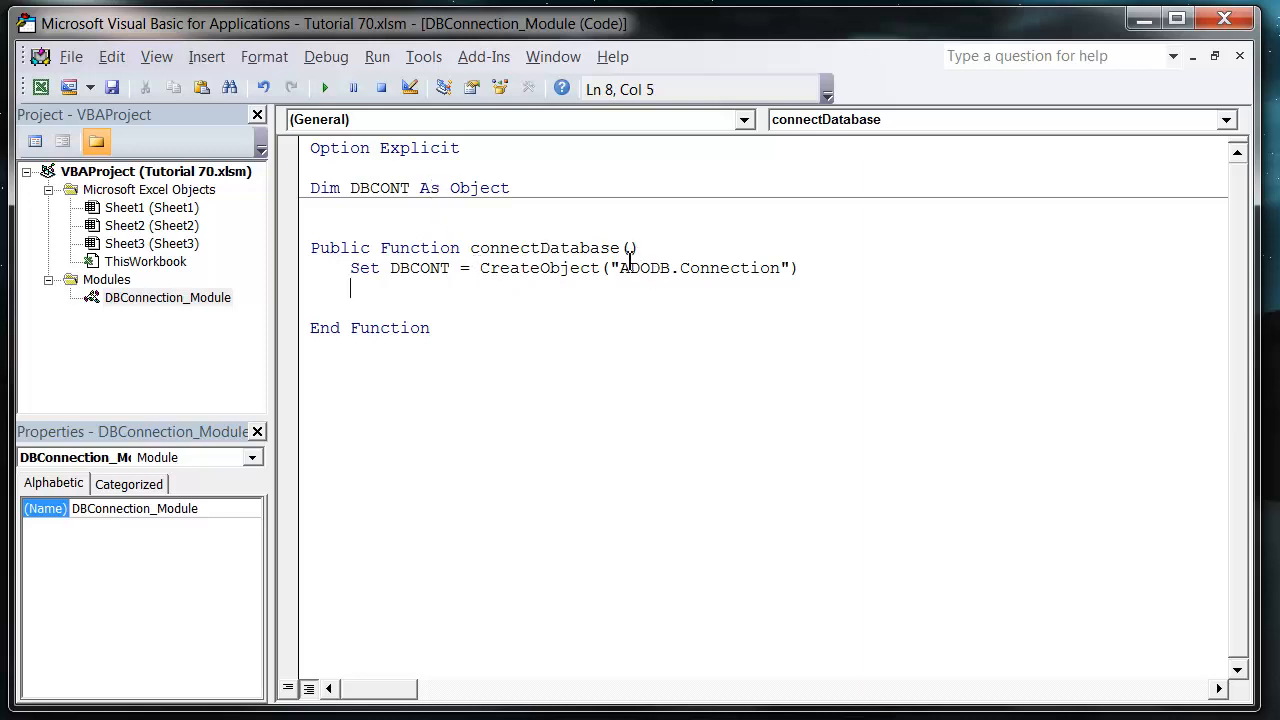
{"action": "left_click_drag", "start_coordinate": [620, 268], "coordinate": [768, 268]}
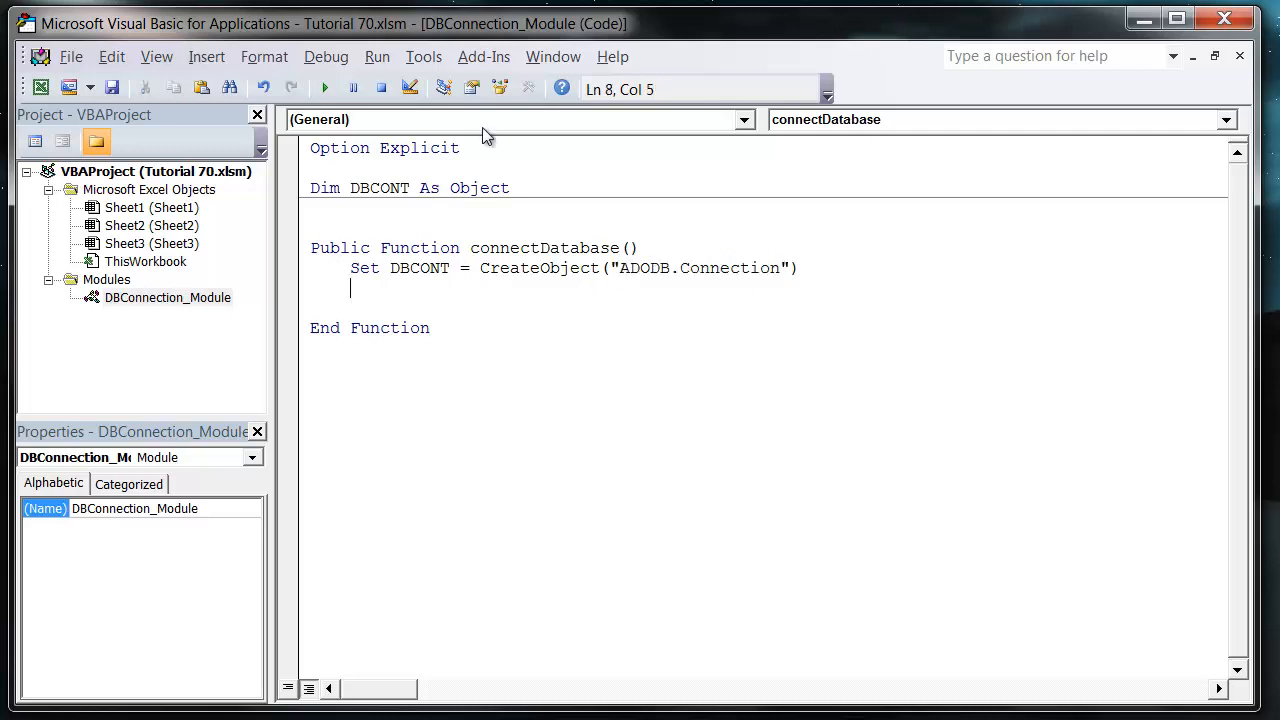
{"action": "left_click", "coordinate": [423, 56]}
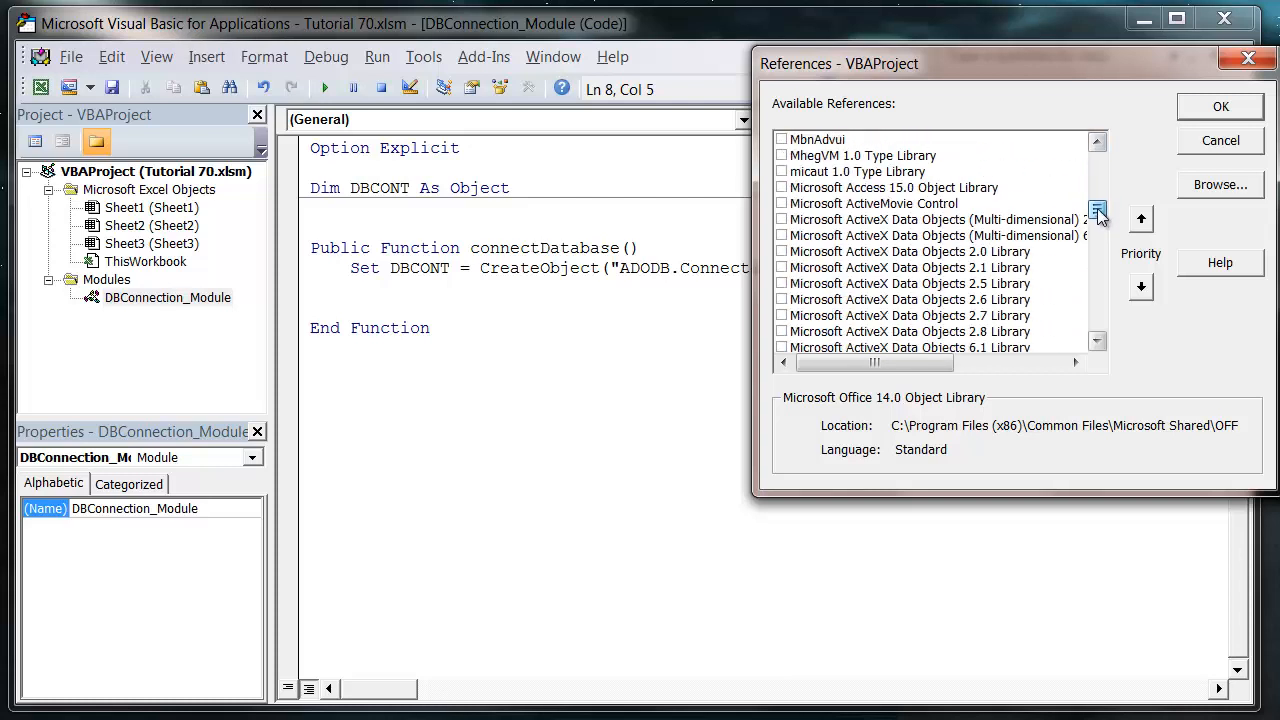
{"action": "scroll", "scroll_direction": "down", "scroll_amount": 3}
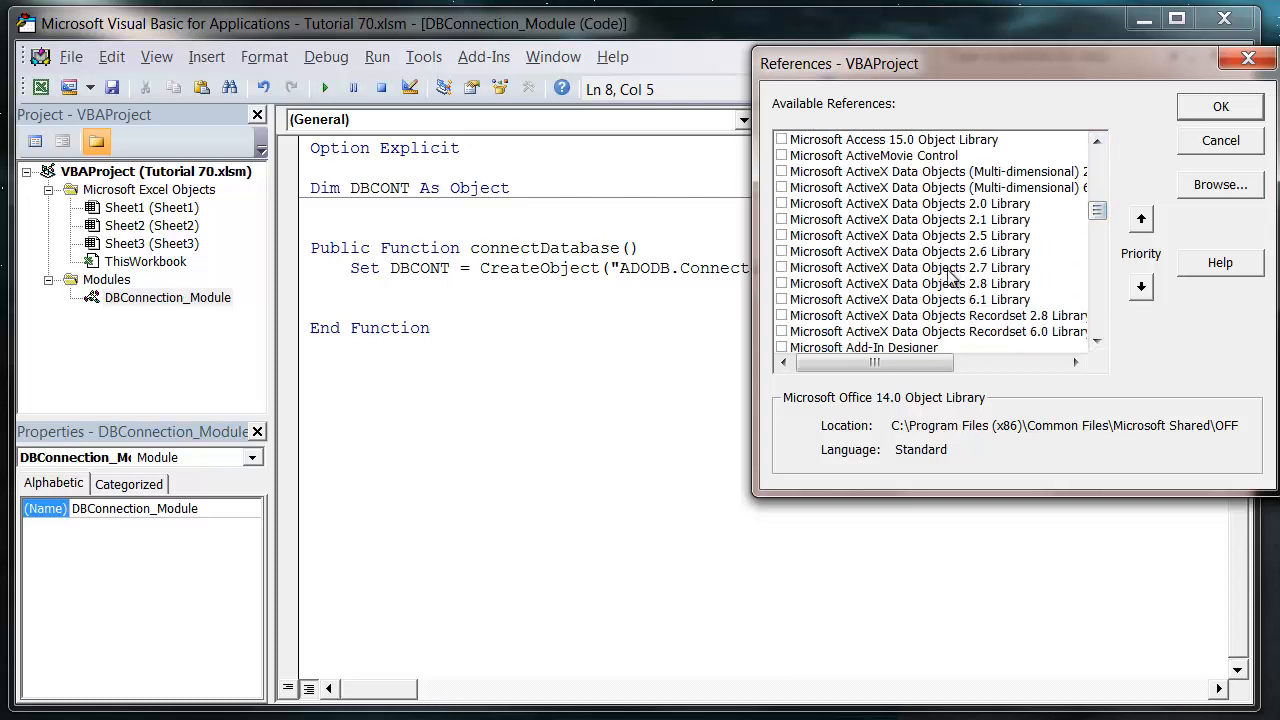
{"action": "mouse_move", "coordinate": [905, 288]}
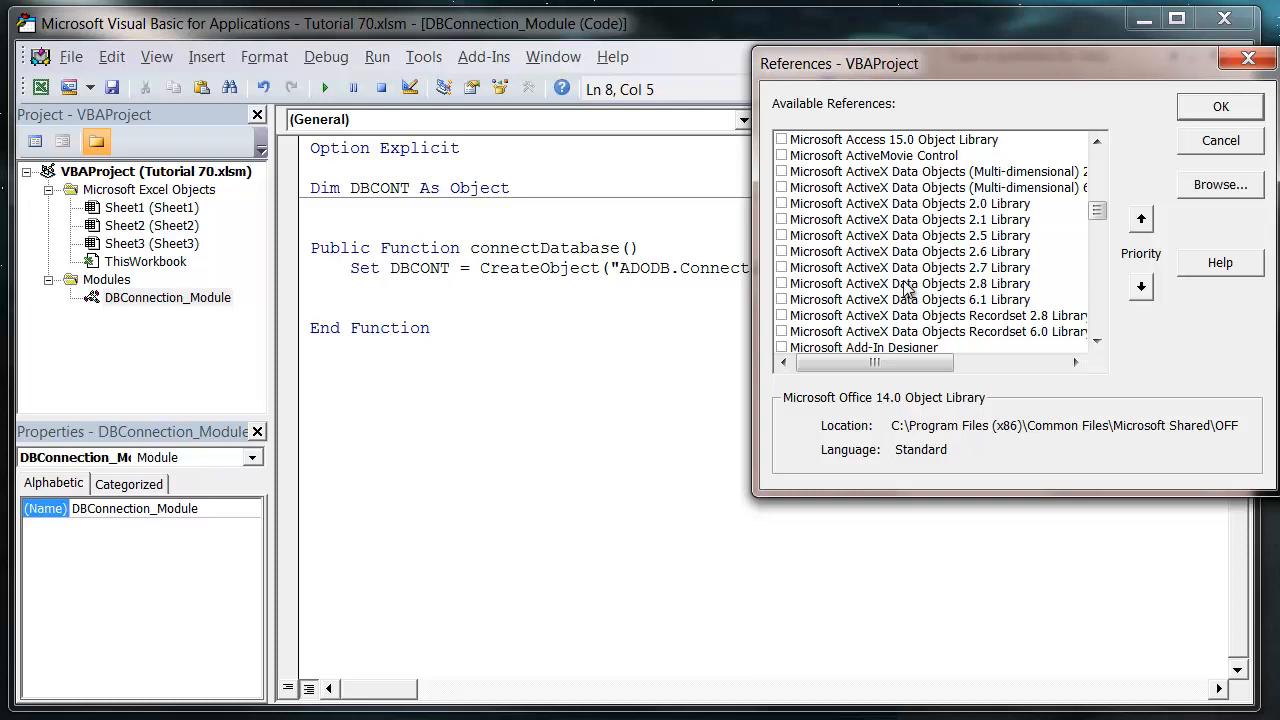
{"action": "mouse_move", "coordinate": [917, 296]}
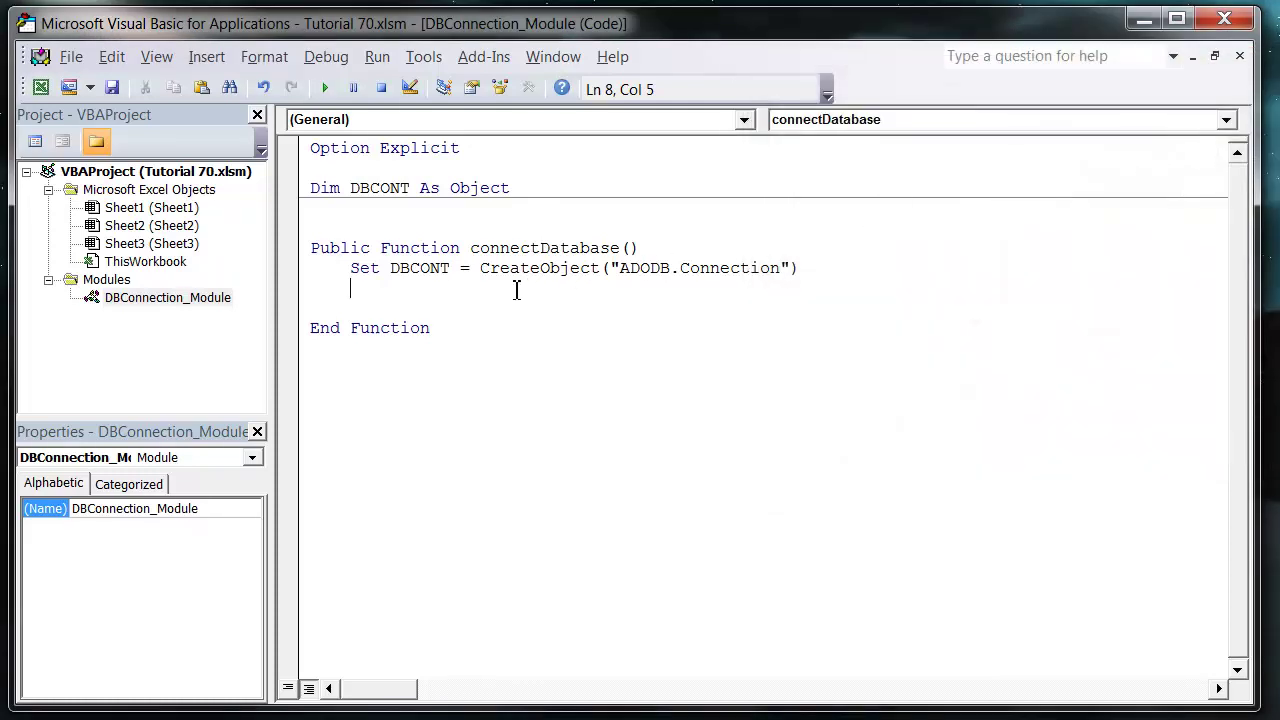
{"action": "mouse_move", "coordinate": [452, 120]}
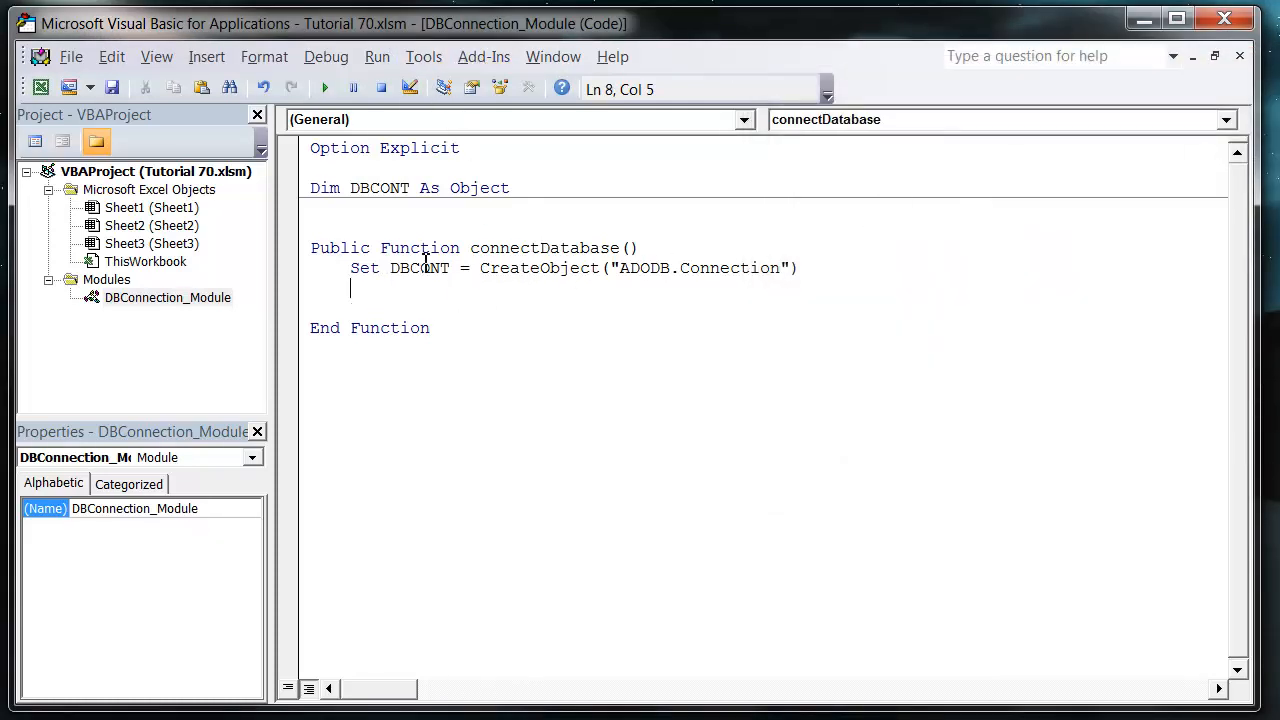
{"action": "mouse_move", "coordinate": [500, 277]}
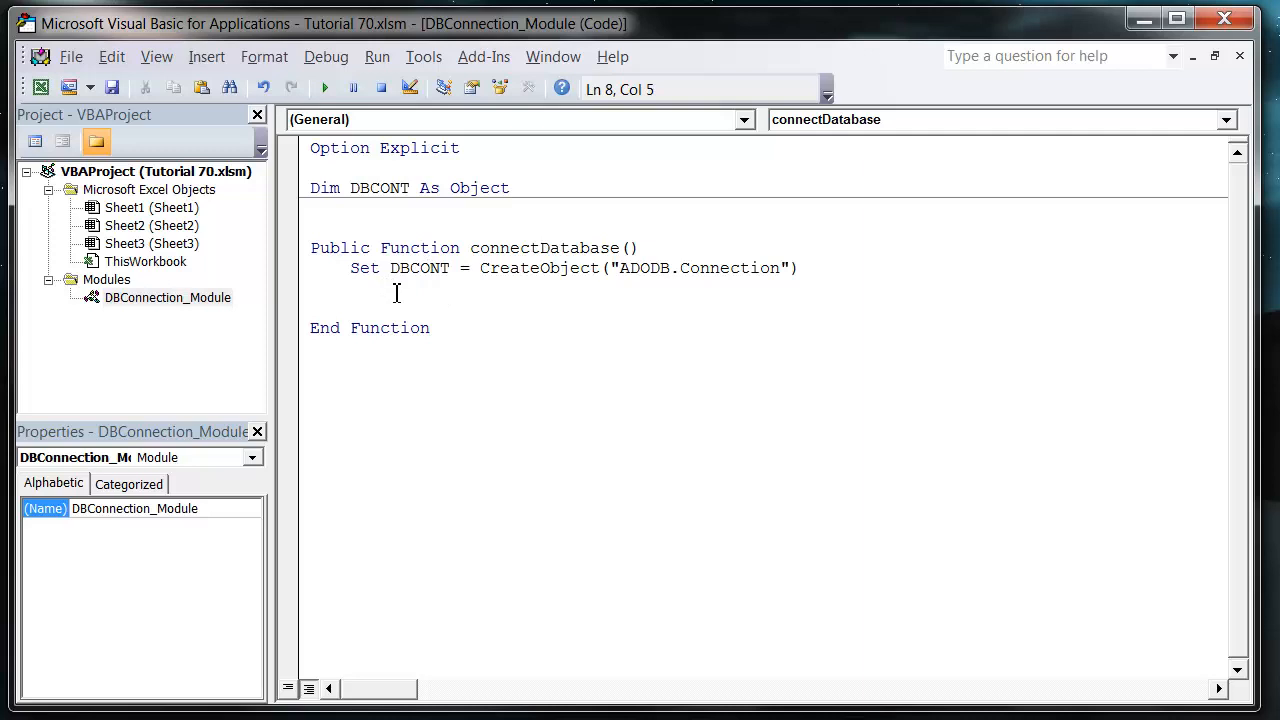
- Declare Dim strDBPath As String inside connectDatabase
{"action": "type", "text": "dim"}
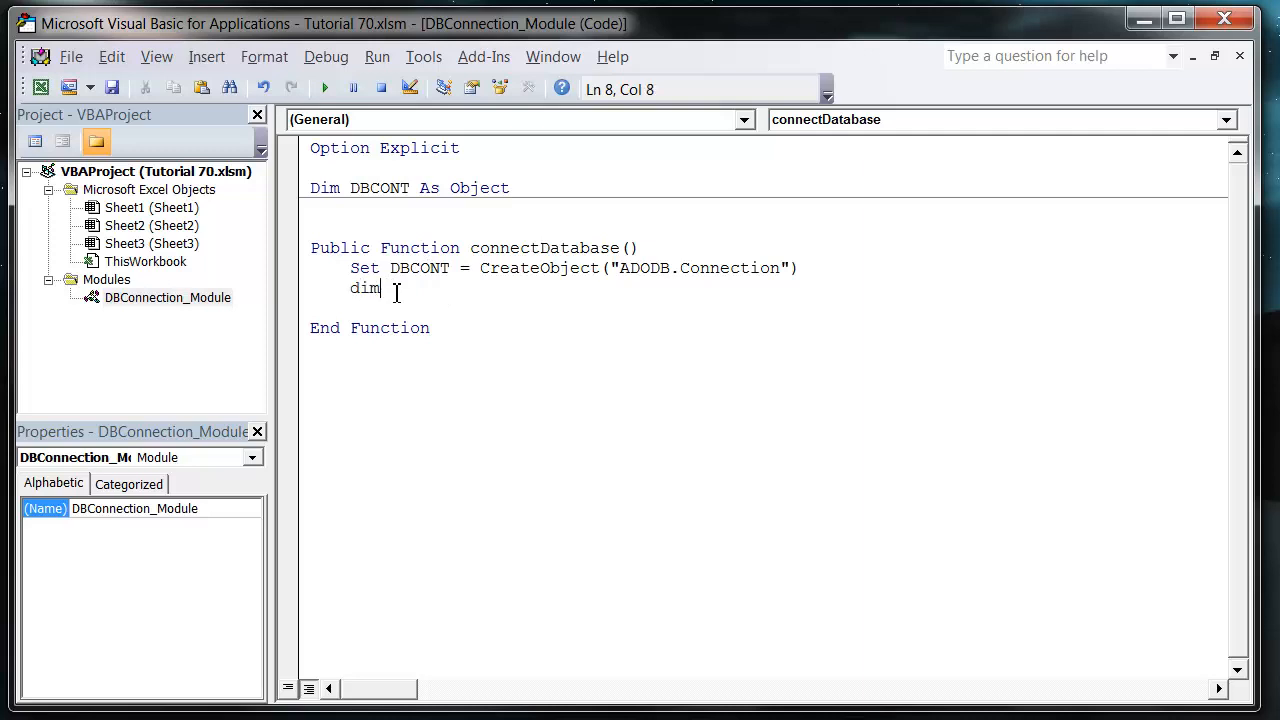
{"action": "type", "text": "str"}
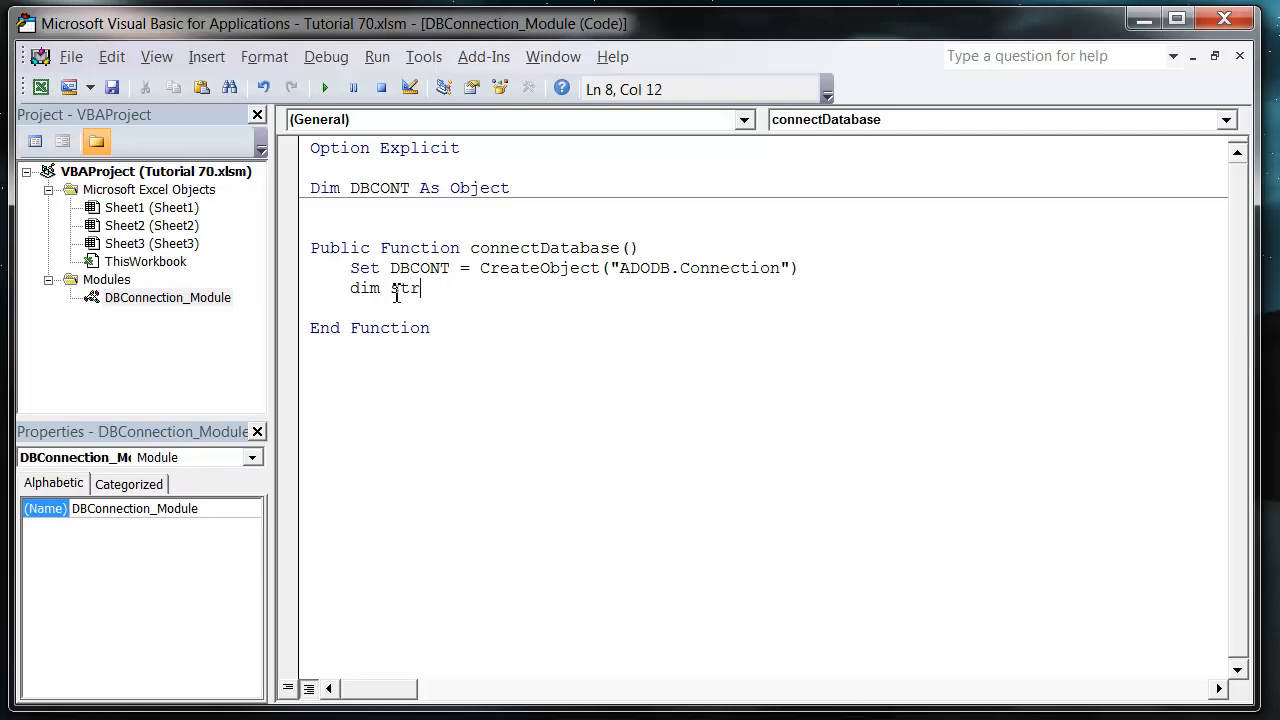
{"action": "type", "text": "DBPath"}
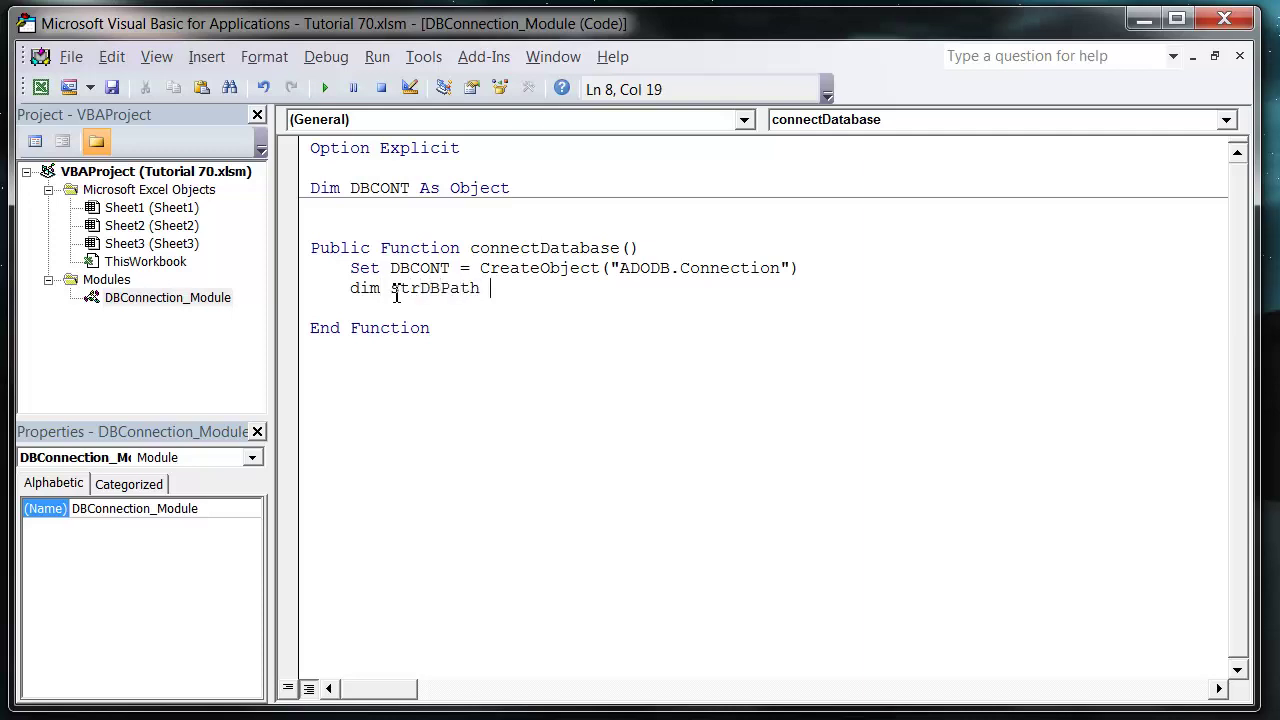
{"action": "type", "text": "as string"}
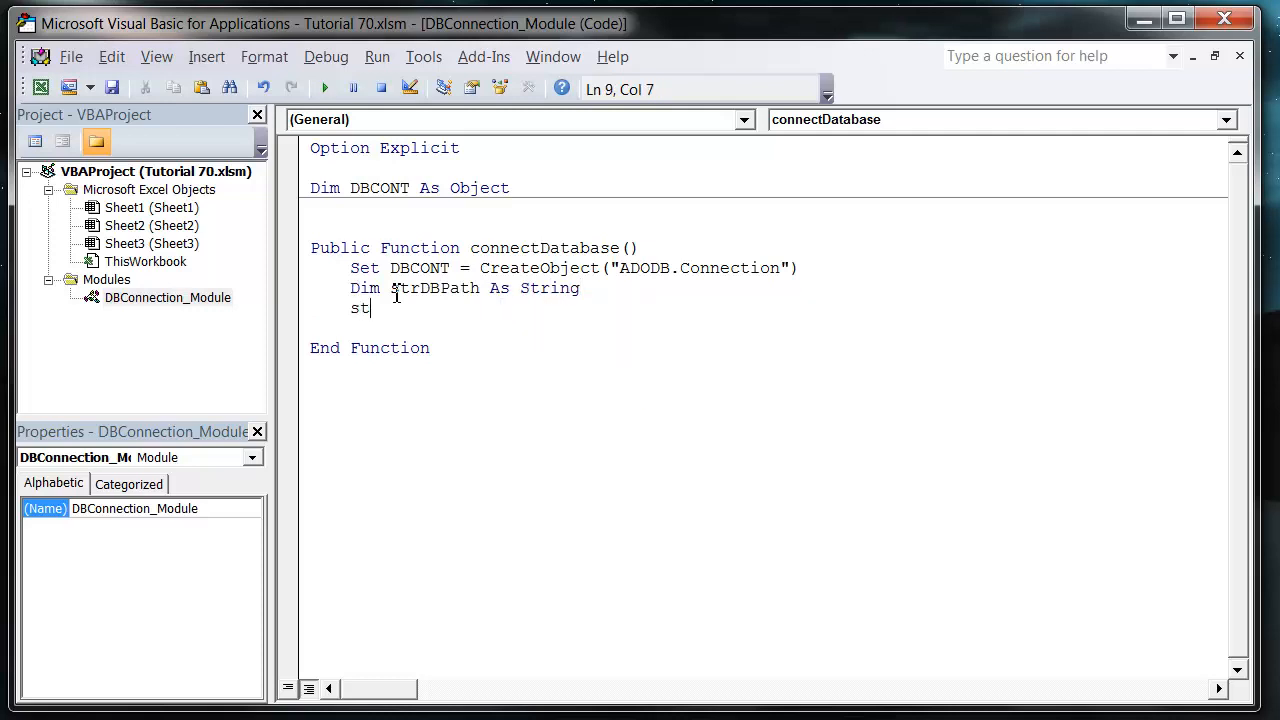
- Assign strDBPath the path C:/users/Matthew/Desktop/SampleDatabase.accdb
{"action": "type", "text": "rDBPat"}
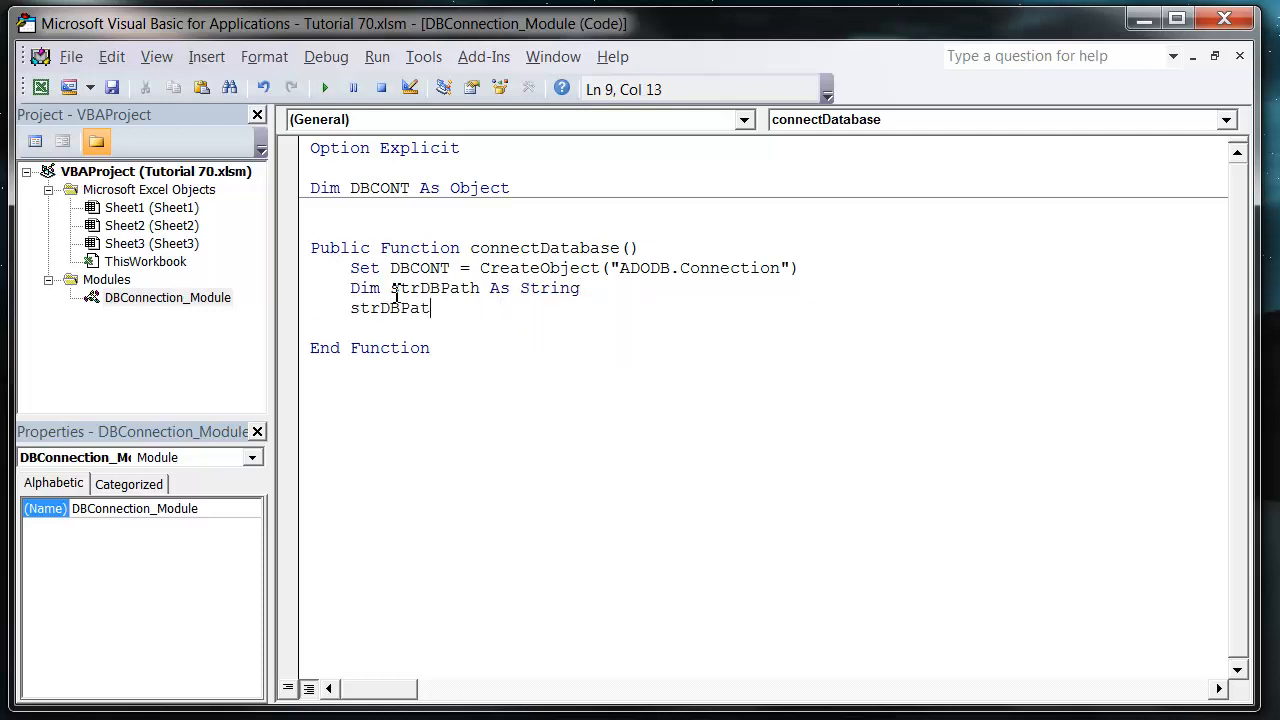
{"action": "type", "text": "h ="}
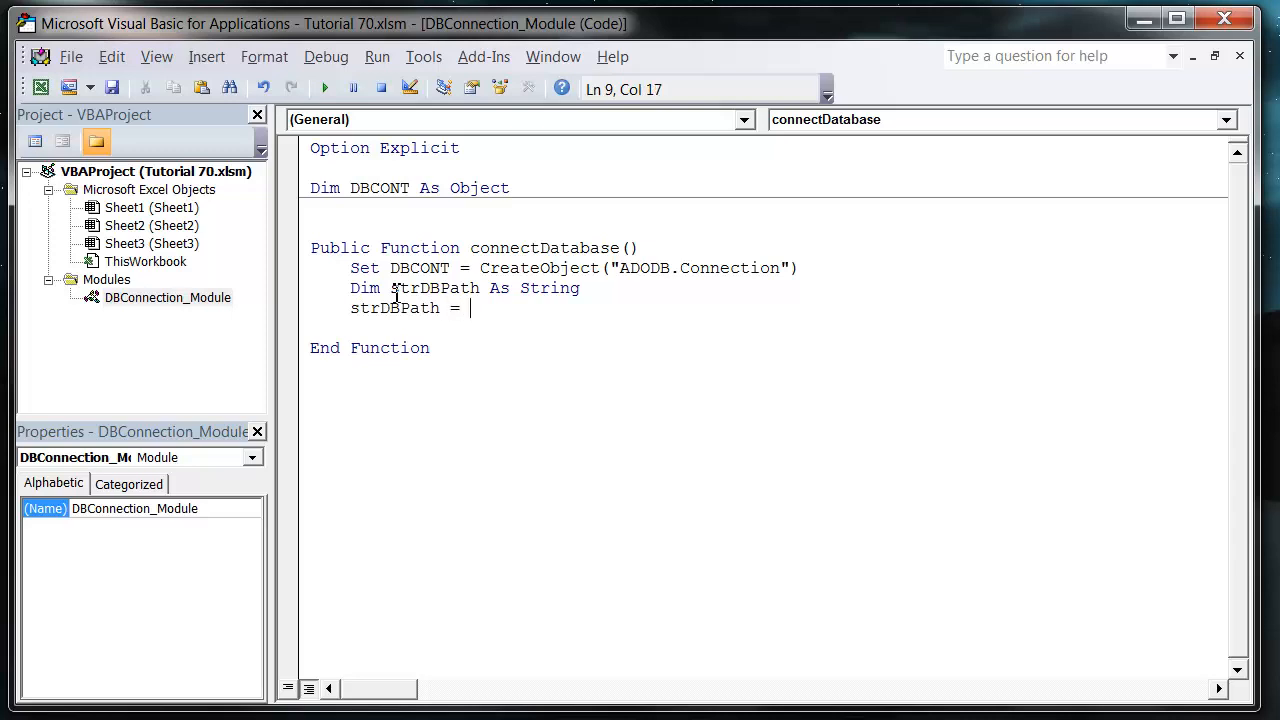
{"action": "type", "text": "\"c"}
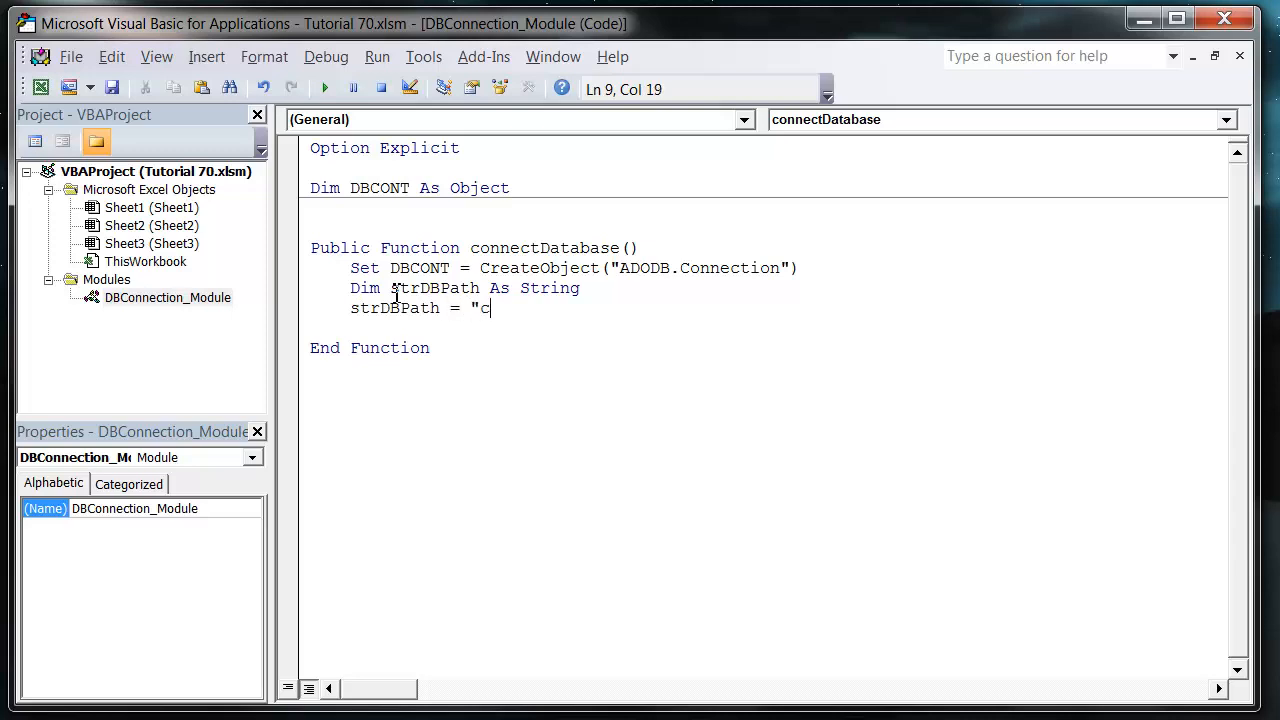
{"action": "type", "text": ":/"}
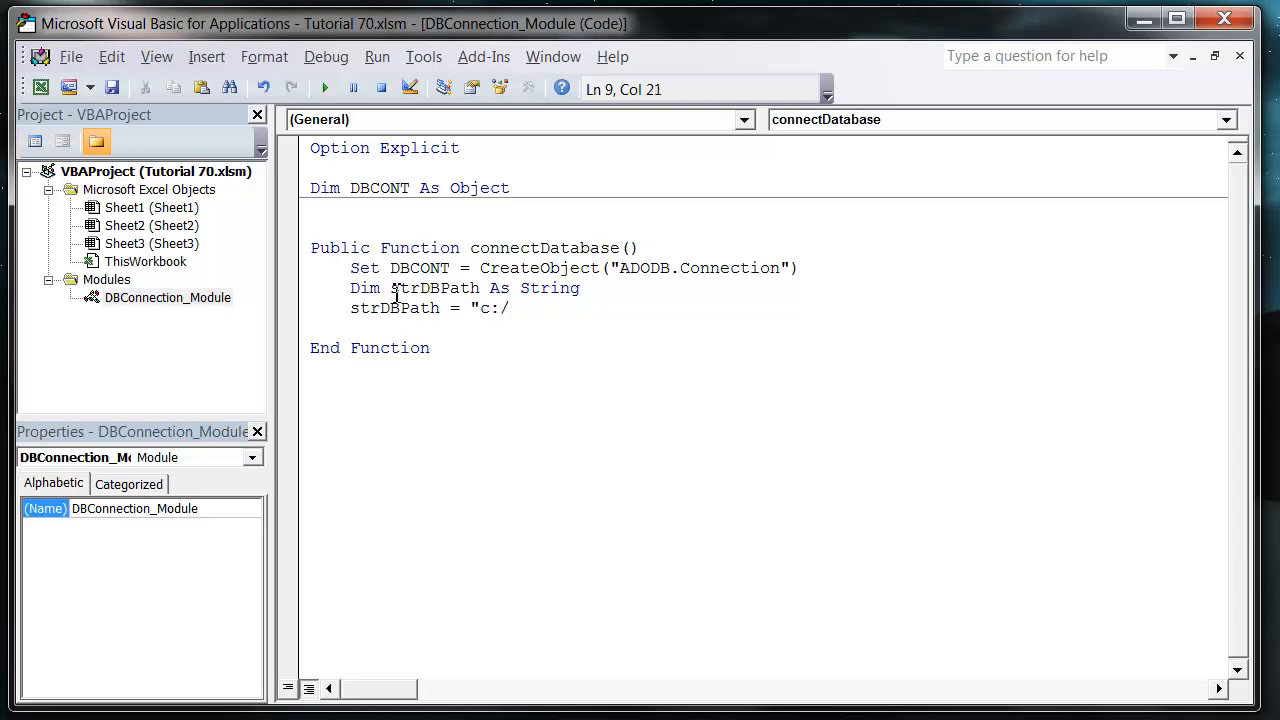
{"action": "type", "text": "users"}
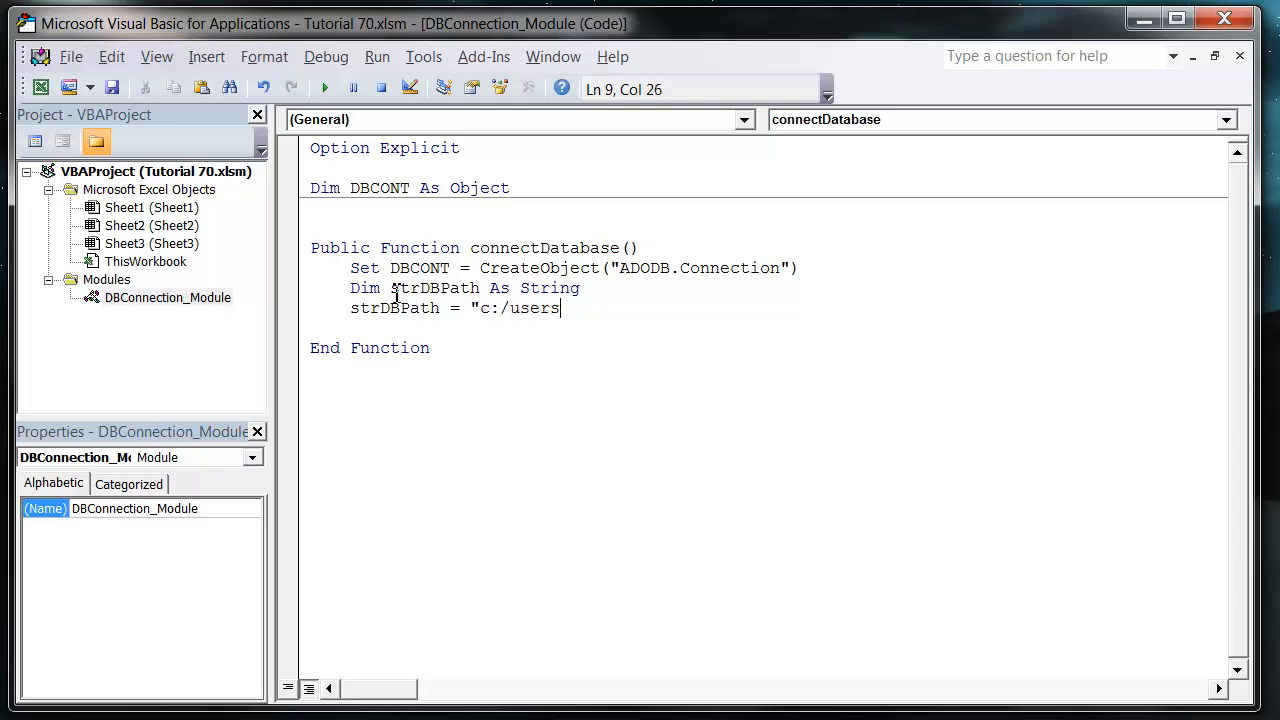
{"action": "type", "text": "/Matthew"}
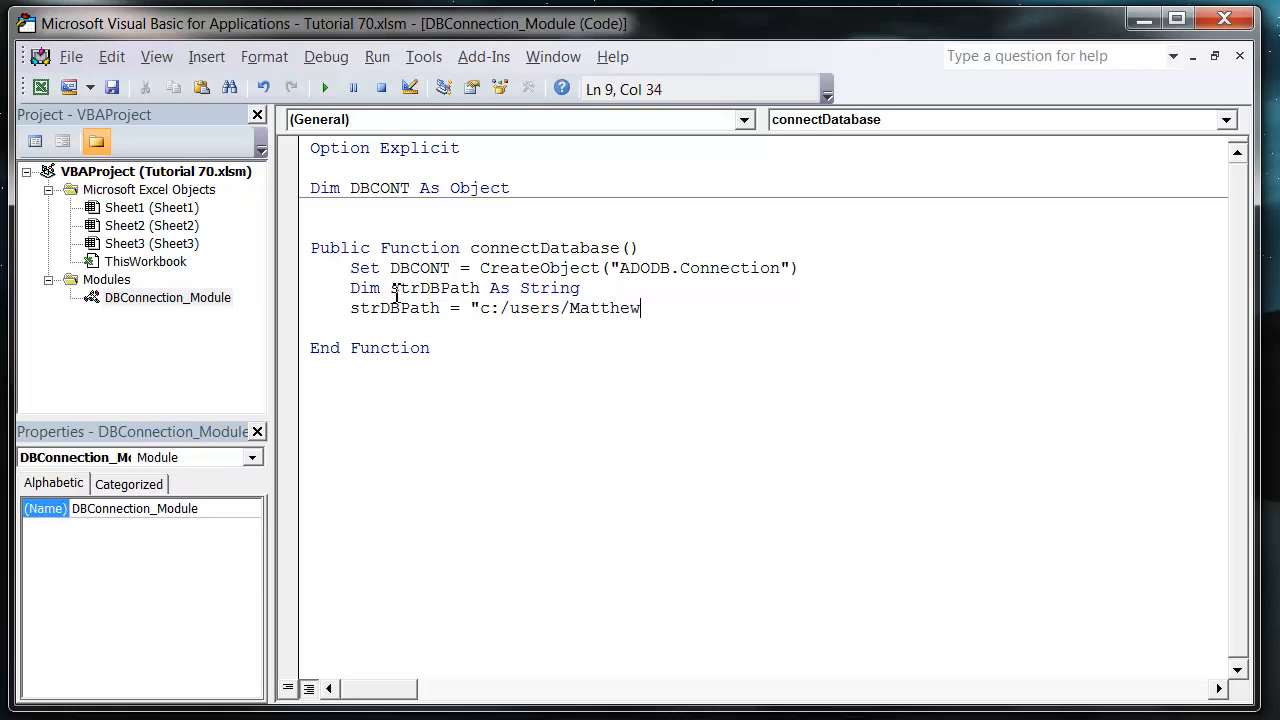
{"action": "type", "text": "/Desk"}
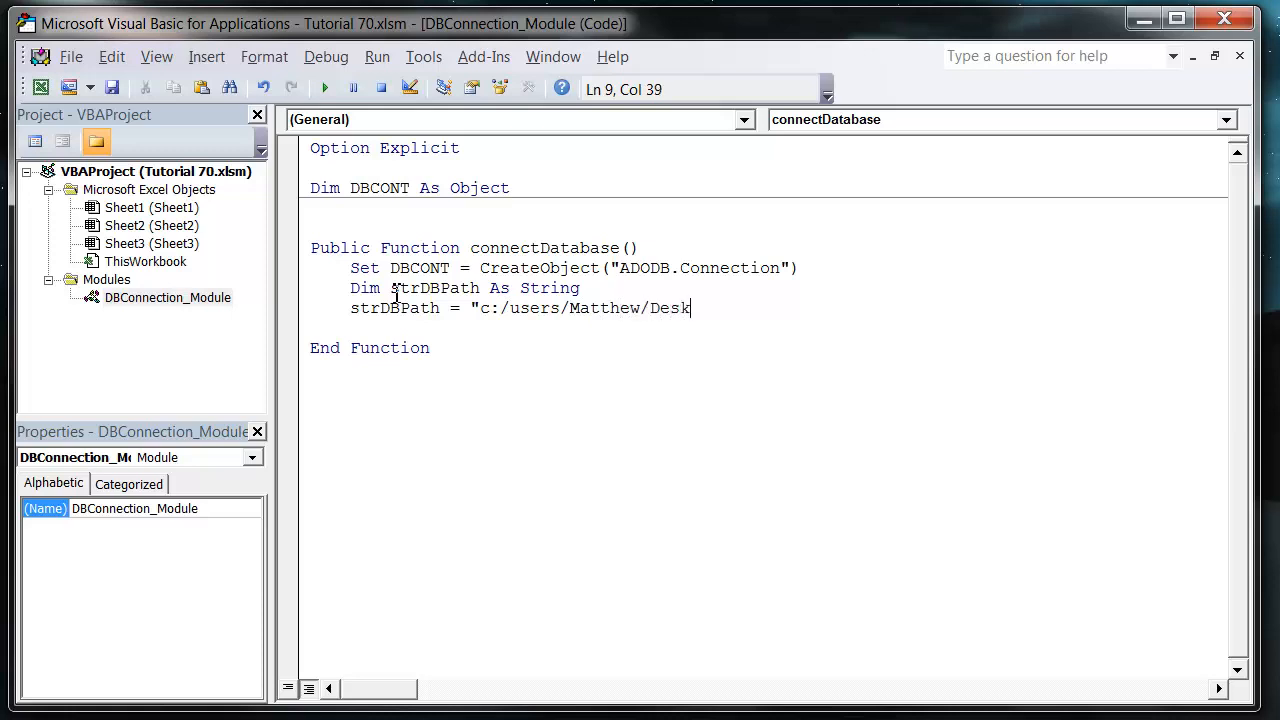
{"action": "type", "text": "top/SampleDatabas"}
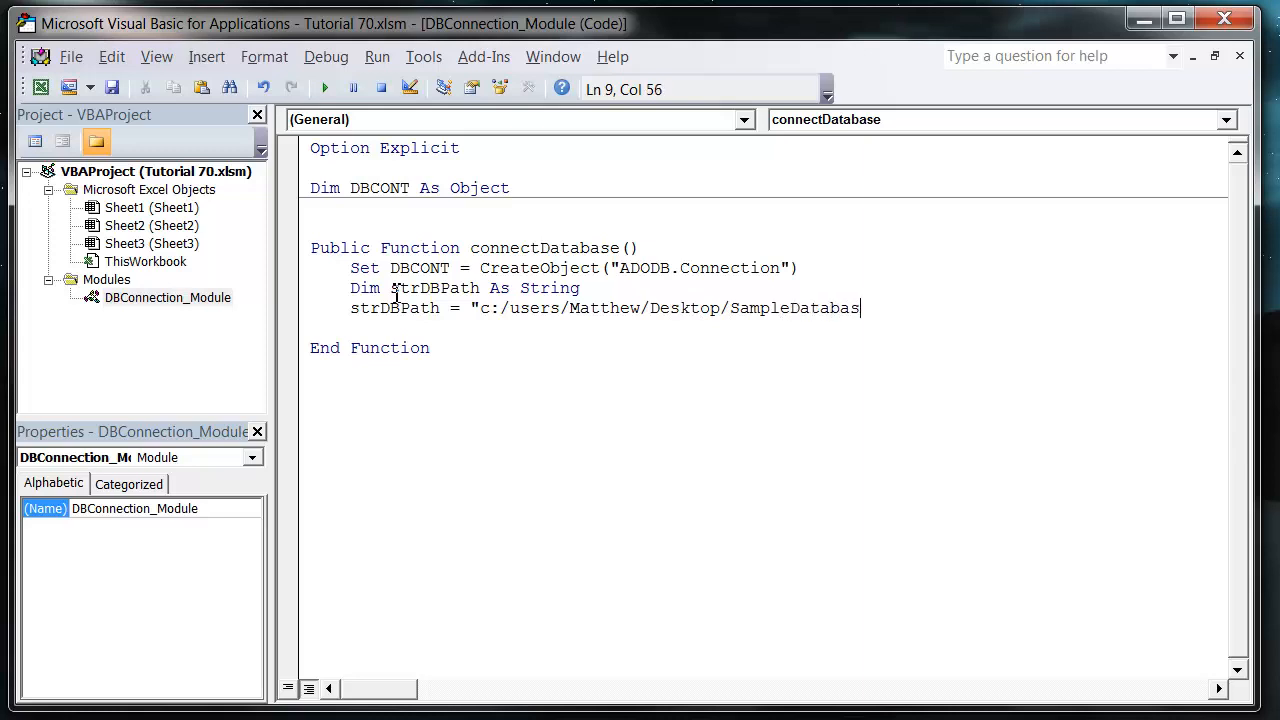
{"action": "type", "text": "e.acc"}
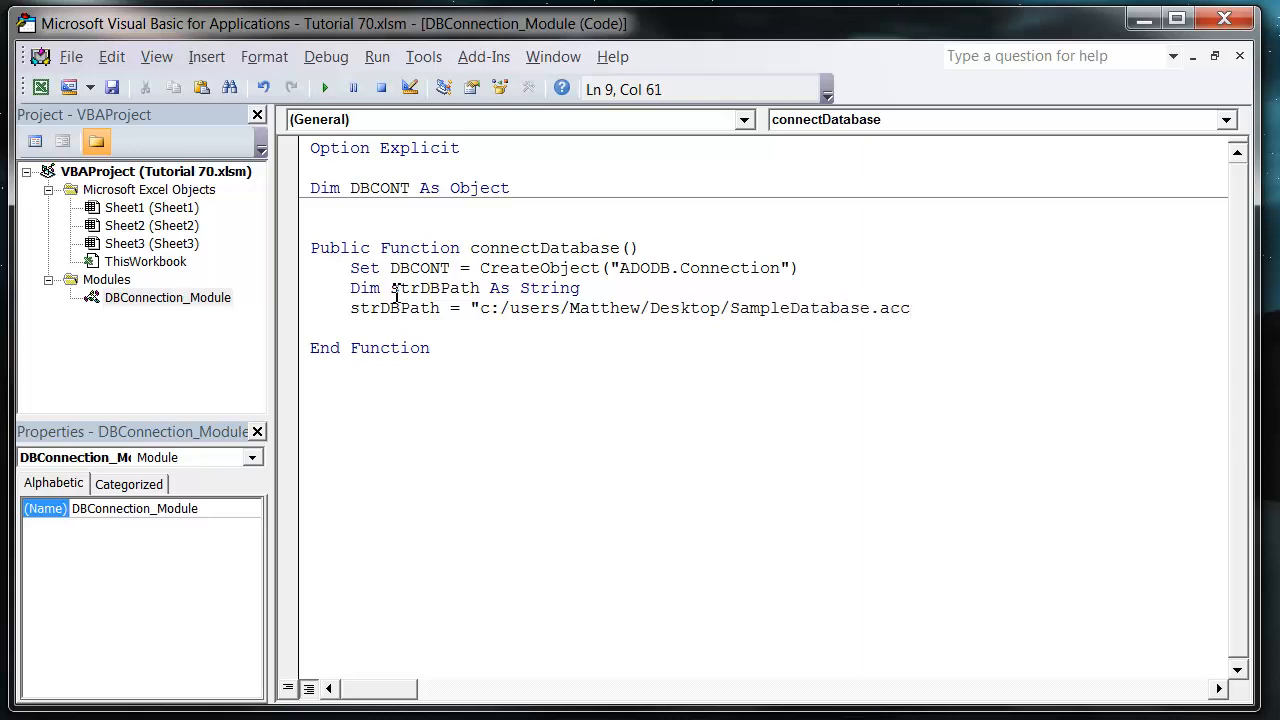
{"action": "type", "text": "db"}
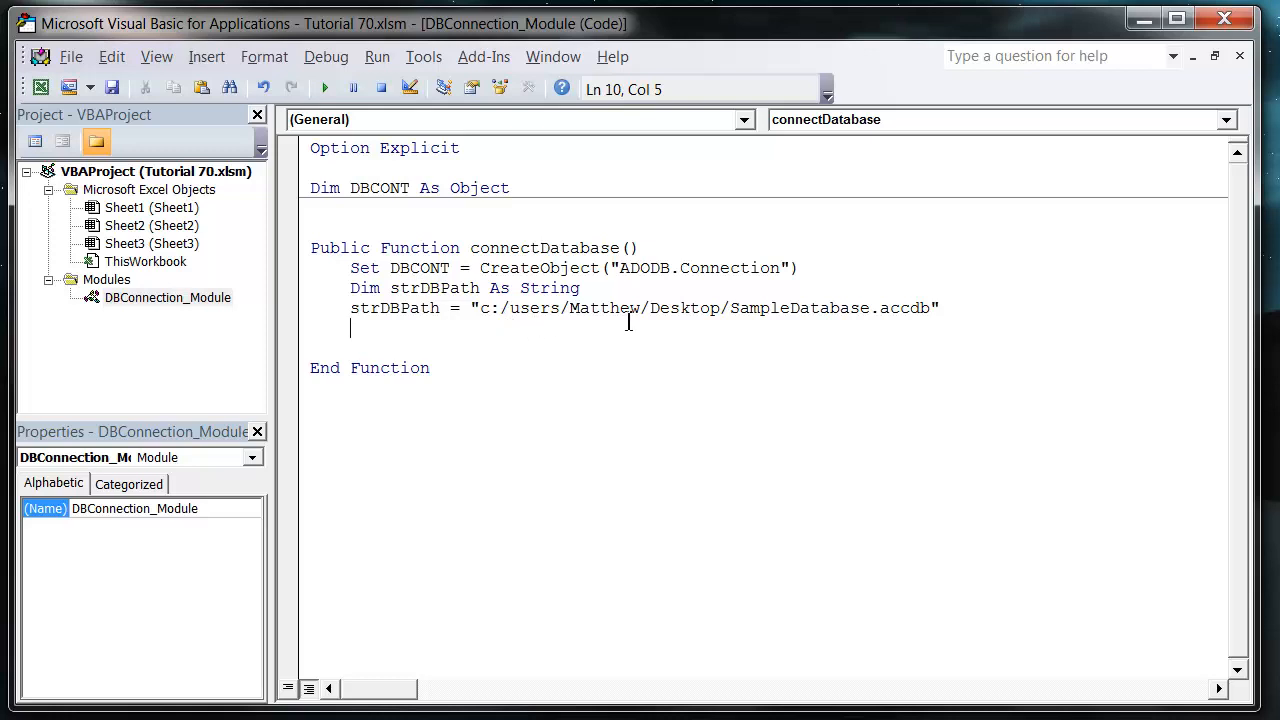
{"action": "mouse_move", "coordinate": [437, 315]}
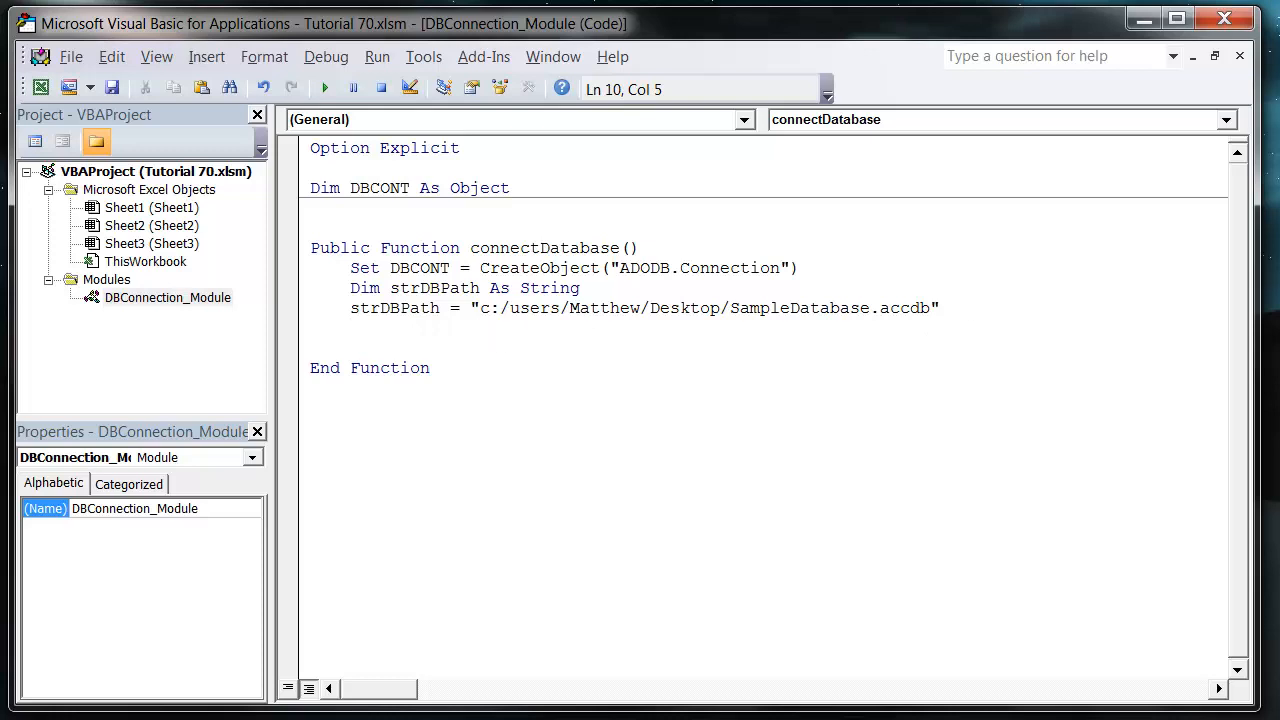
{"action": "mouse_move", "coordinate": [1006, 284]}
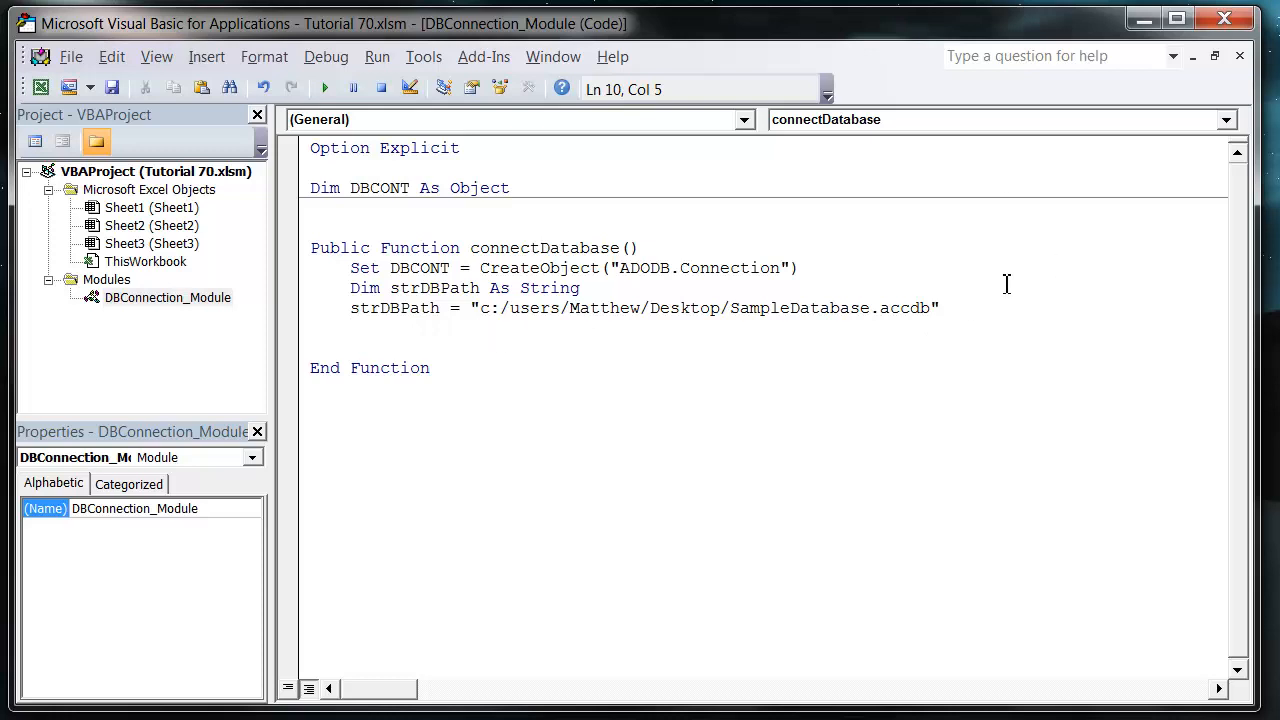
- Declare Dim sConn As String and begin assigning the Microsoft.ACE.OLEDB.12.0 provider string
{"action": "type", "text": "dim s"}
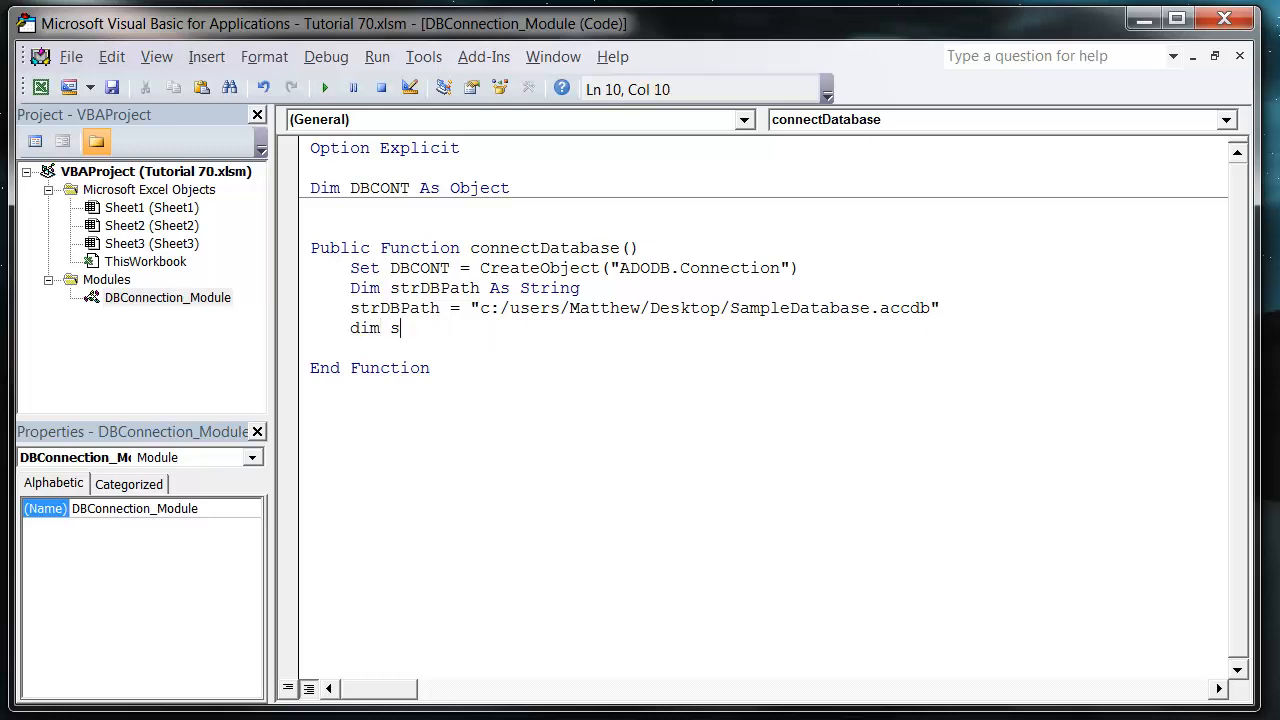
{"action": "type", "text": "Conn As String"}
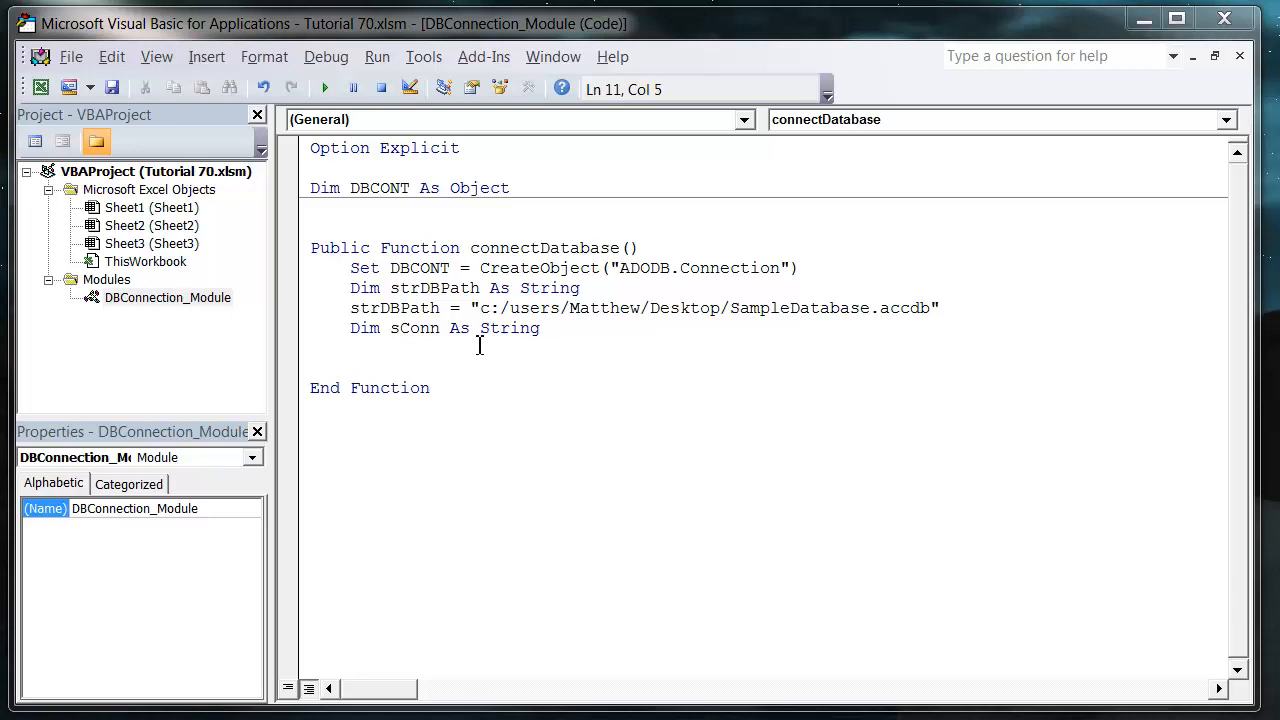
{"action": "type", "text": "sConn = \"Provider=Microsoft.ACE.OLEDB.12.0;\" & _"}
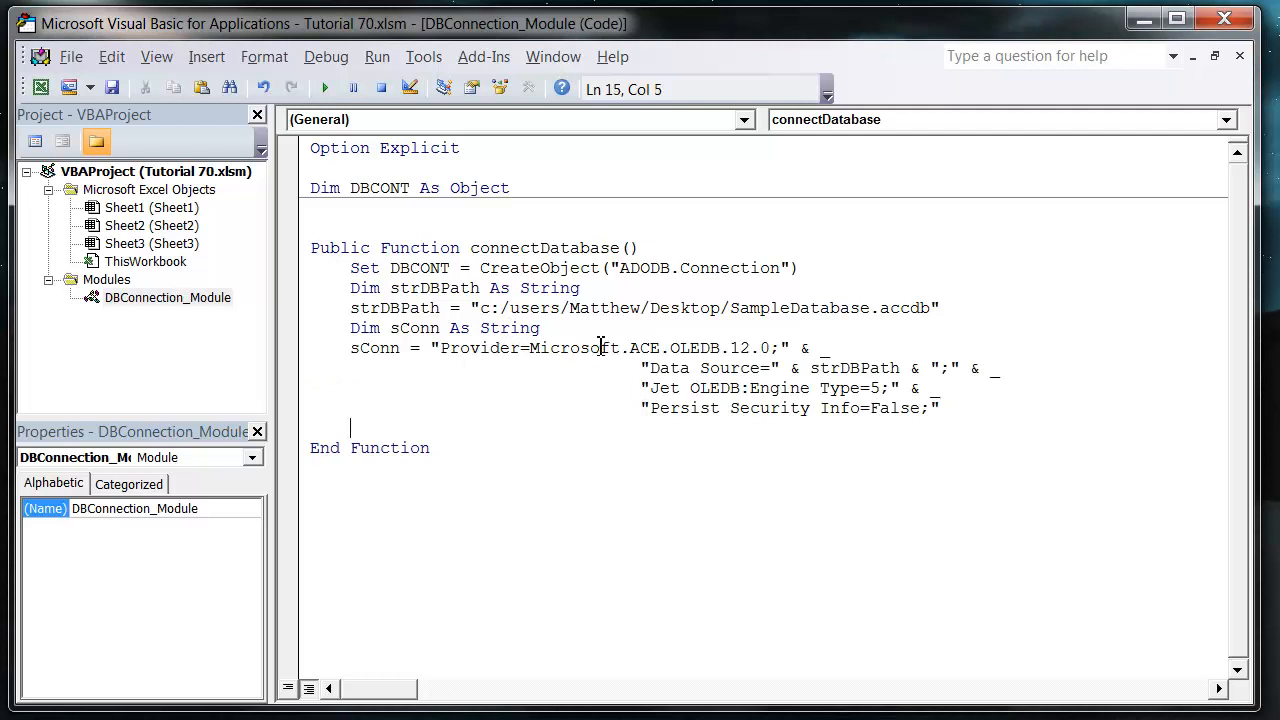
- Highlight OLEDB in the provider name and the engine type setting of sConn
{"action": "double_click", "coordinate": [693, 348]}
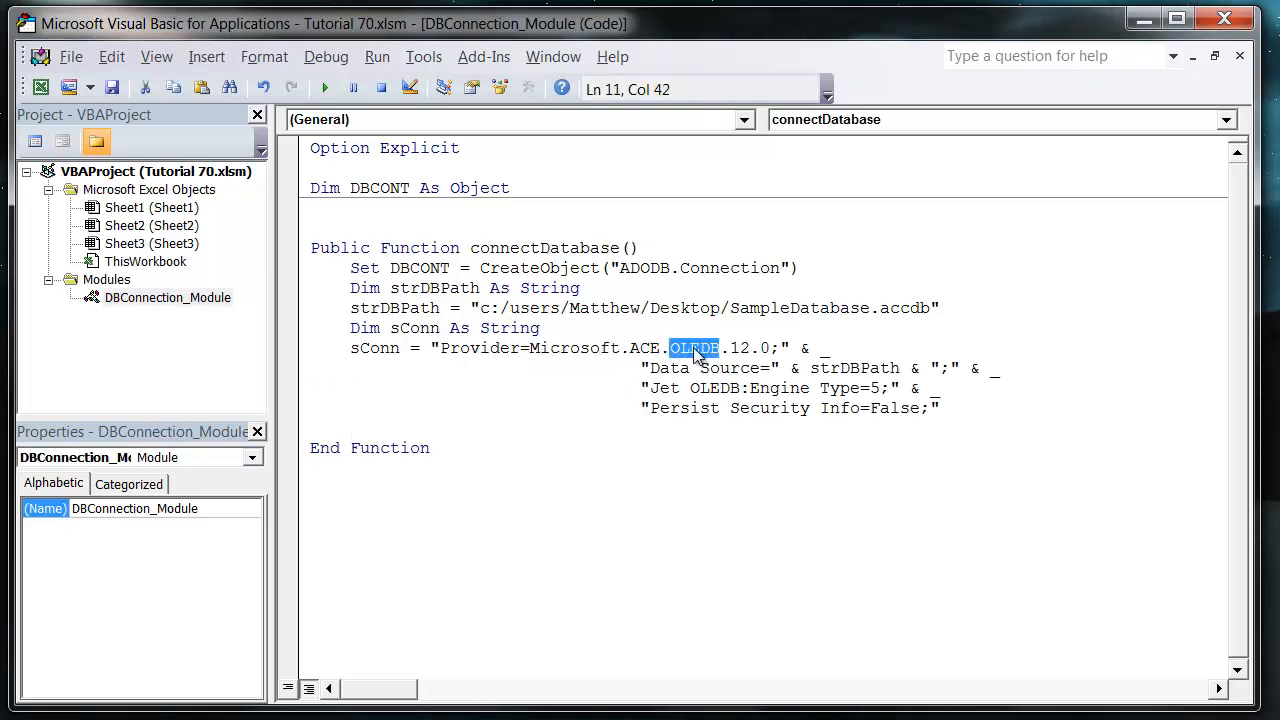
{"action": "mouse_move", "coordinate": [705, 348]}
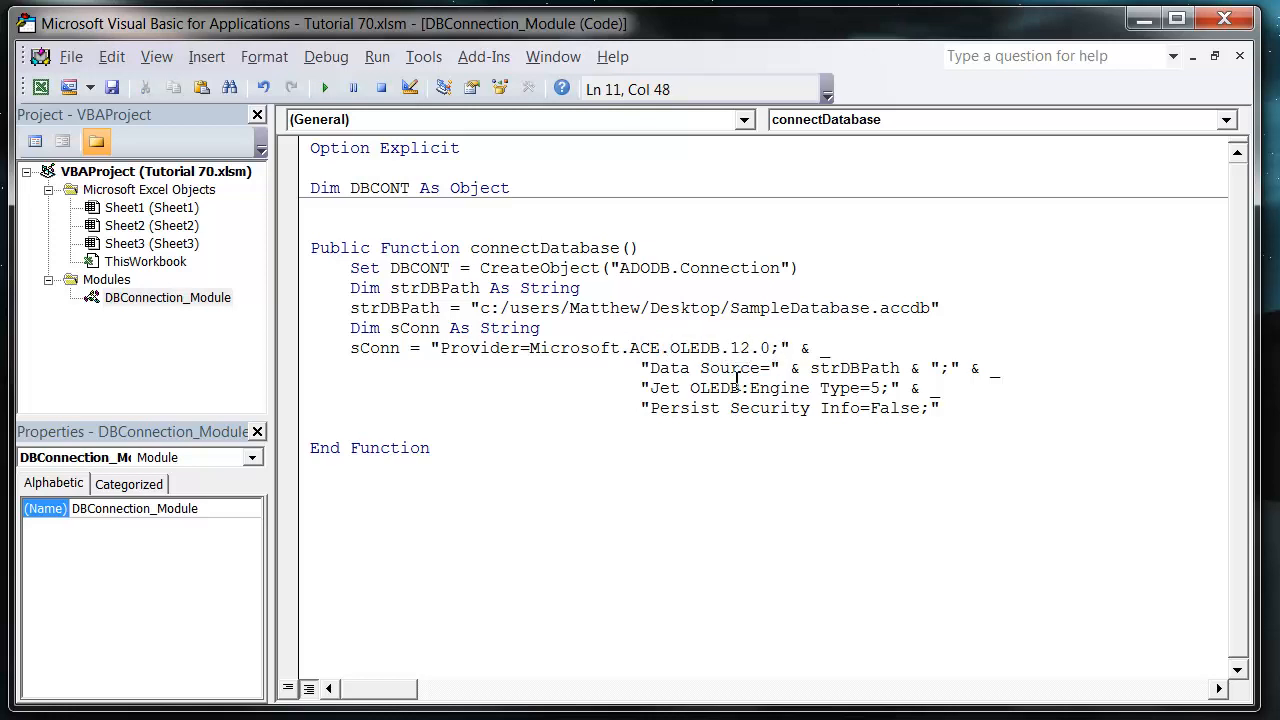
{"action": "double_click", "coordinate": [643, 347]}
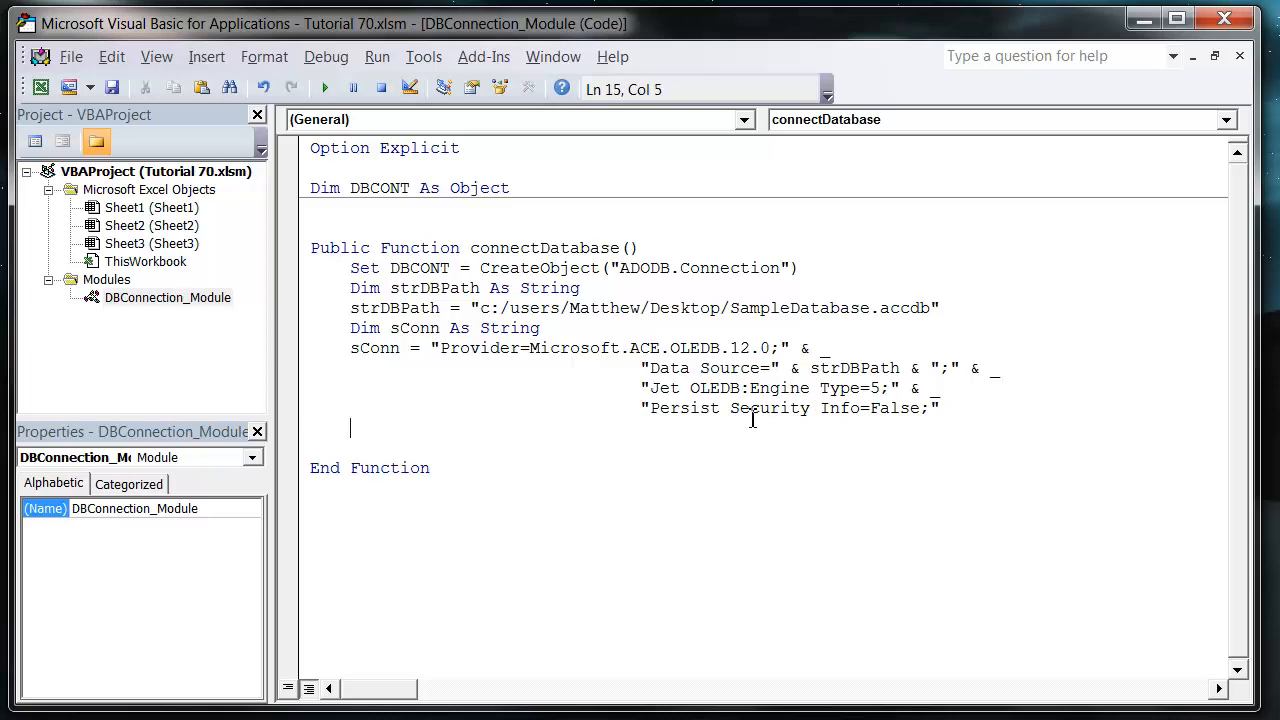
{"action": "mouse_move", "coordinate": [755, 418]}
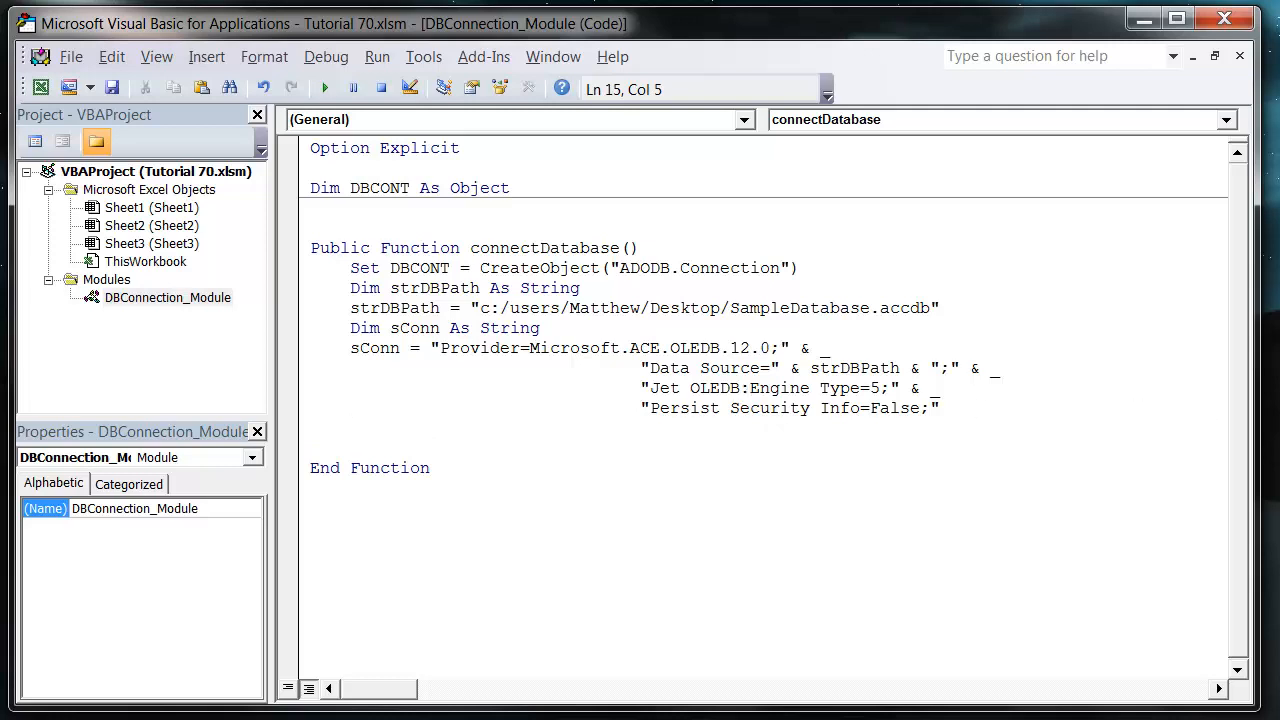
- Add a DBCONT.Open sConn line below the connection string in connectDatabase
{"action": "type", "text": "DBCONT"}
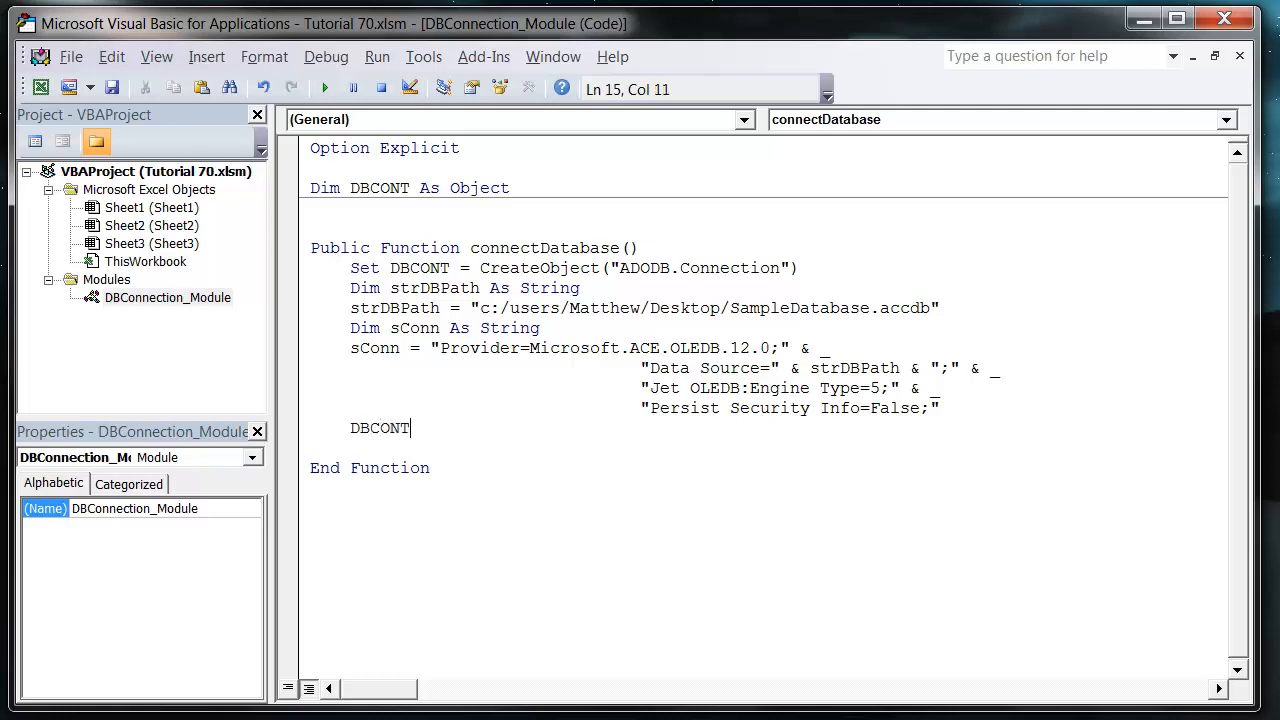
{"action": "type", "text": "."}
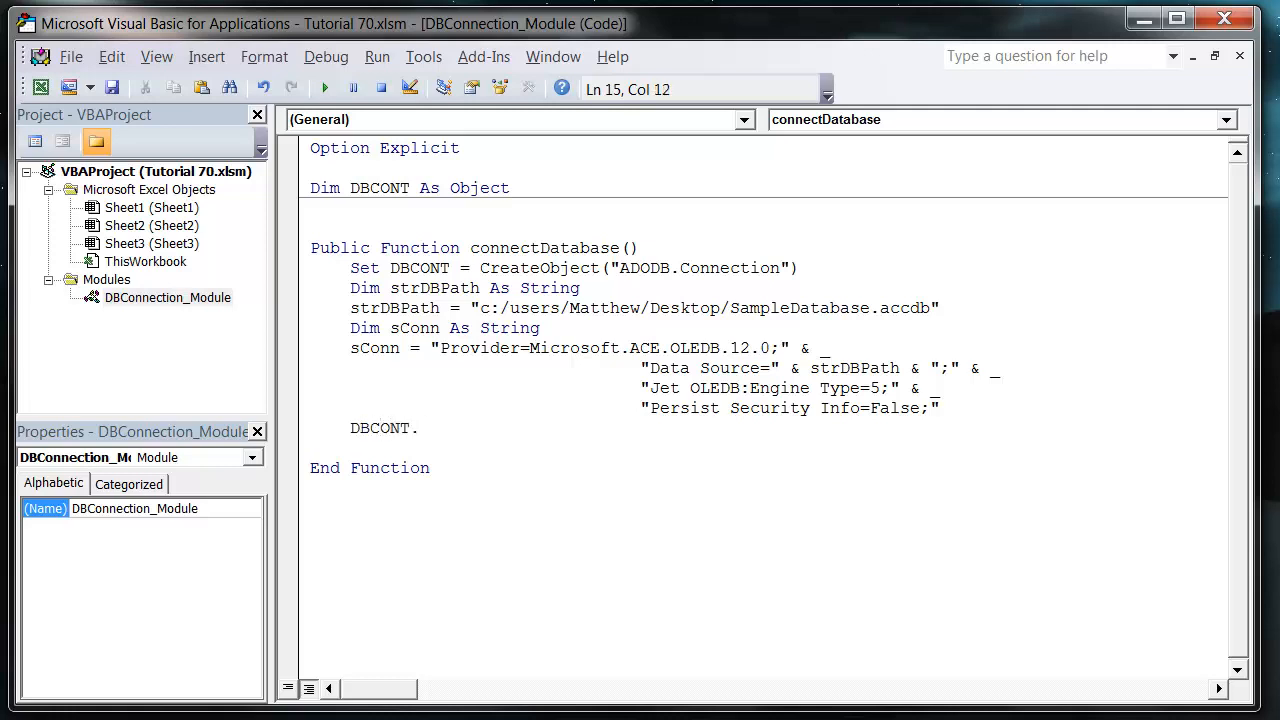
{"action": "type", "text": "op"}
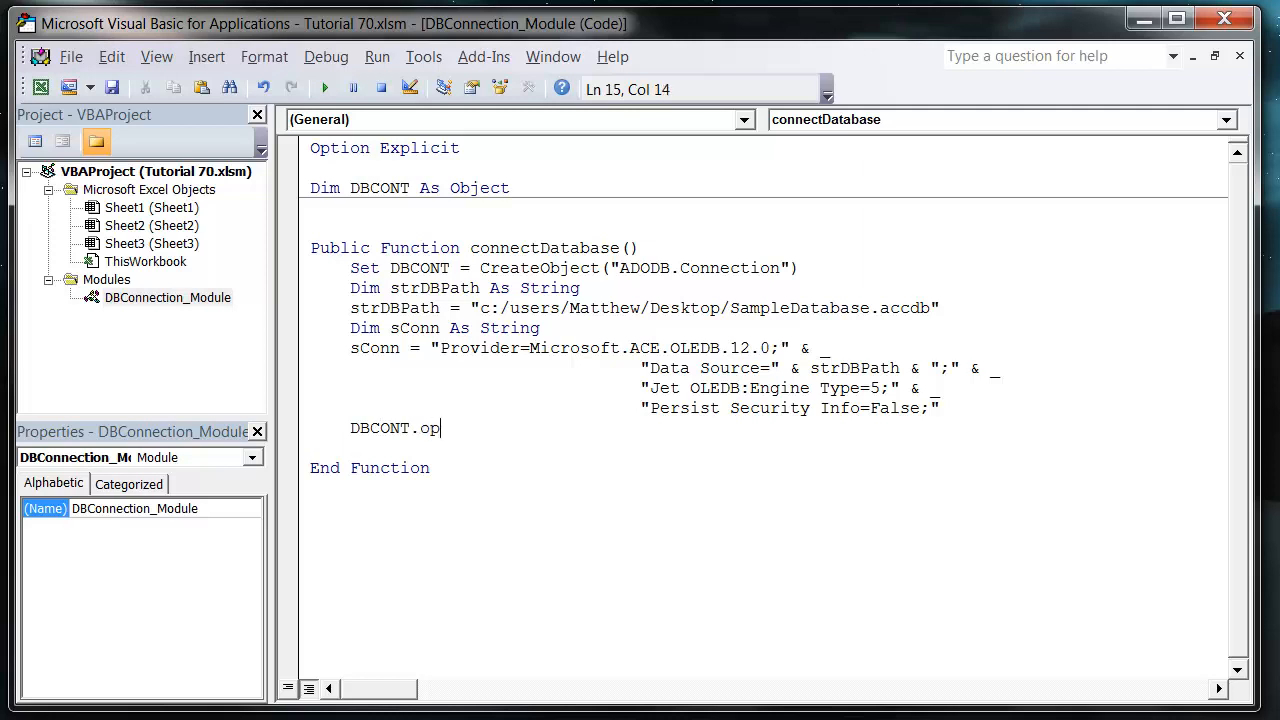
{"action": "type", "text": "en sConn"}
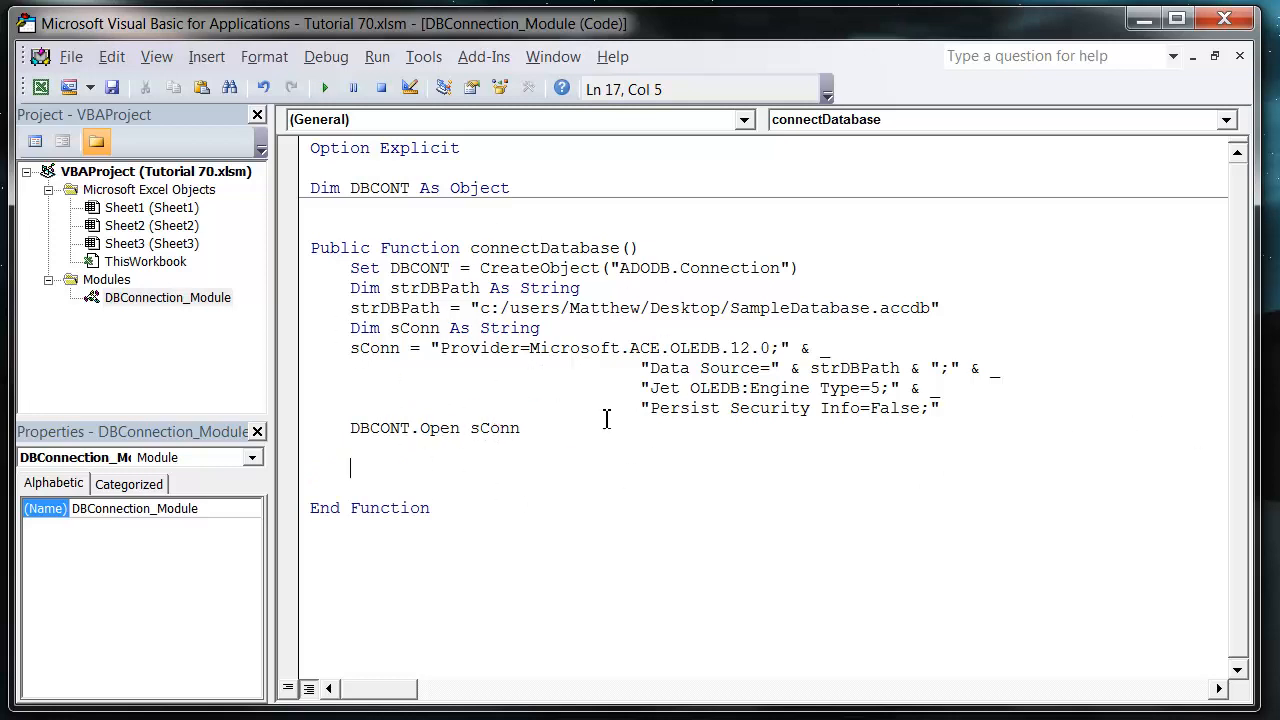
{"action": "mouse_move", "coordinate": [470, 415]}
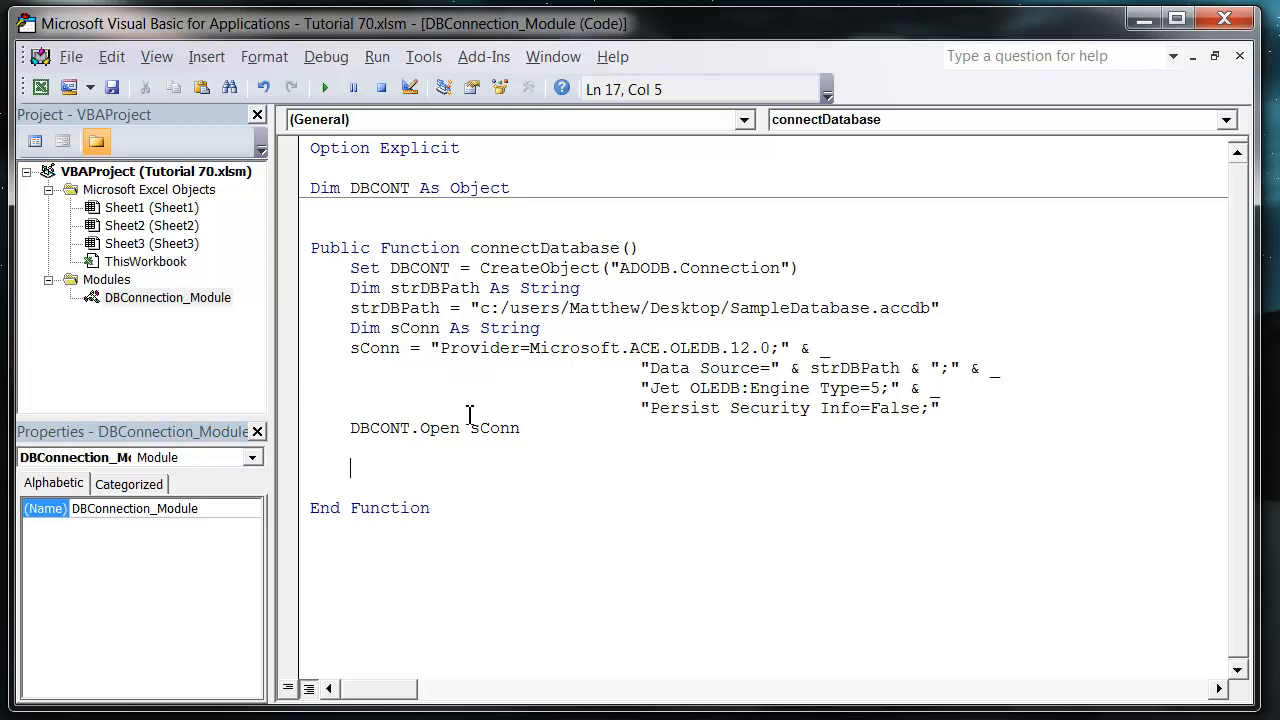
{"action": "type", "text": "DBCO"}
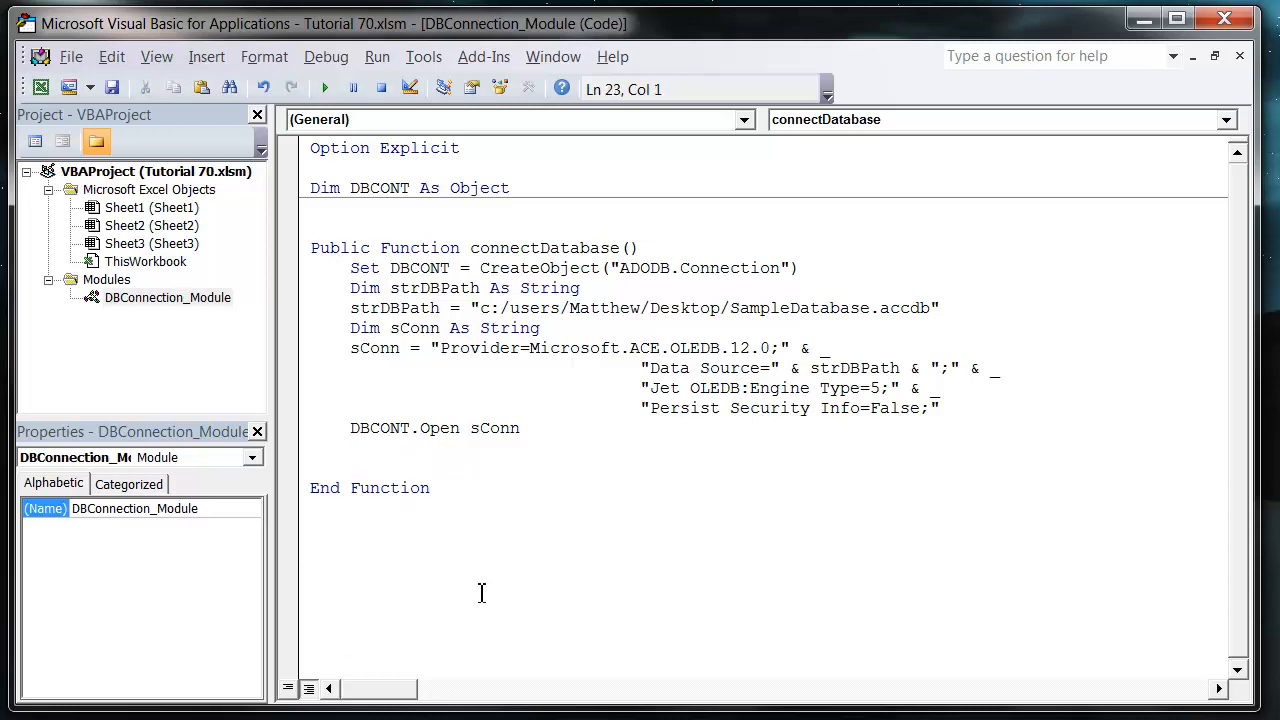
- Create Public Function closeDatabase with On Error Resume Next, DBCONT.Close and Set DBCONT = Nothing
{"action": "type", "text": "public function"}
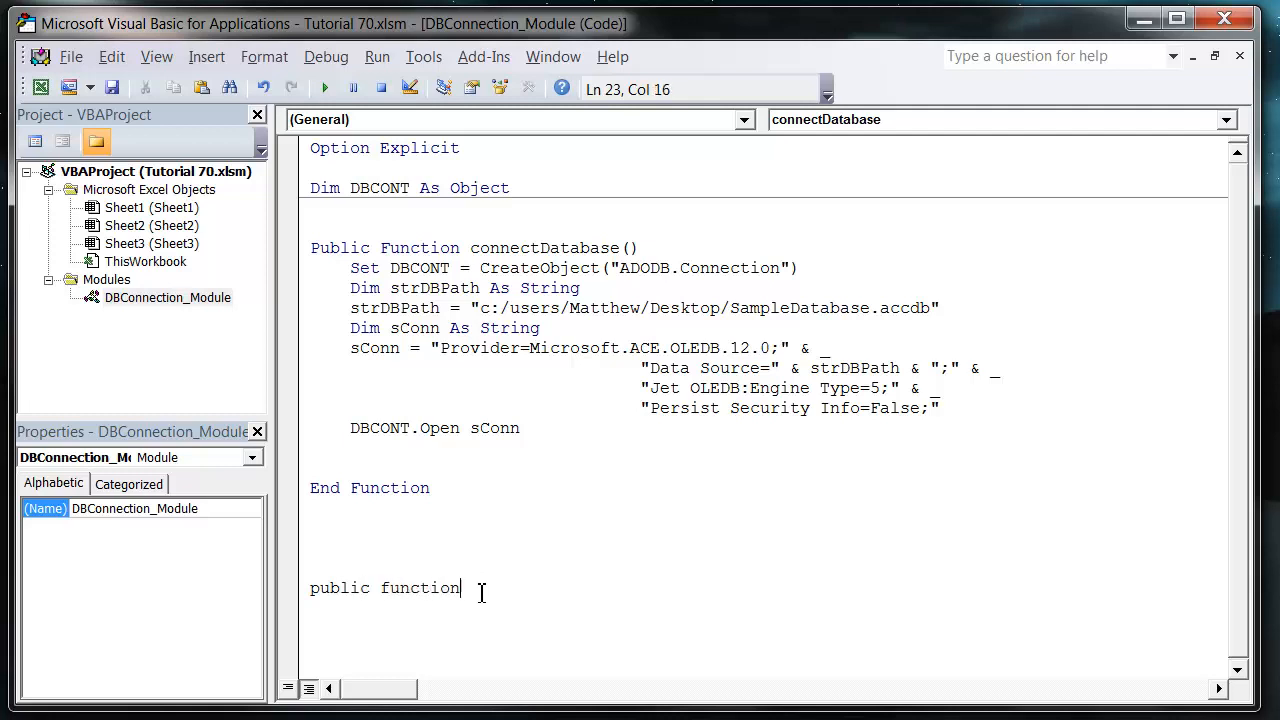
{"action": "type", "text": "\" \""}
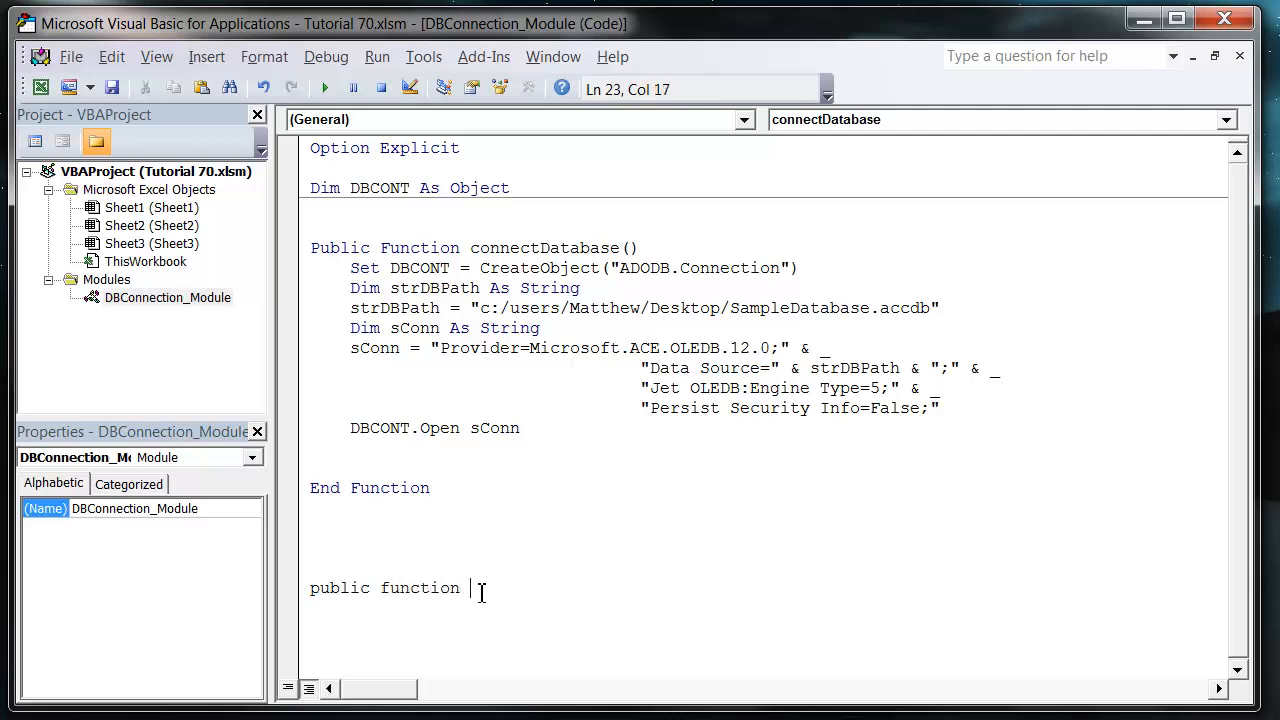
{"action": "type", "text": "closeDatabase("}
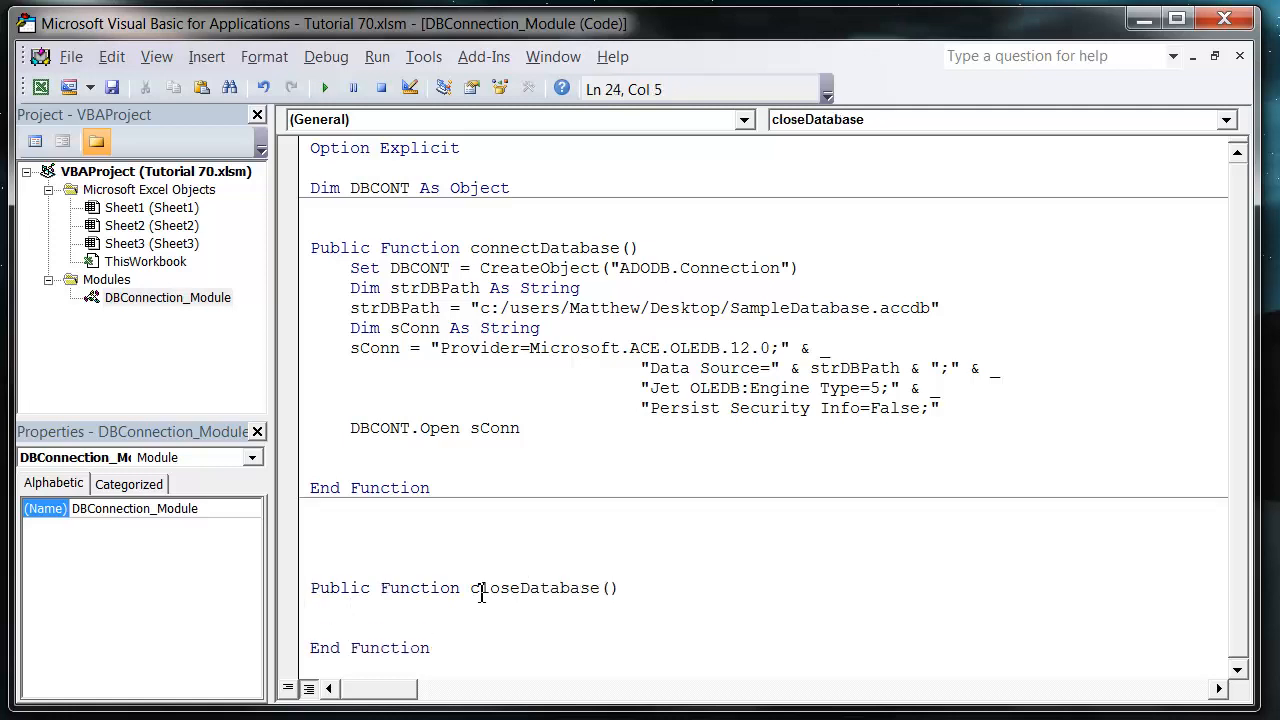
{"action": "type", "text": "DBCONT.clo"}
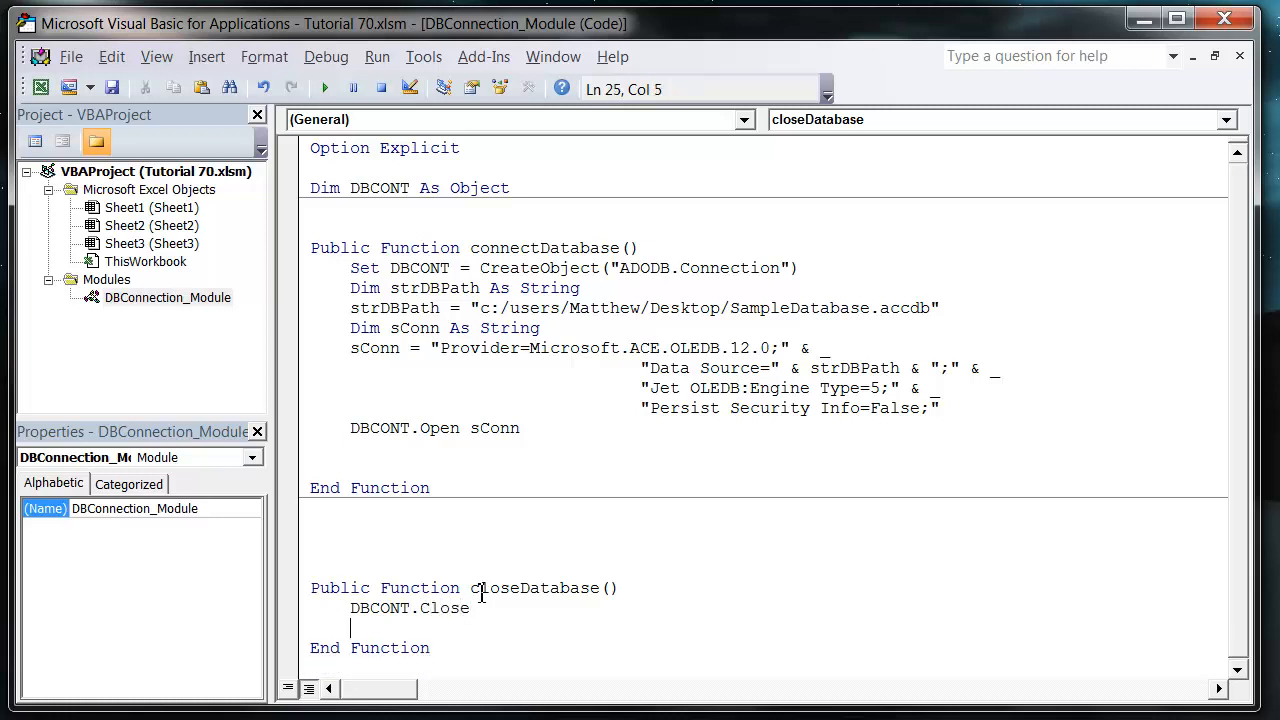
{"action": "type", "text": "set DB"}
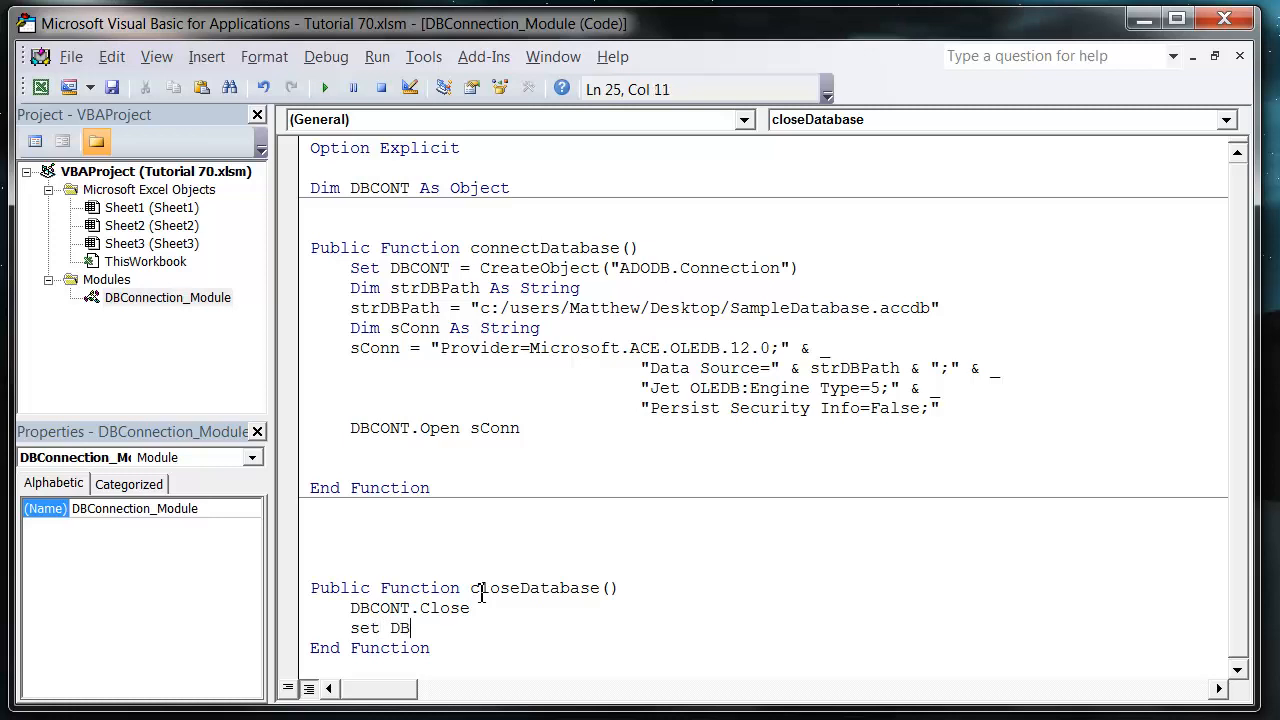
{"action": "type", "text": "CONT = n"}
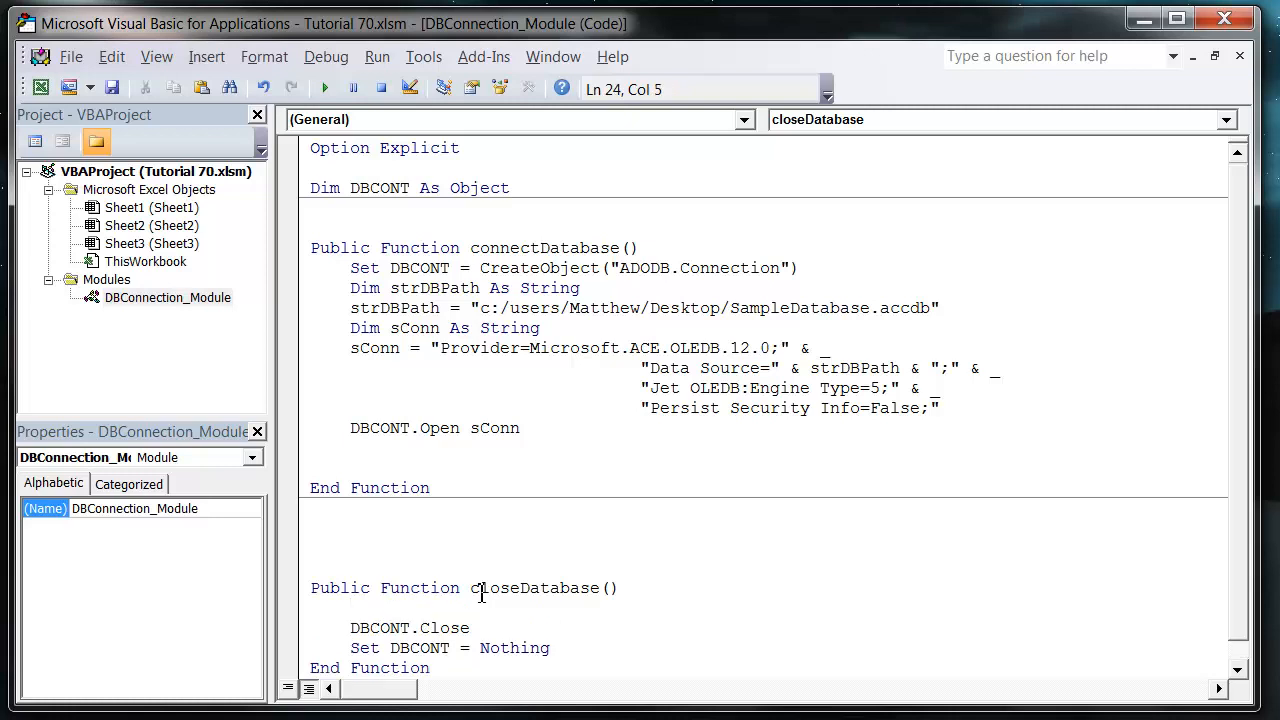
{"action": "type", "text": "on error"}
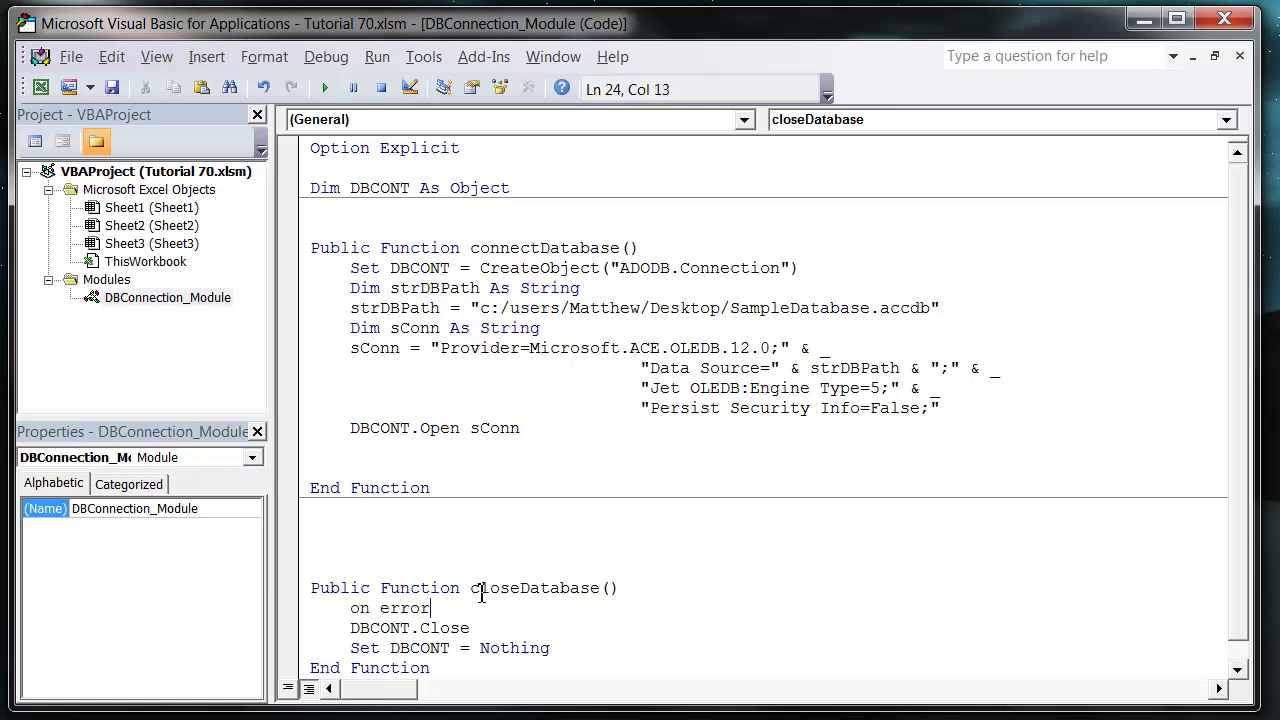
{"action": "type", "text": "resume next"}
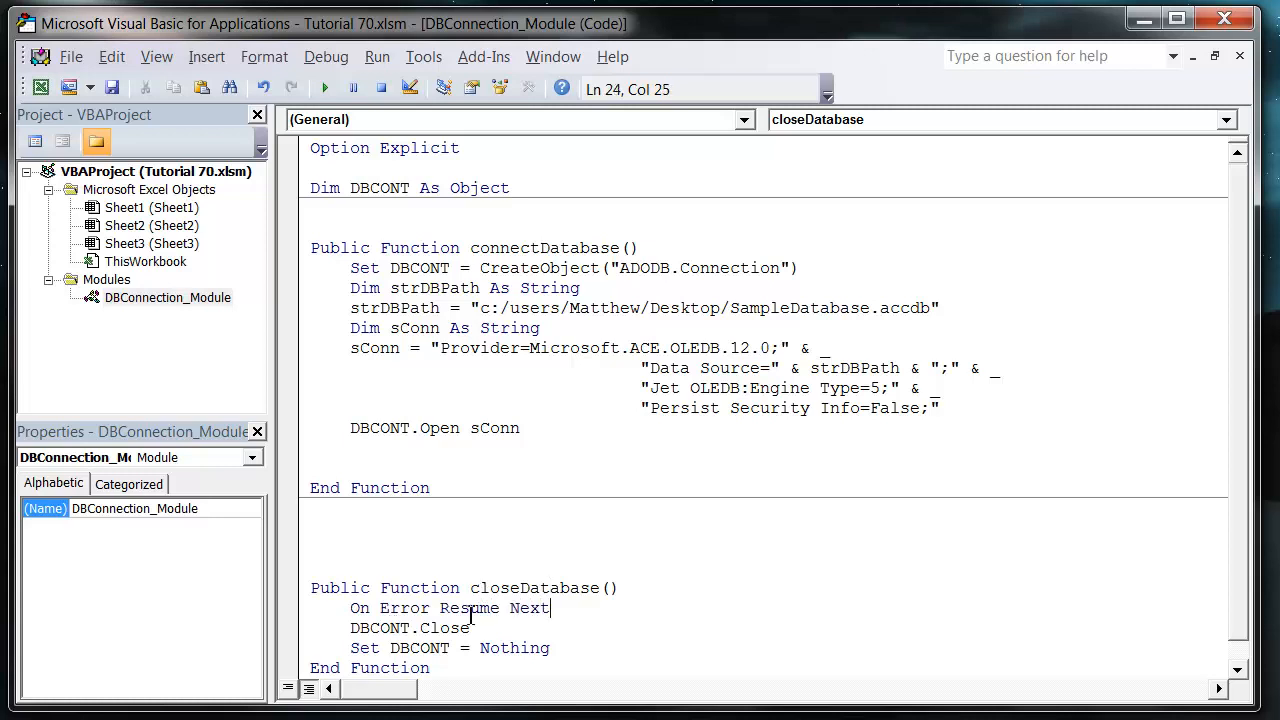
- Add an On Error GoTo 0 line right after Set DBCONT = Nothing in closeDatabase
{"action": "left_click", "coordinate": [482, 628]}
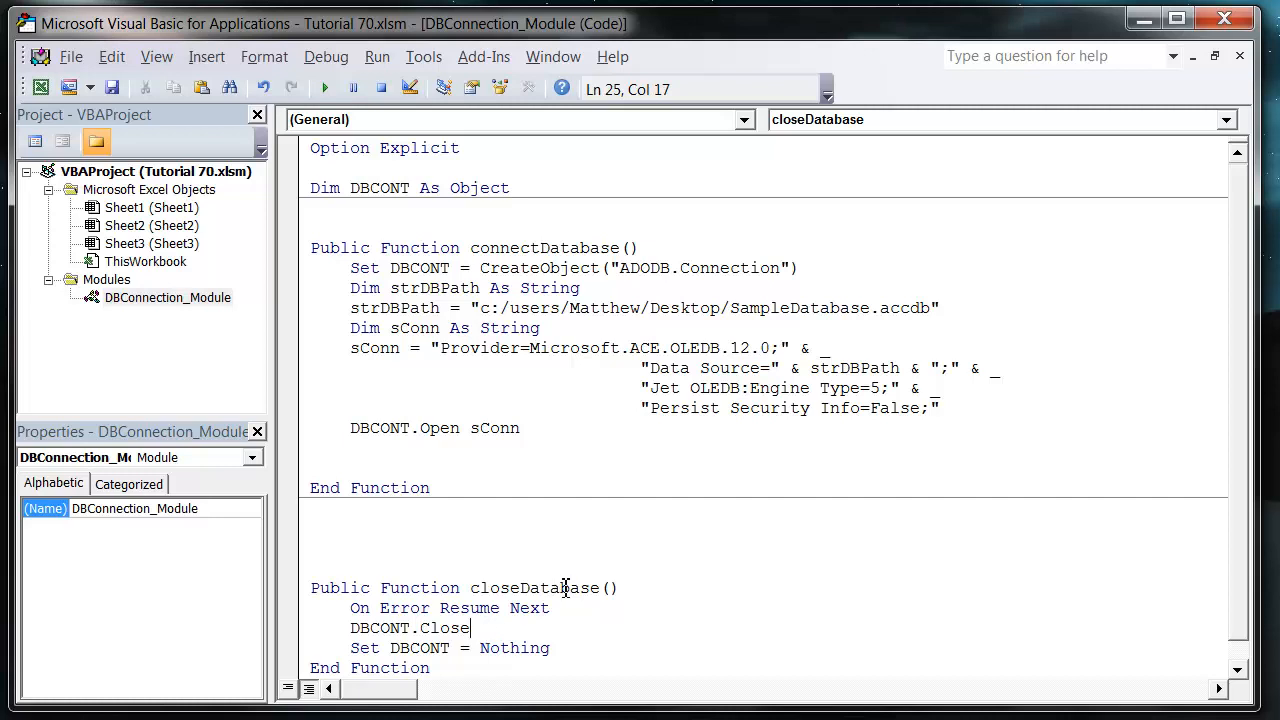
{"action": "left_click", "coordinate": [448, 628]}
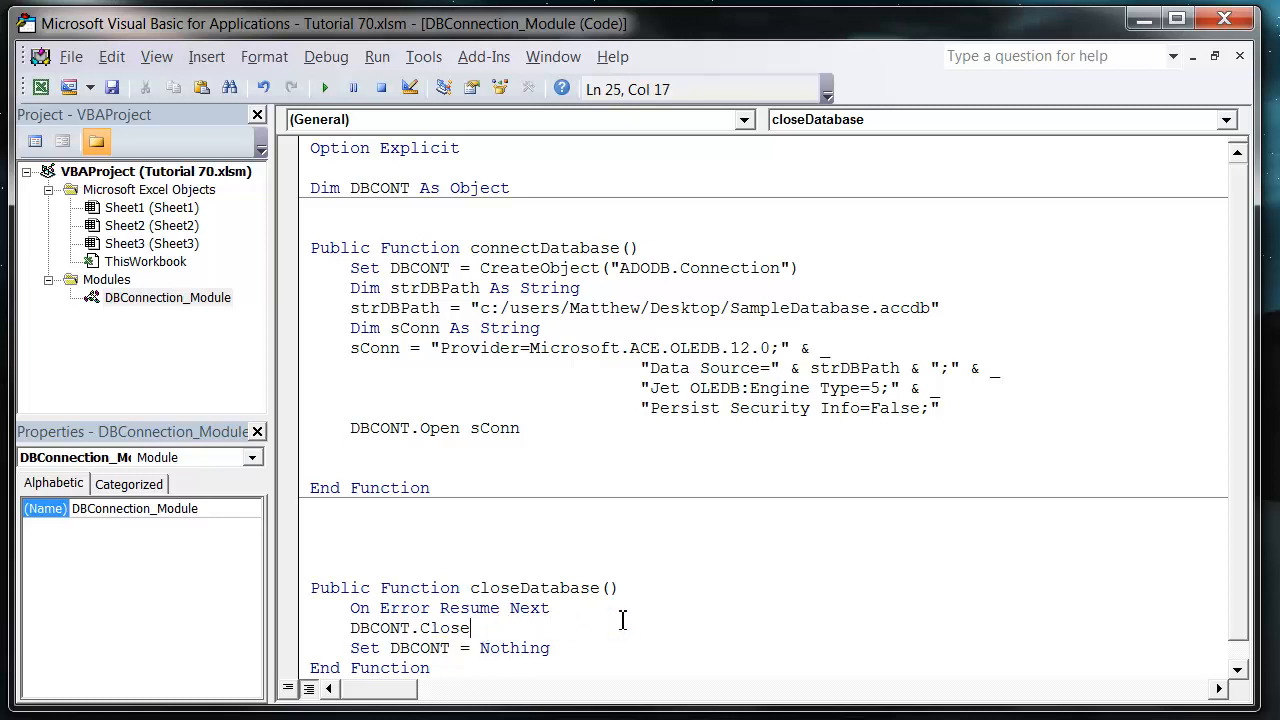
{"action": "left_click", "coordinate": [548, 608]}
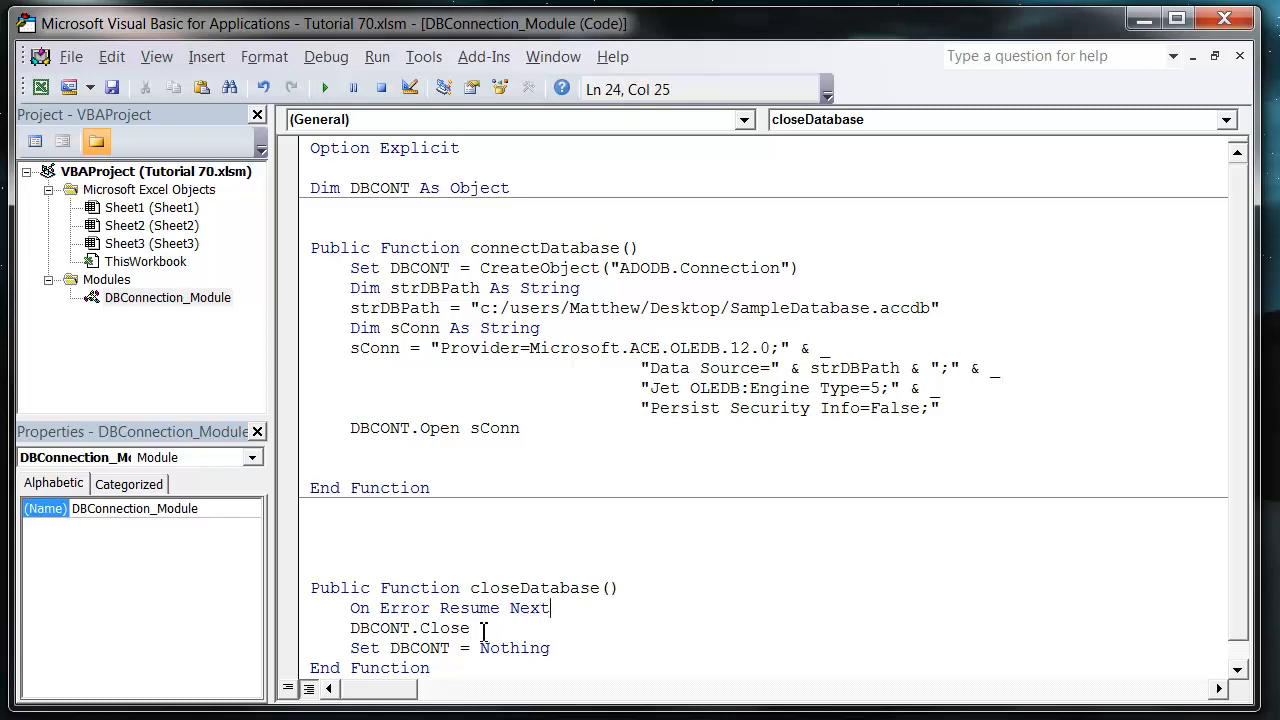
{"action": "left_click", "coordinate": [586, 608]}
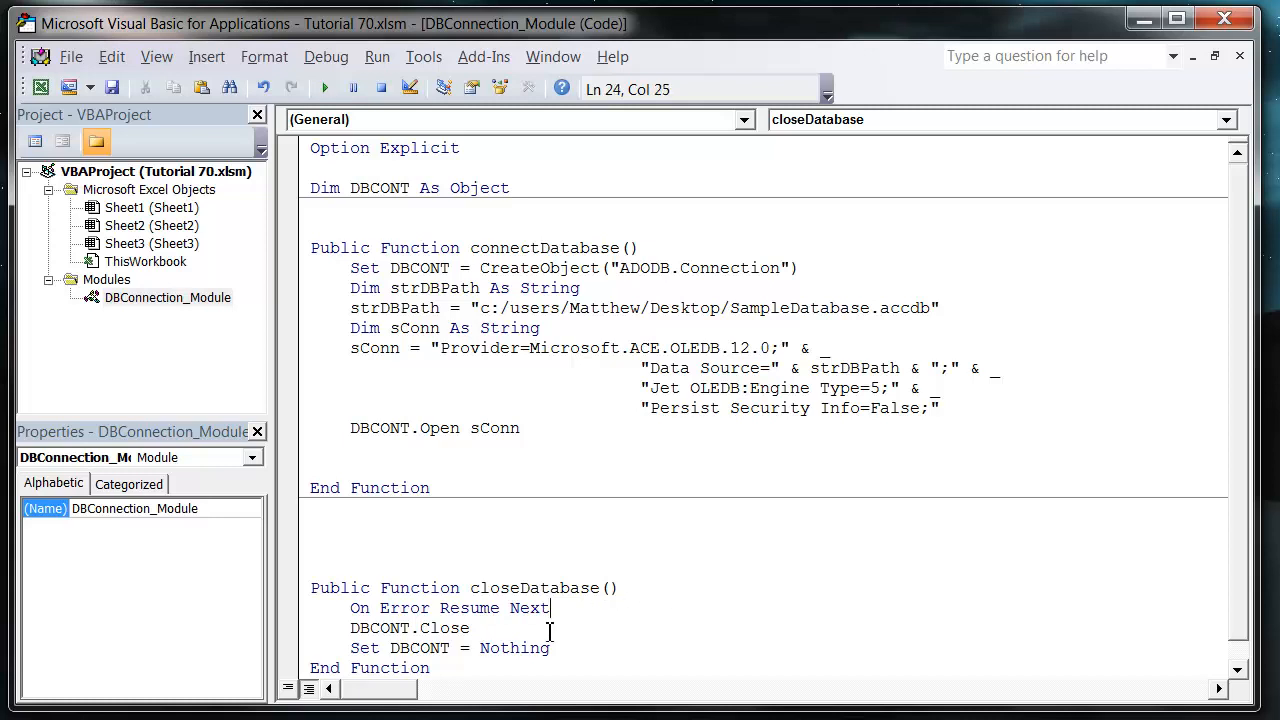
{"action": "left_click", "coordinate": [623, 588]}
{"action": "type", "text": "On Error GoTo 0"}
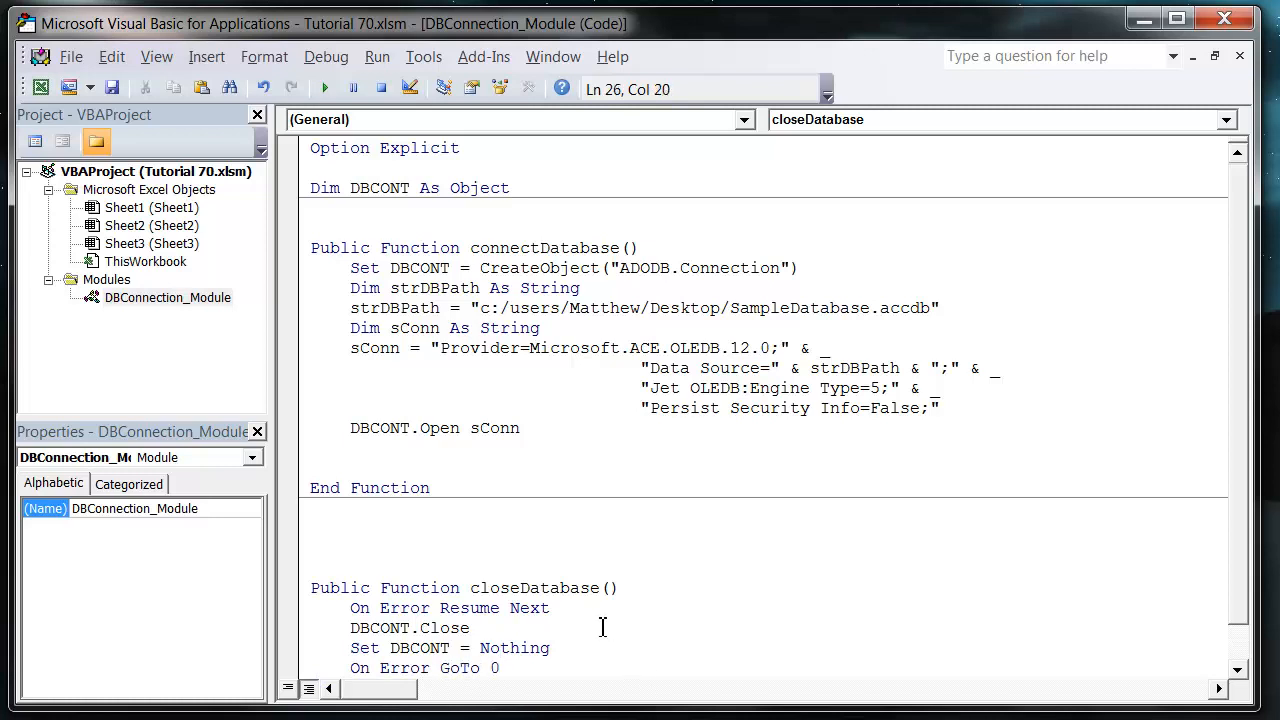
{"action": "left_click", "coordinate": [313, 566]}
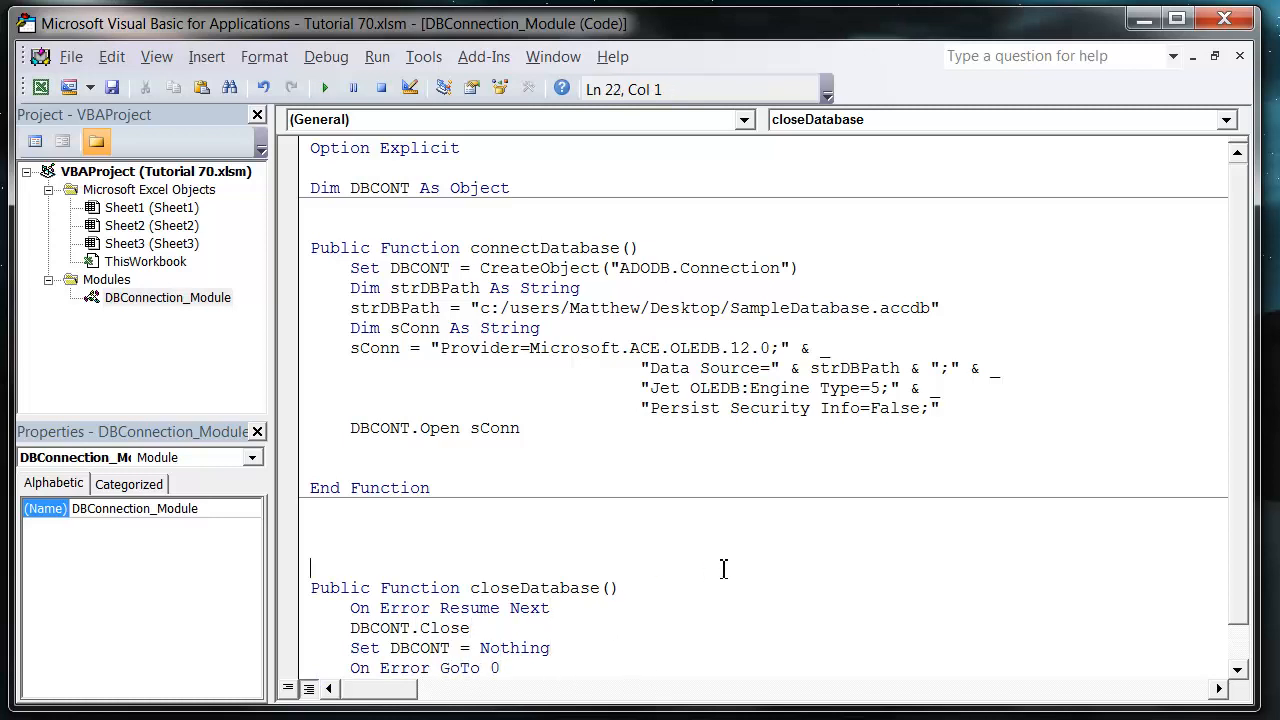
{"action": "left_click", "coordinate": [509, 448]}
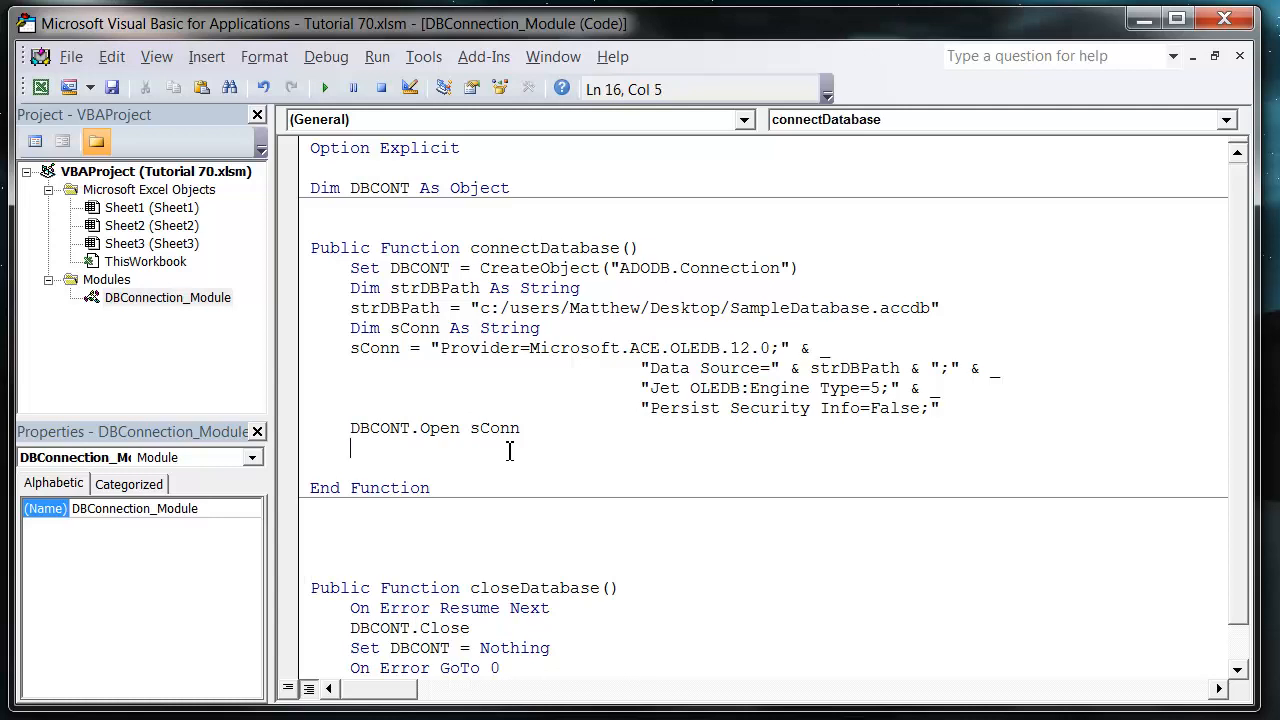
- Add a Call closeDatabase line on the blank line below DBCONT.Open sConn
{"action": "type", "text": "call"}
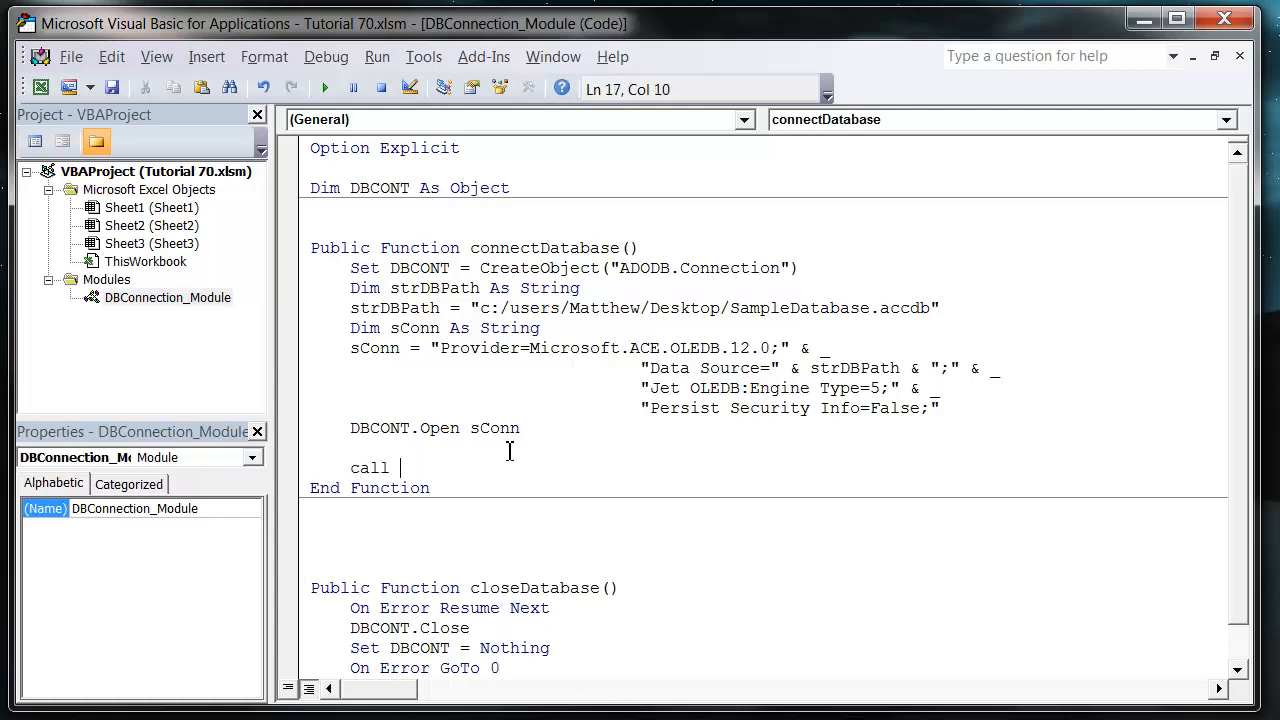
{"action": "type", "text": "closed"}
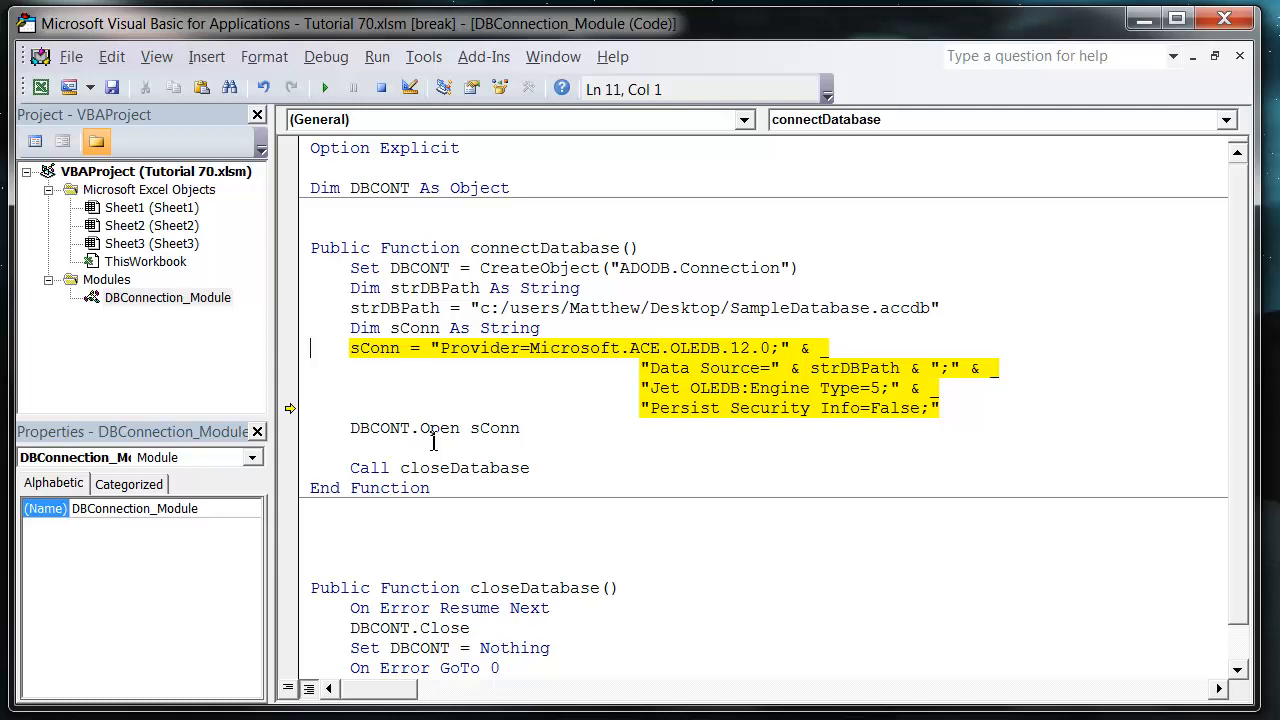
{"action": "mouse_move", "coordinate": [660, 281]}
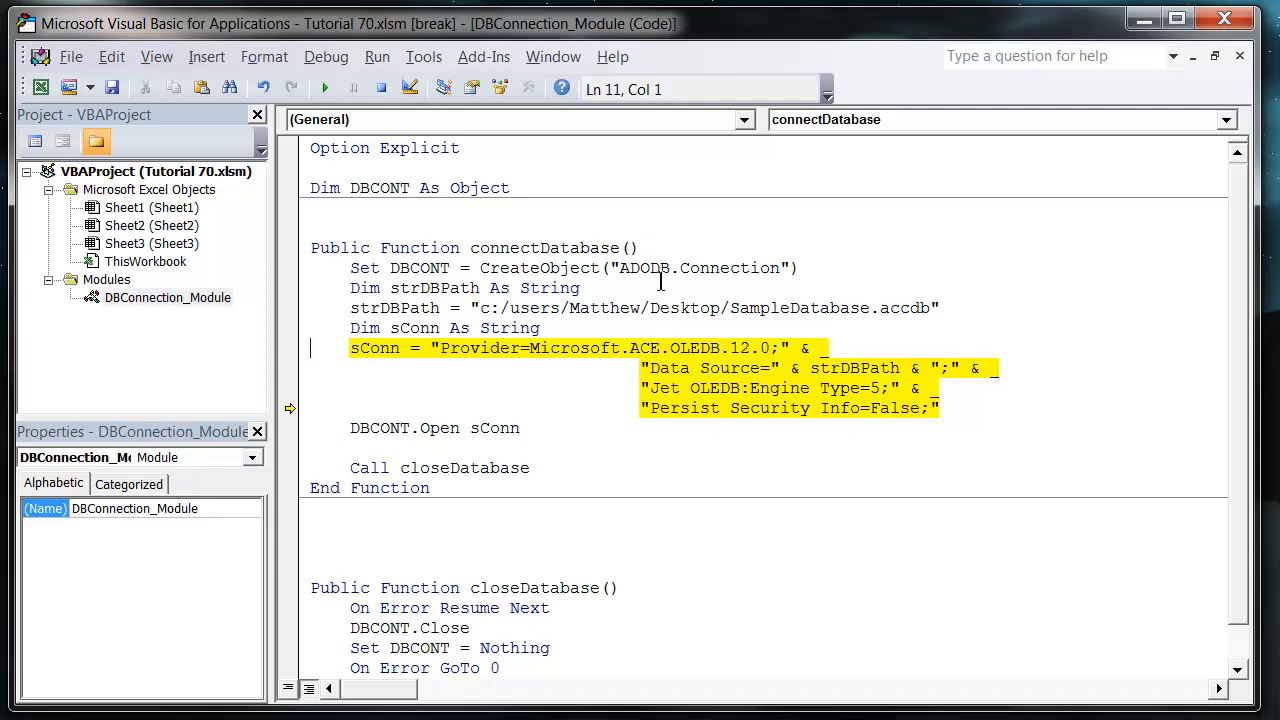
{"action": "mouse_move", "coordinate": [528, 353]}
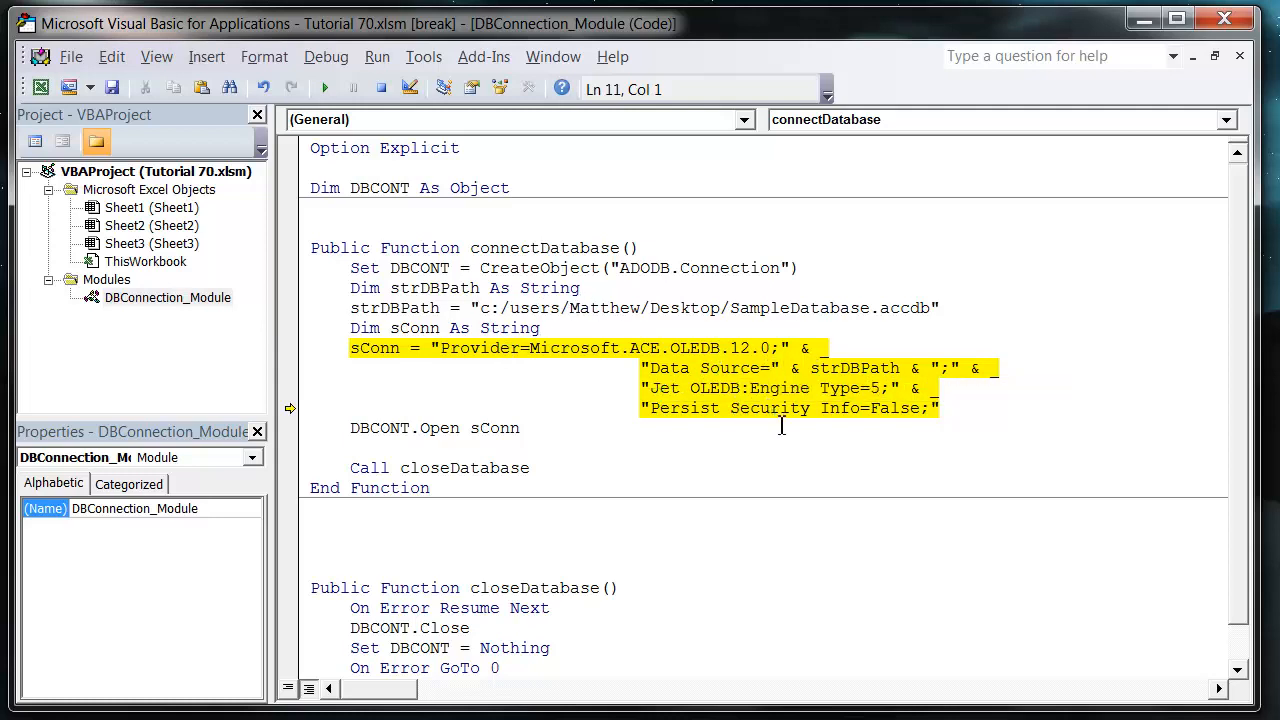
{"action": "mouse_move", "coordinate": [490, 454]}
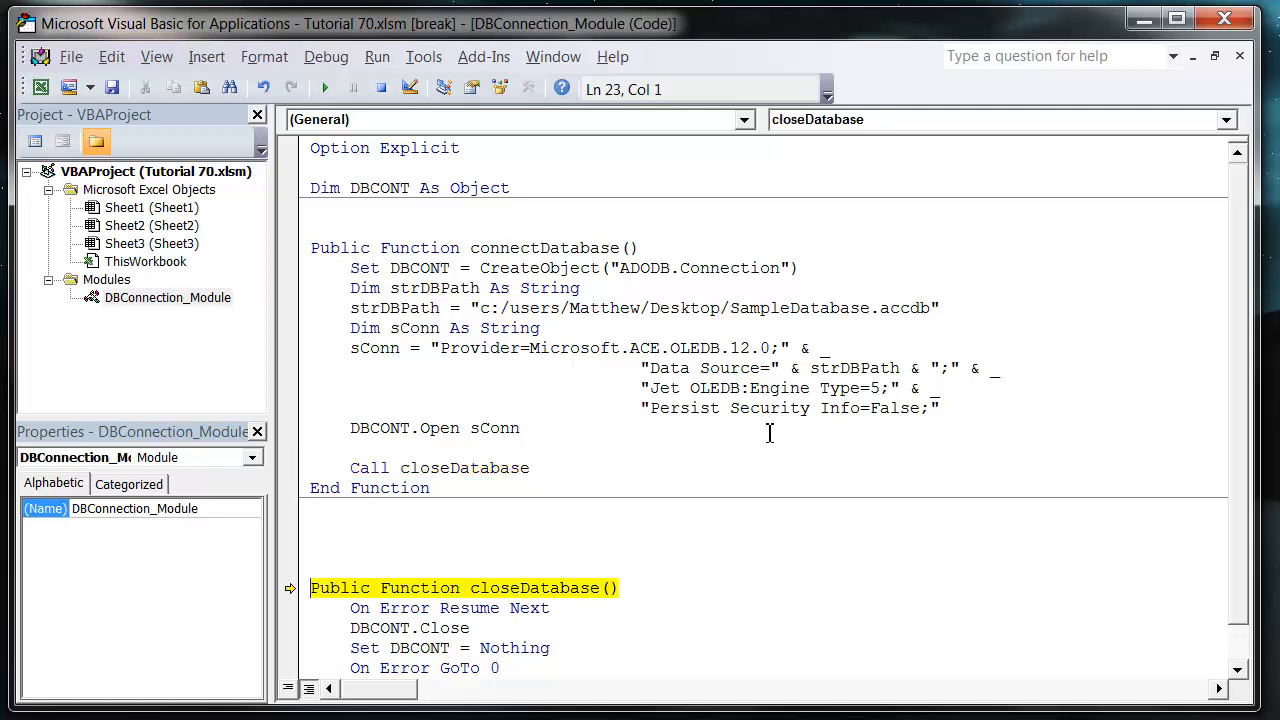
{"action": "key", "text": "F8"}
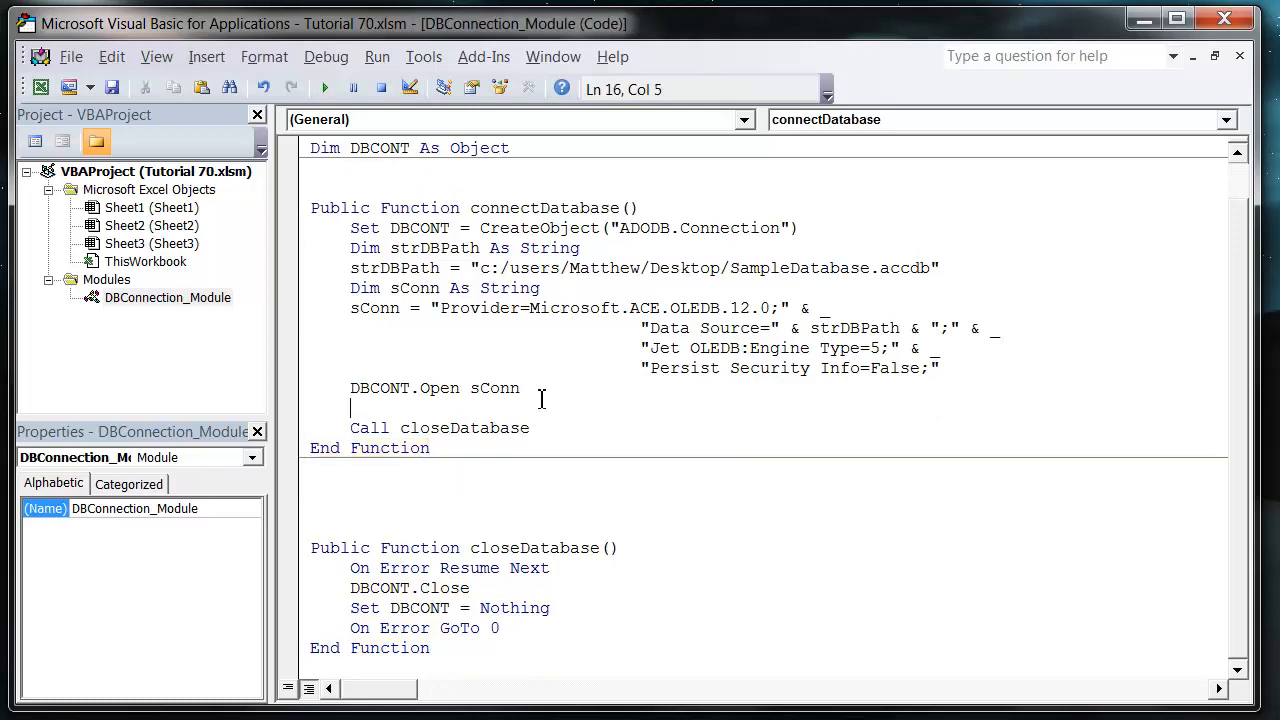
- Insert On Error GoTo 2013 on a new line before opening the connection
{"action": "left_click", "coordinate": [520, 388]}
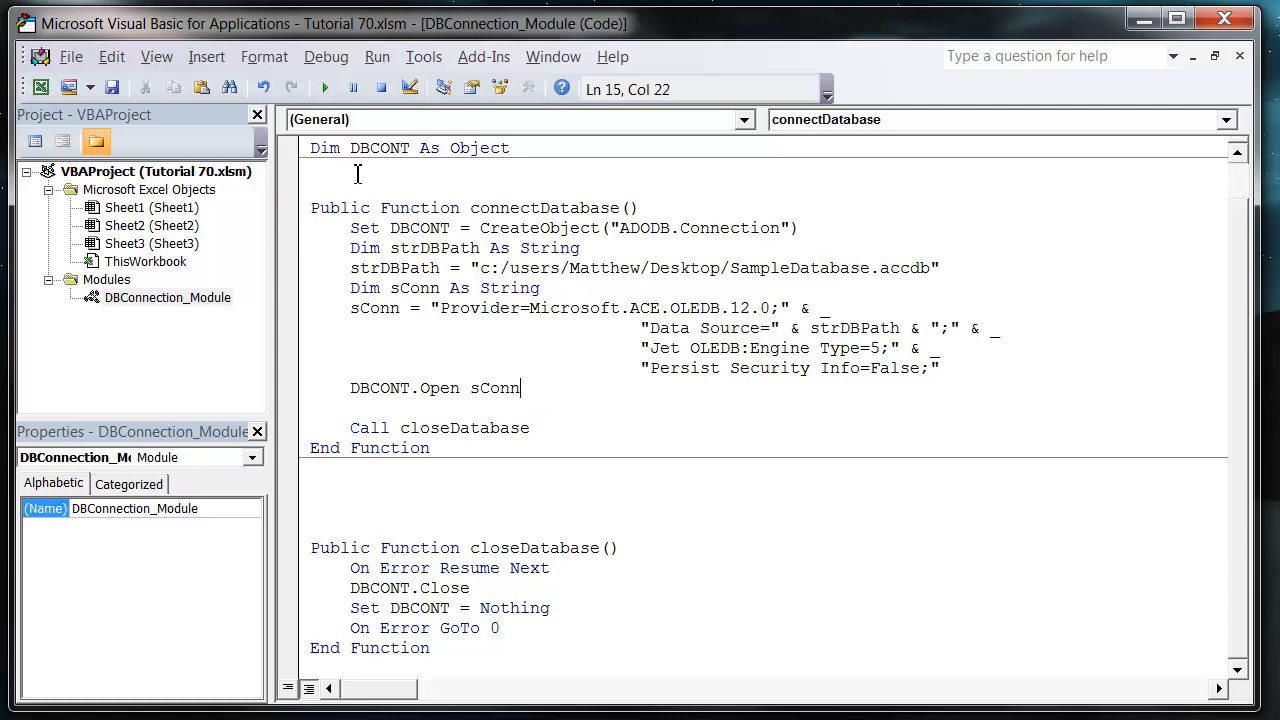
{"action": "left_click", "coordinate": [560, 428]}
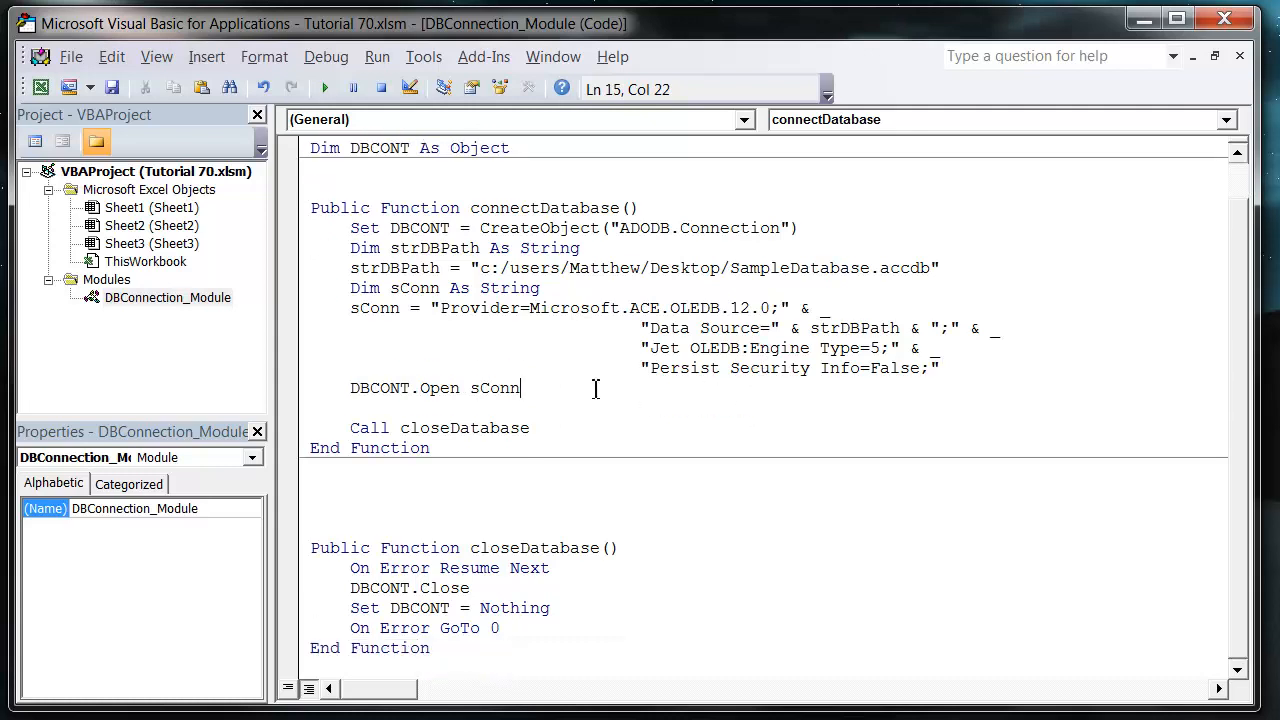
{"action": "mouse_move", "coordinate": [568, 394]}
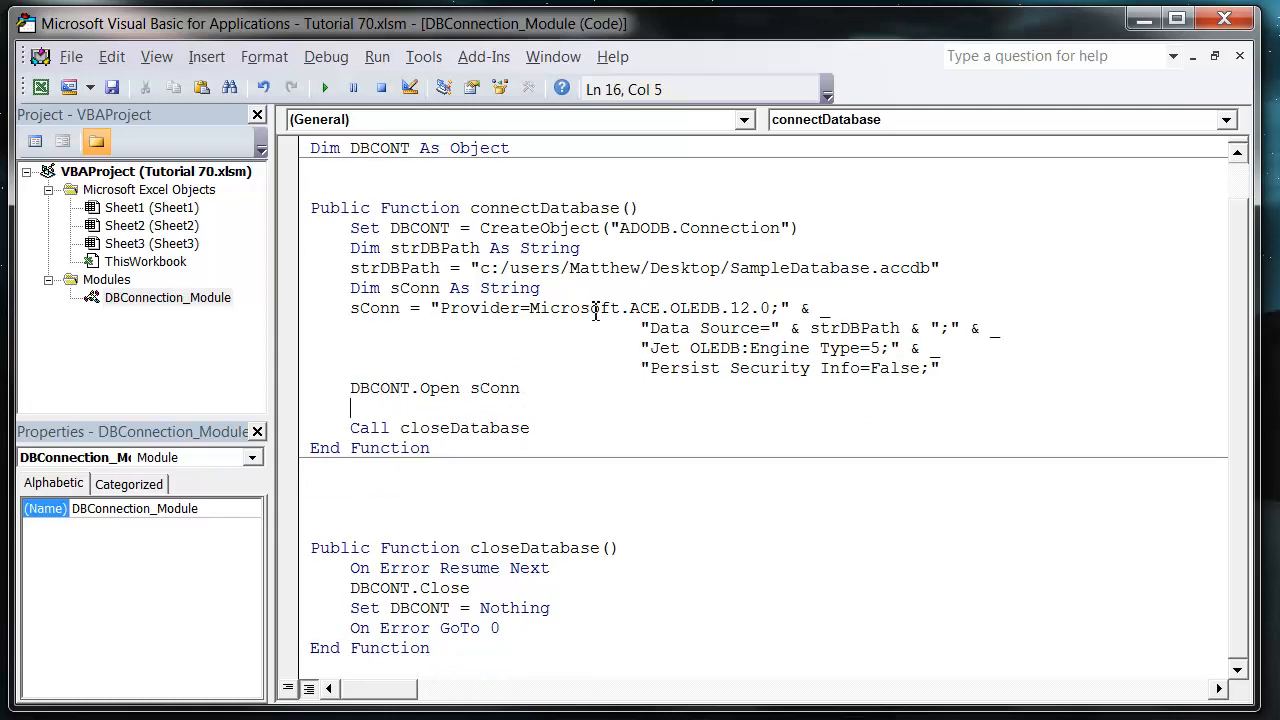
{"action": "mouse_move", "coordinate": [580, 278]}
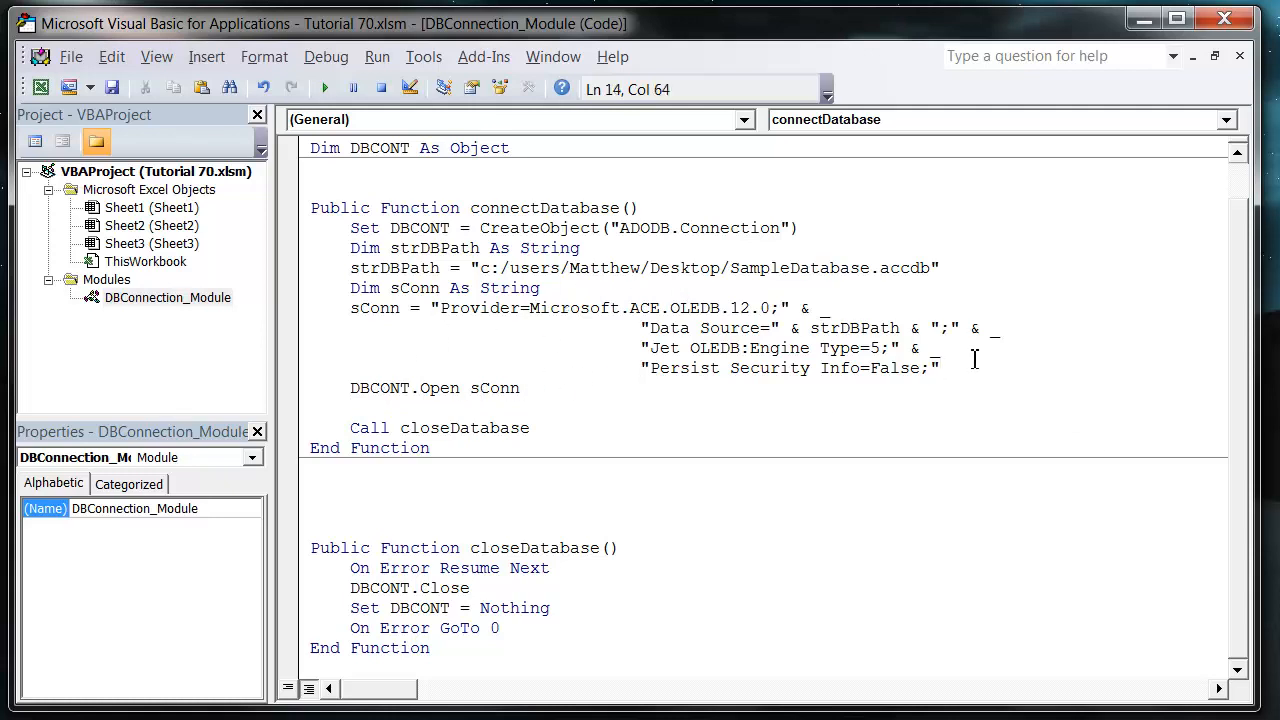
{"action": "key", "text": "Enter"}
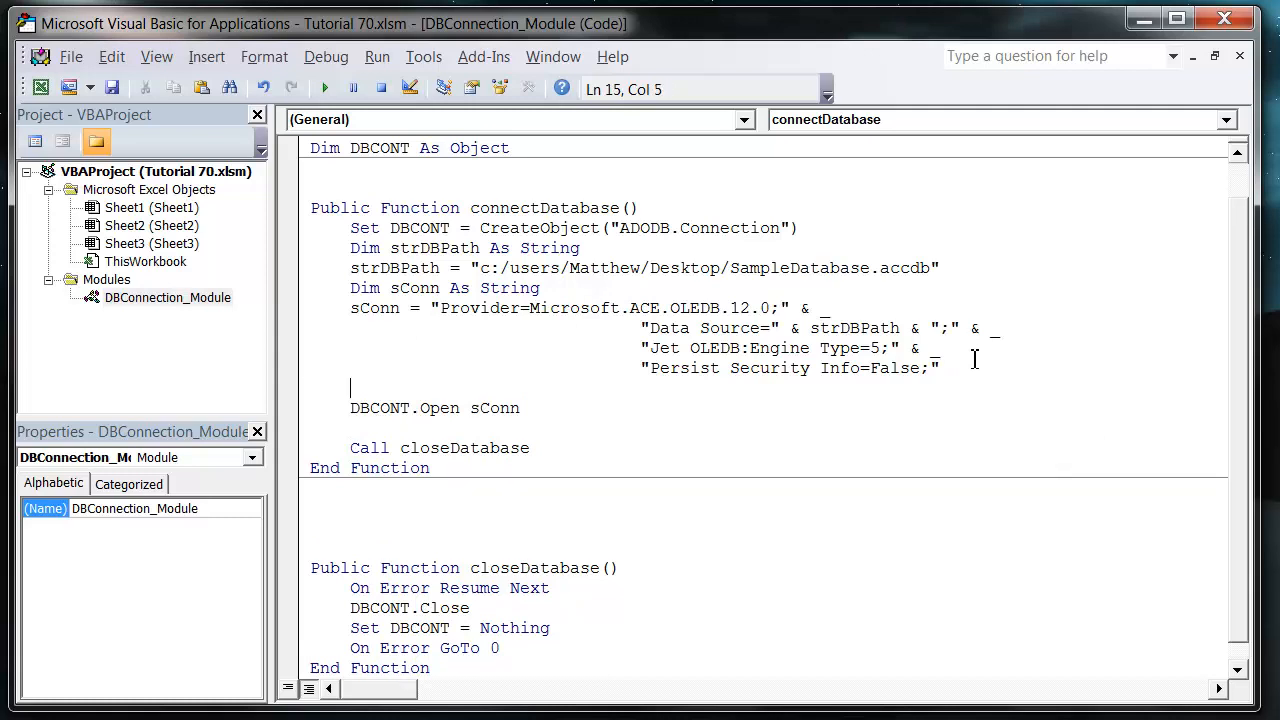
{"action": "type", "text": "on error got"}
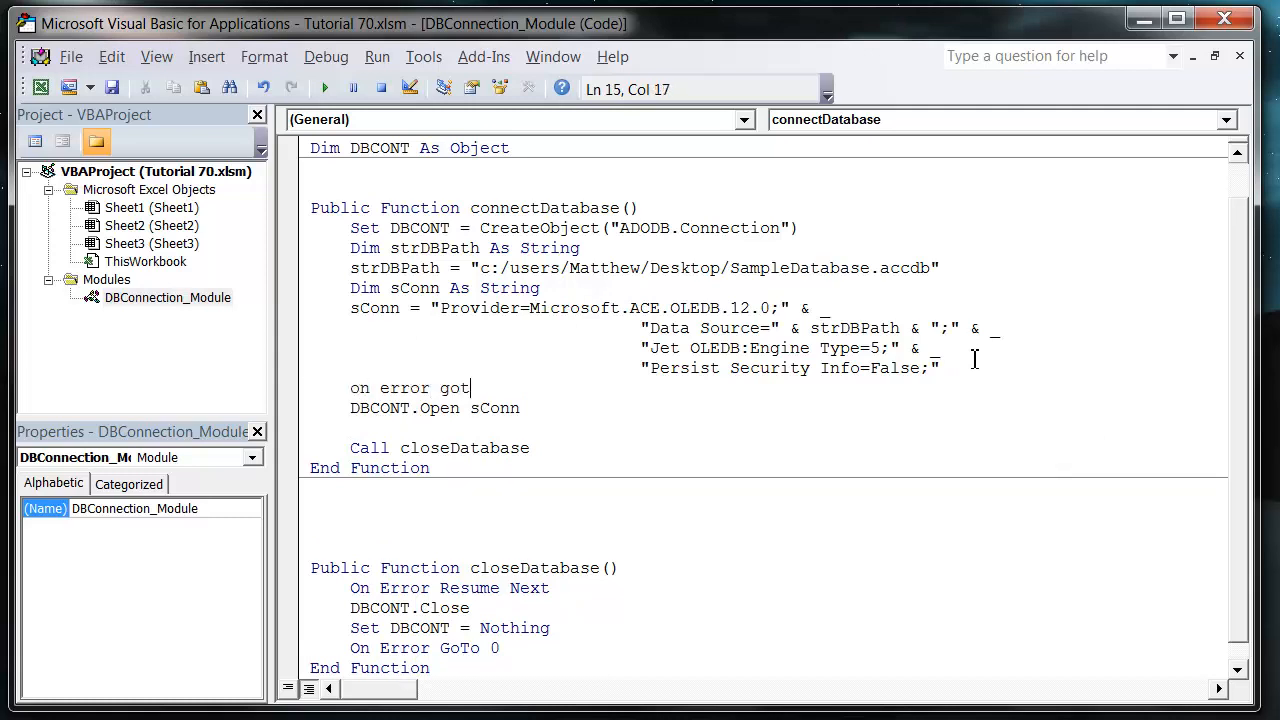
{"action": "type", "text": "o 2013"}
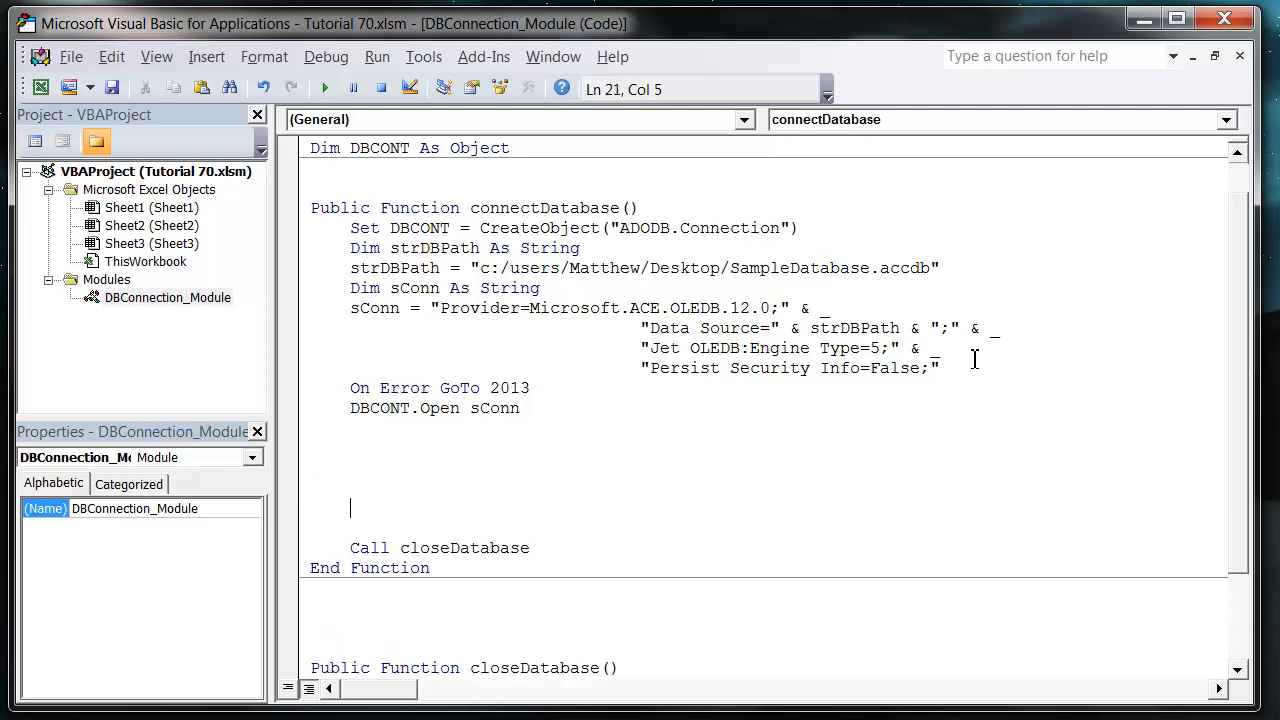
- Add Exit Function and a 2013: label, and start an Error label
{"action": "type", "text": "exi"}
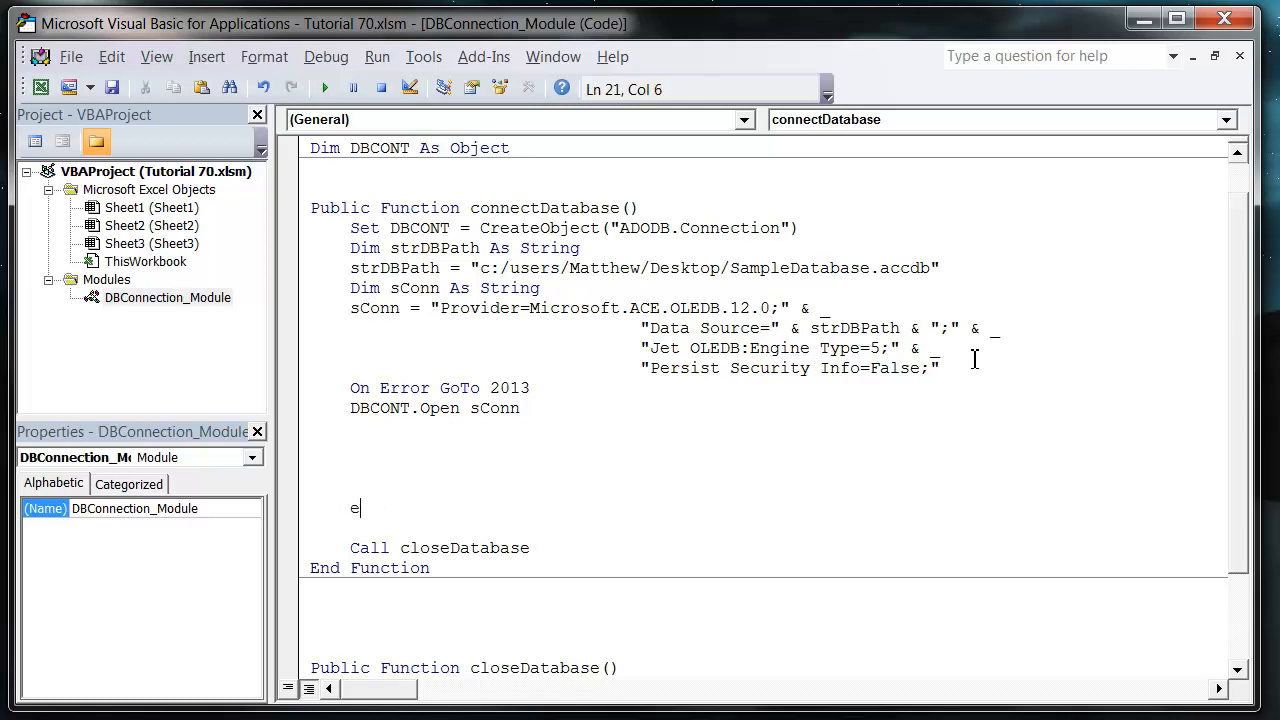
{"action": "key", "text": "Backspace"}
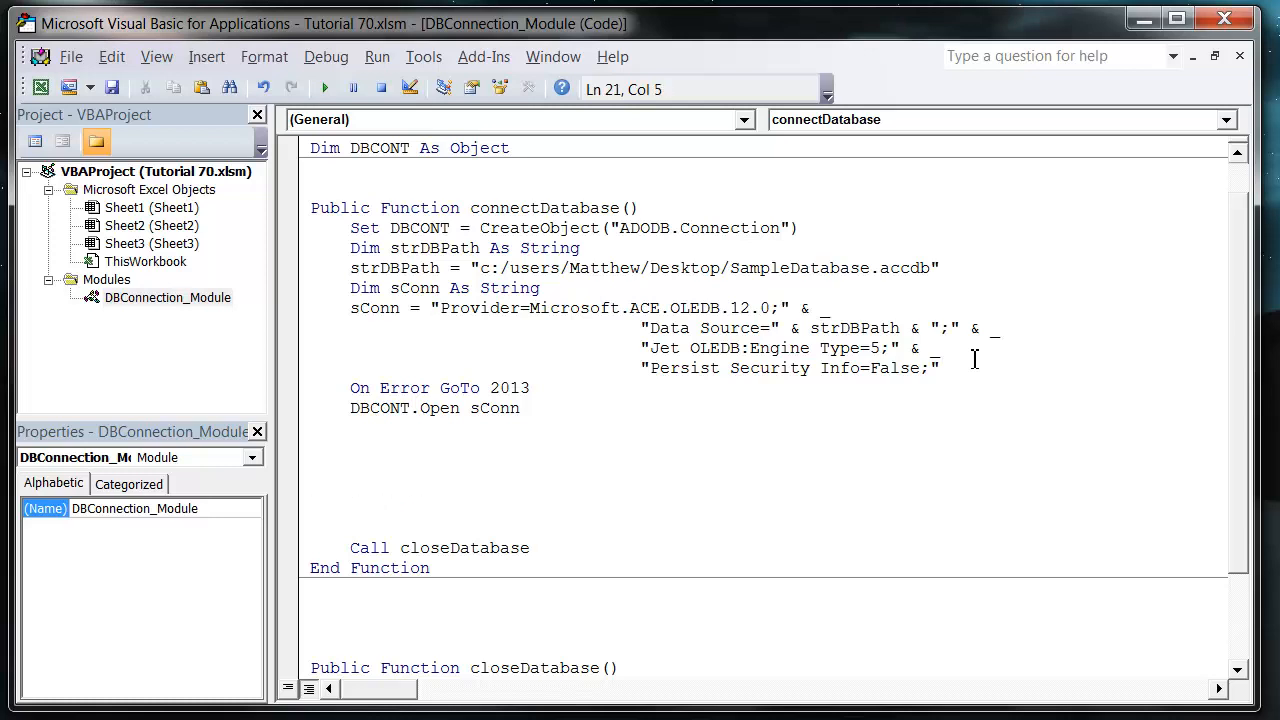
{"action": "type", "text": "2013:"}
{"action": "left_click", "coordinate": [764, 488]}
{"action": "type", "text": "e"}
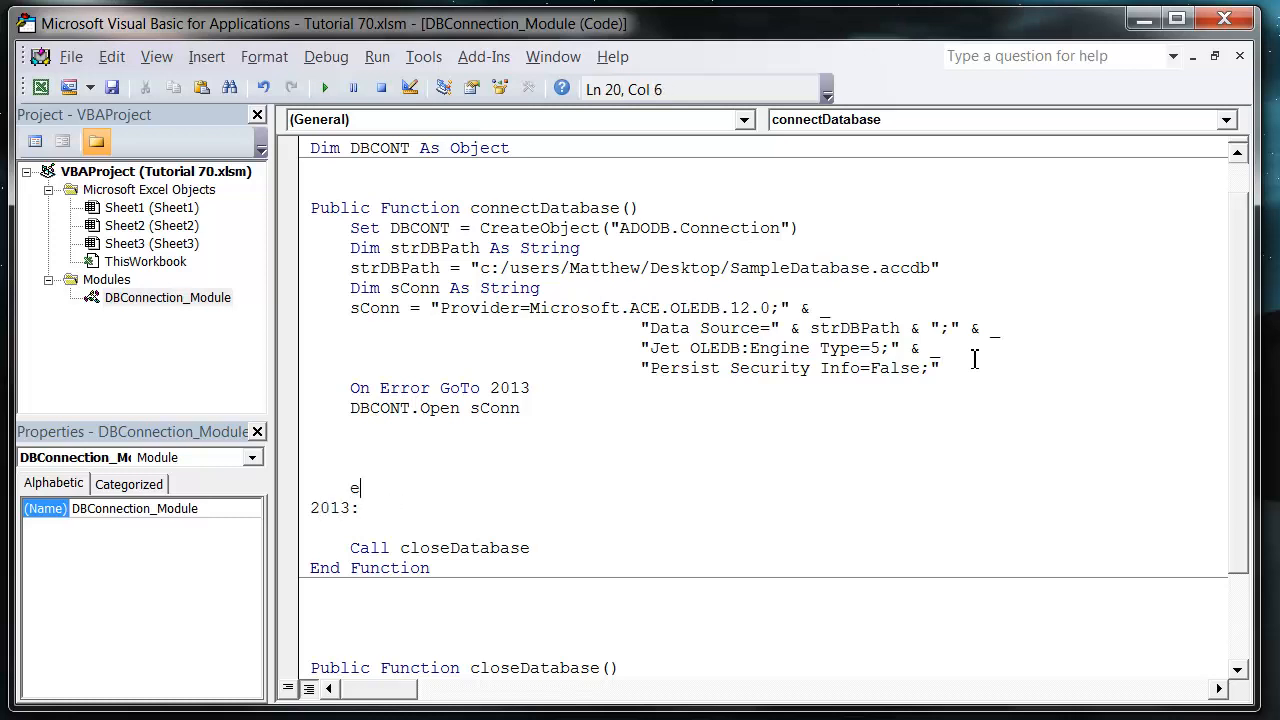
{"action": "type", "text": "xit function"}
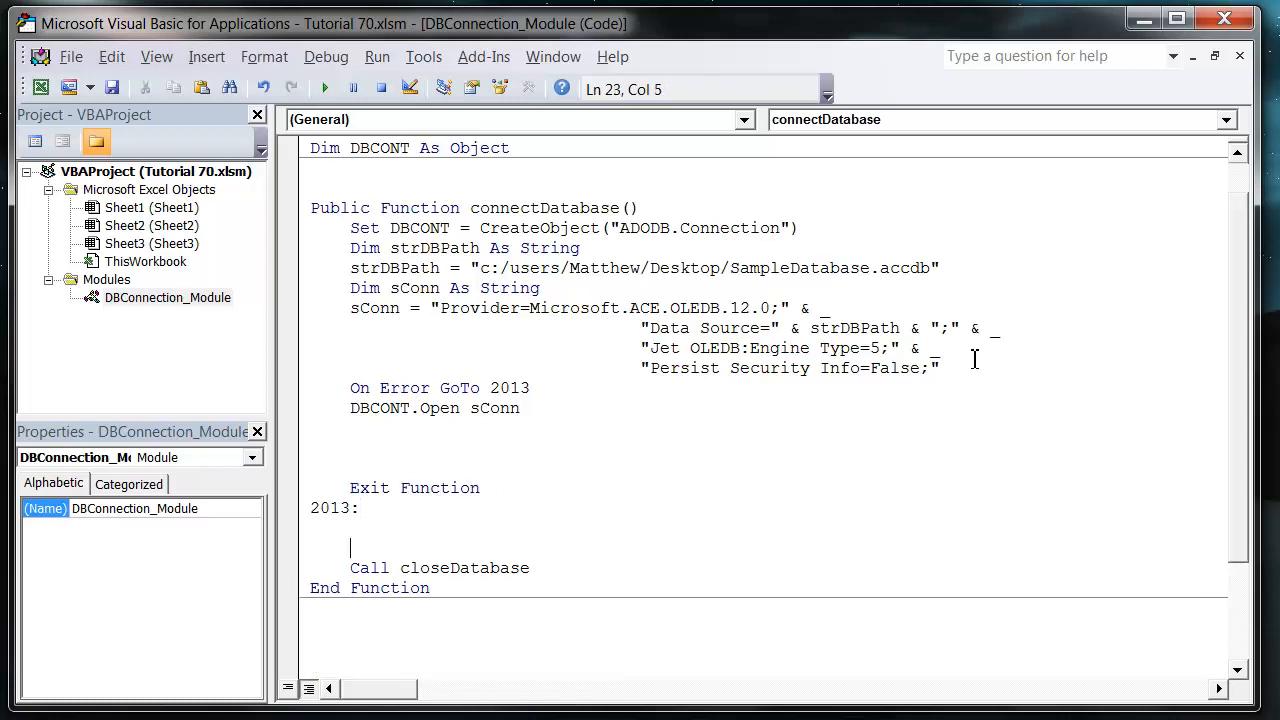
{"action": "type", "text": "Error"}
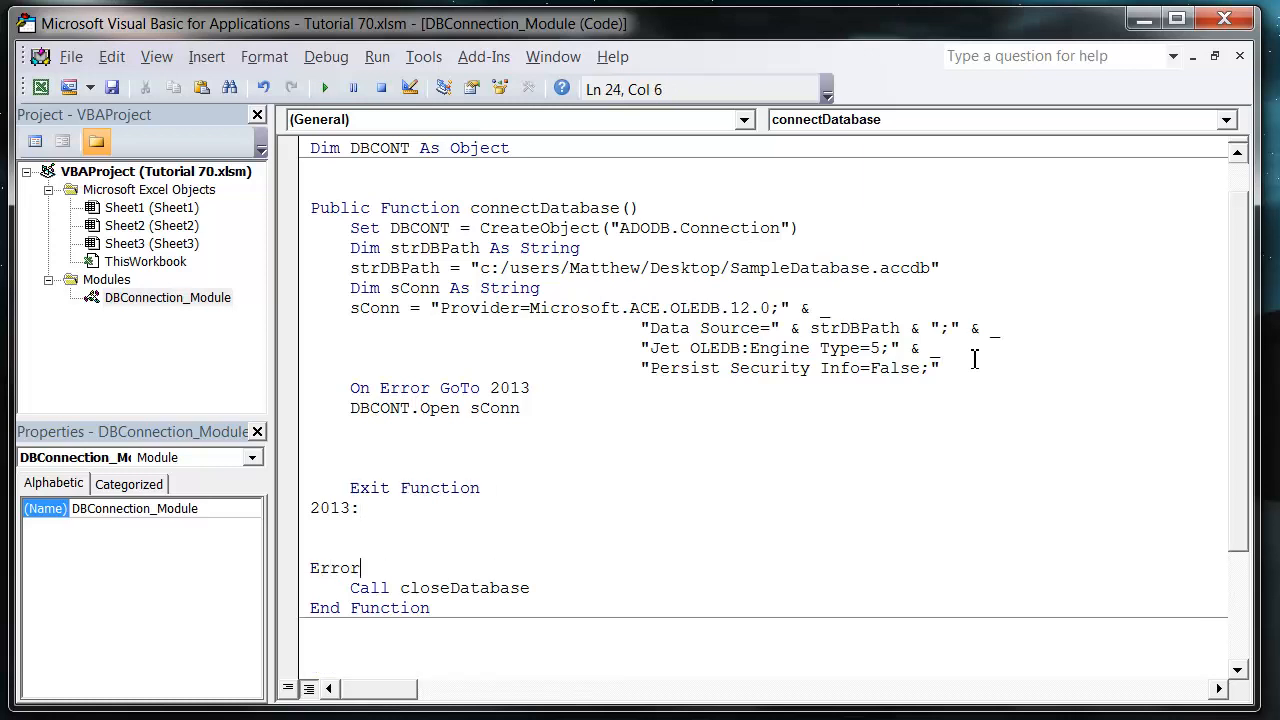
- Finish the Error: label and reassign sConn to a Microsoft.Jet.OLEDB.4.0 string under 2013:
{"action": "type", "text": ":"}
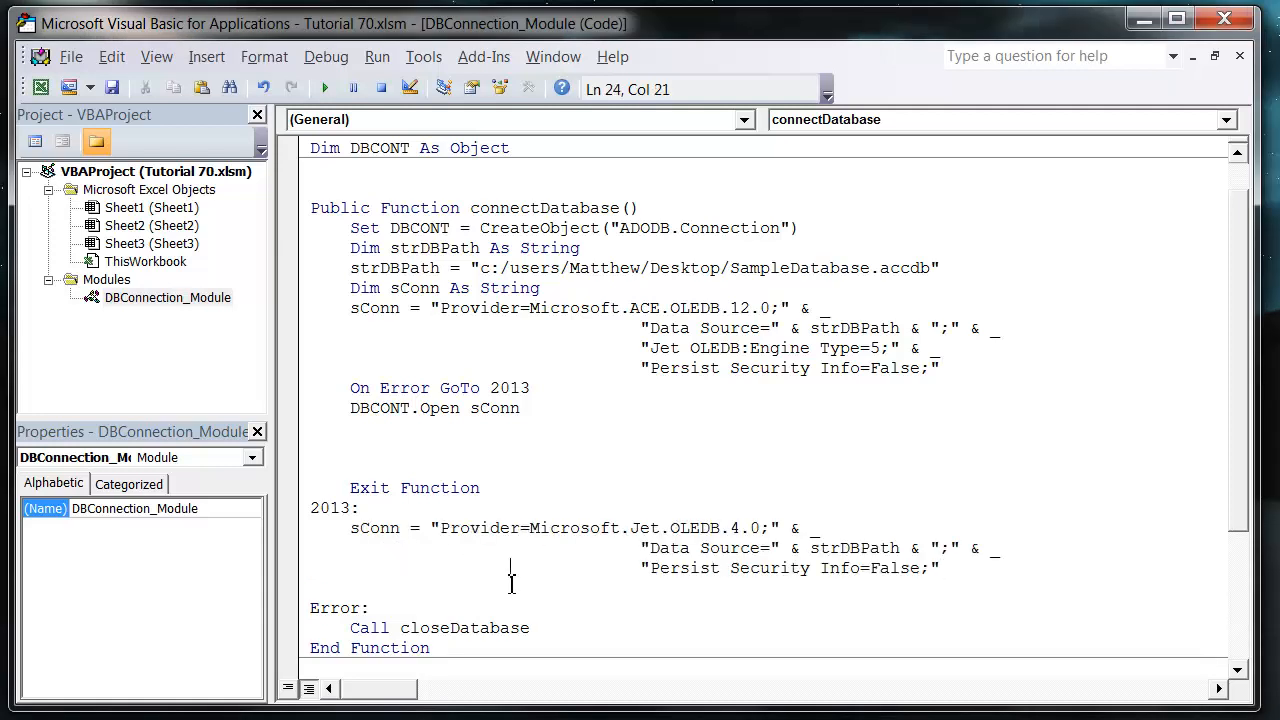
{"action": "left_click", "coordinate": [652, 528]}
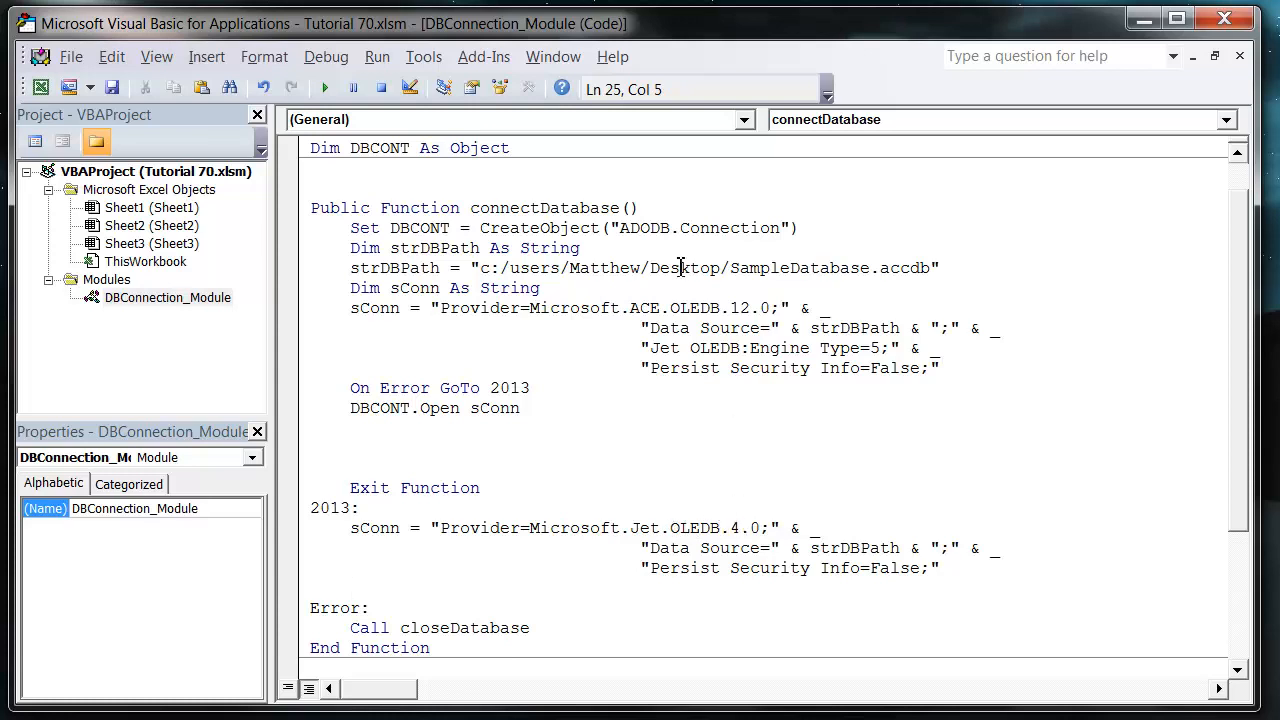
{"action": "double_click", "coordinate": [644, 528]}
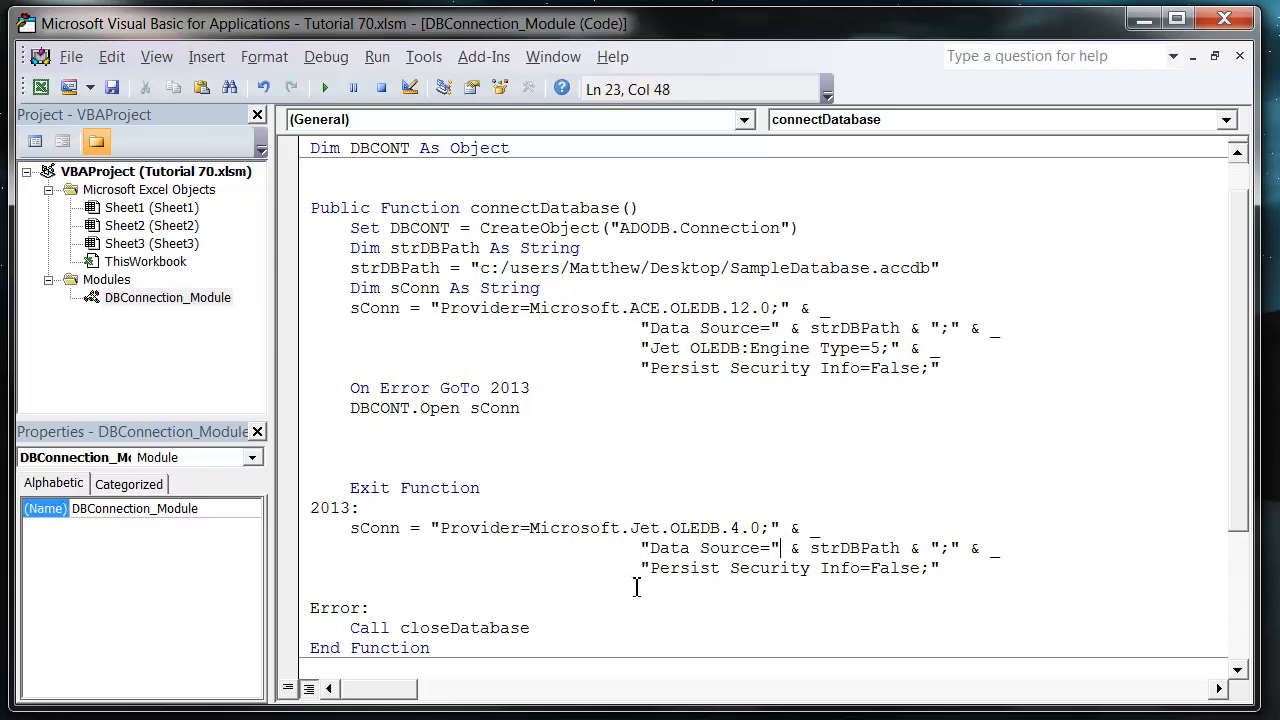
{"action": "left_click", "coordinate": [523, 408]}
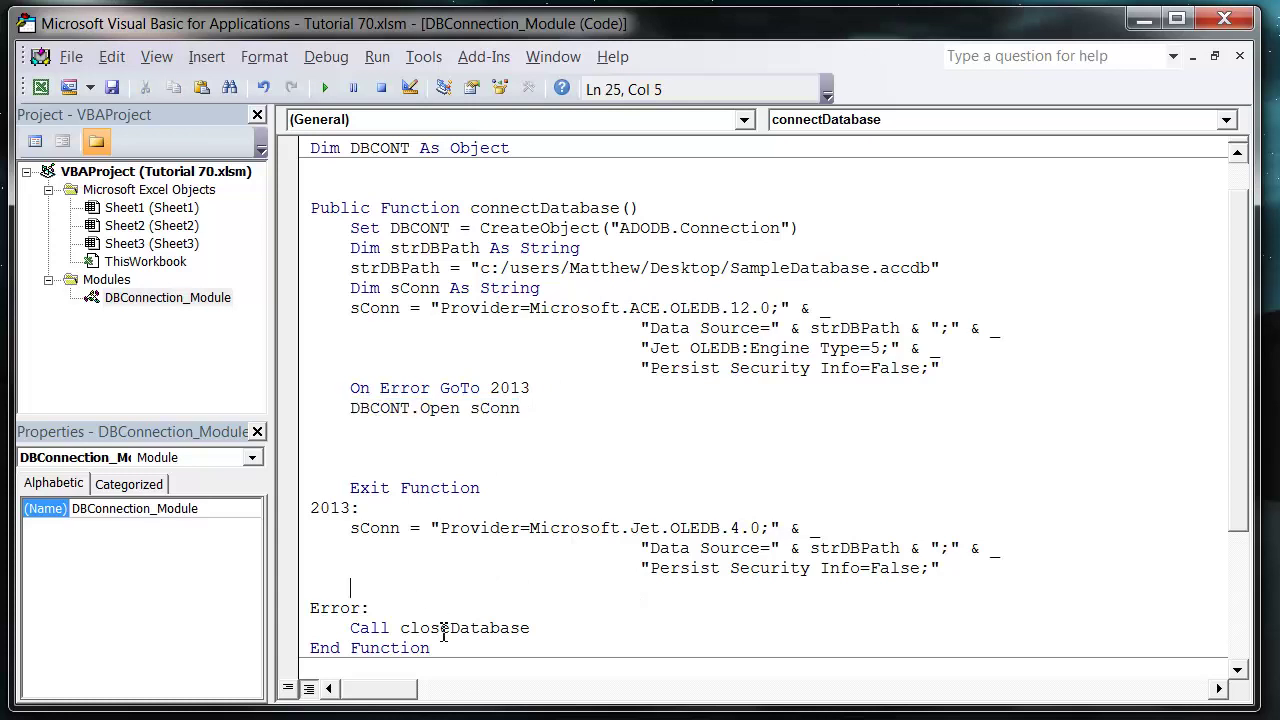
- Below the Jet string, add DBCONT.Open sConn, On Error GoTo Error and Exit Function
{"action": "type", "text": "DBCONT.Open sConn"}
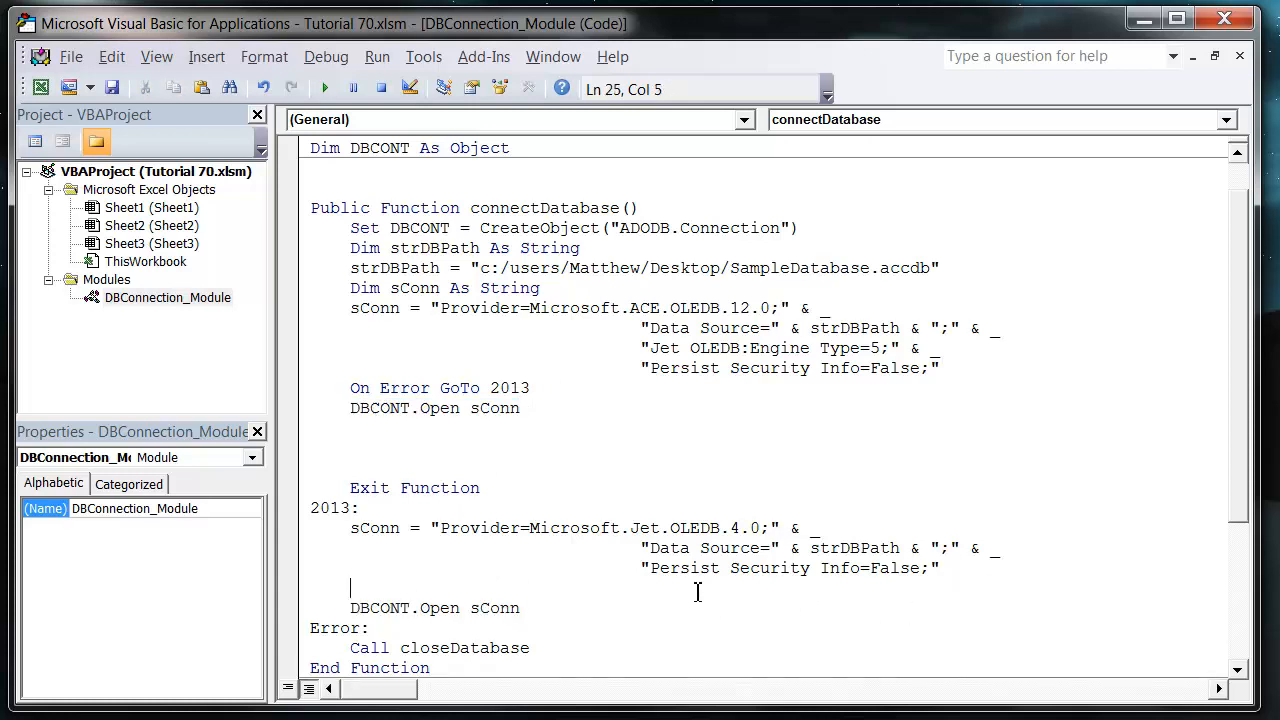
{"action": "type", "text": "o"}
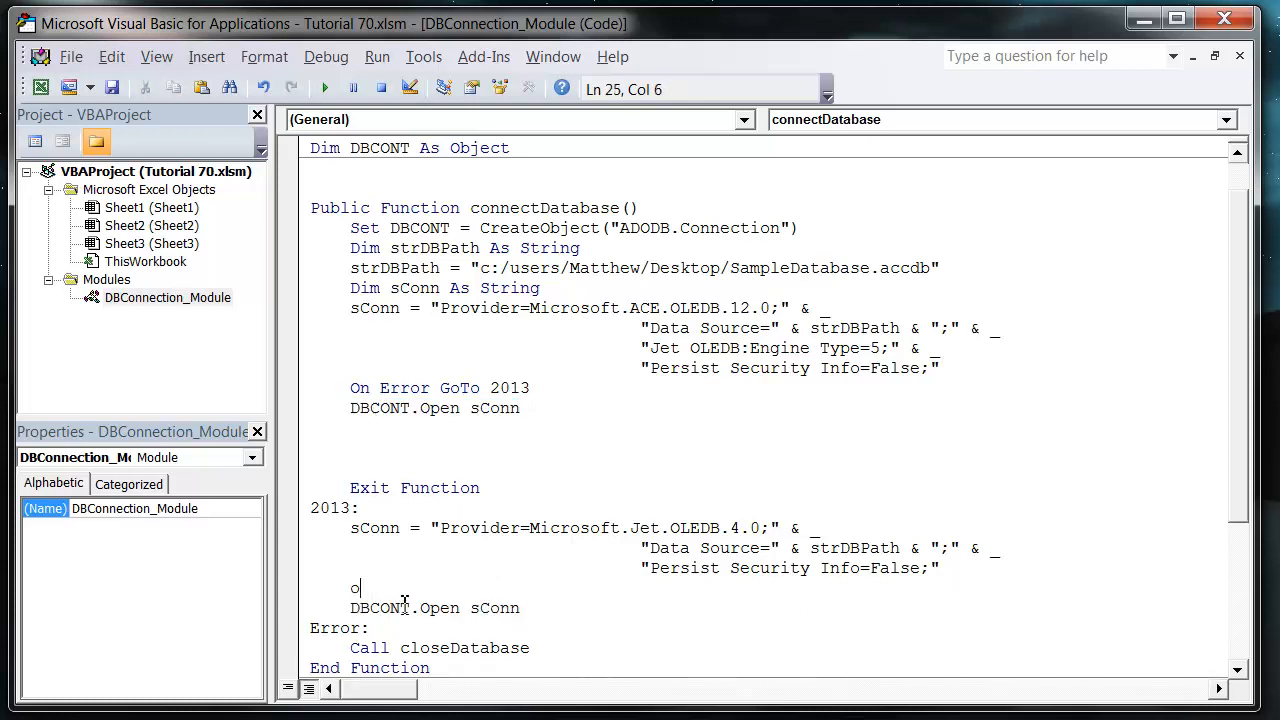
{"action": "type", "text": "n error gp"}
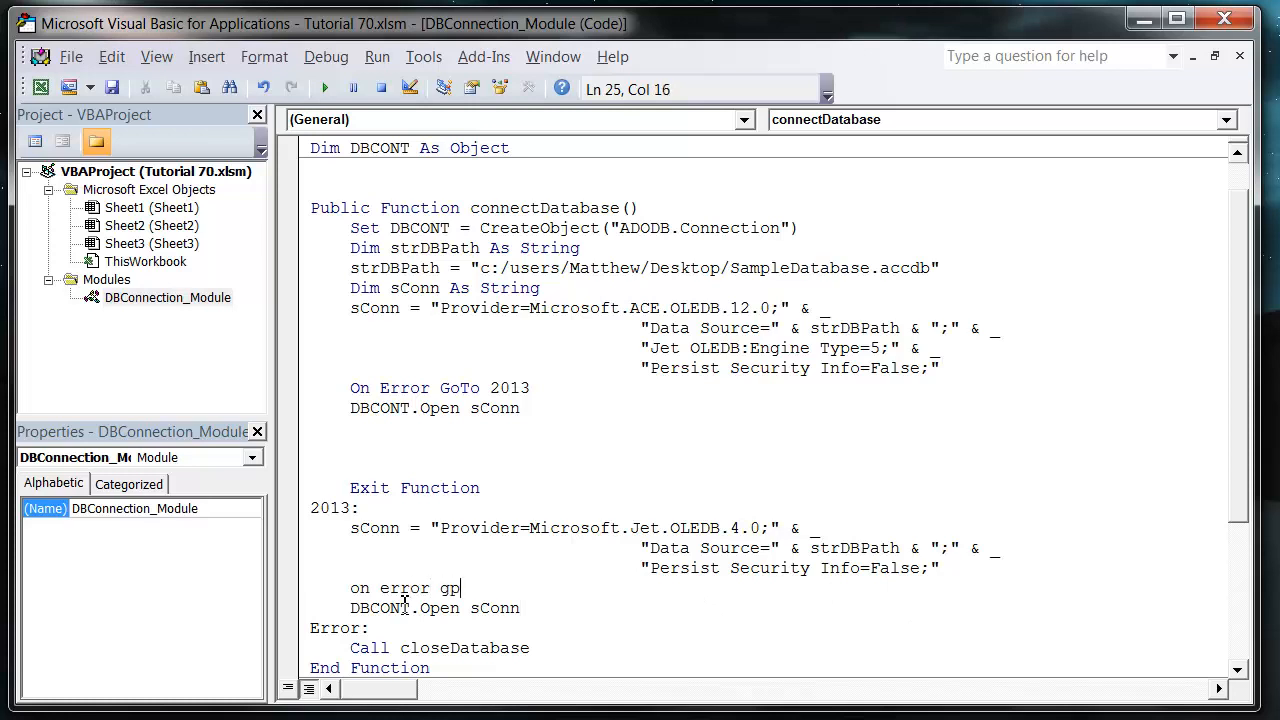
{"action": "type", "text": "oto"}
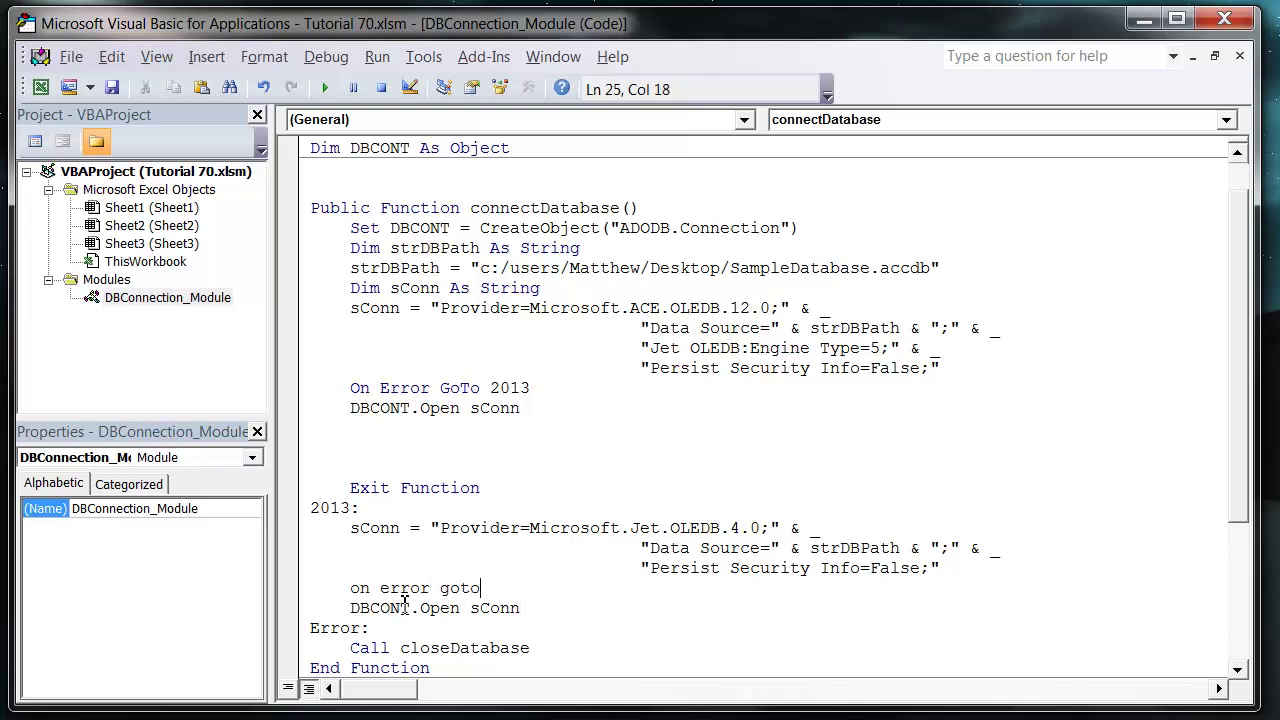
{"action": "type", "text": "error"}
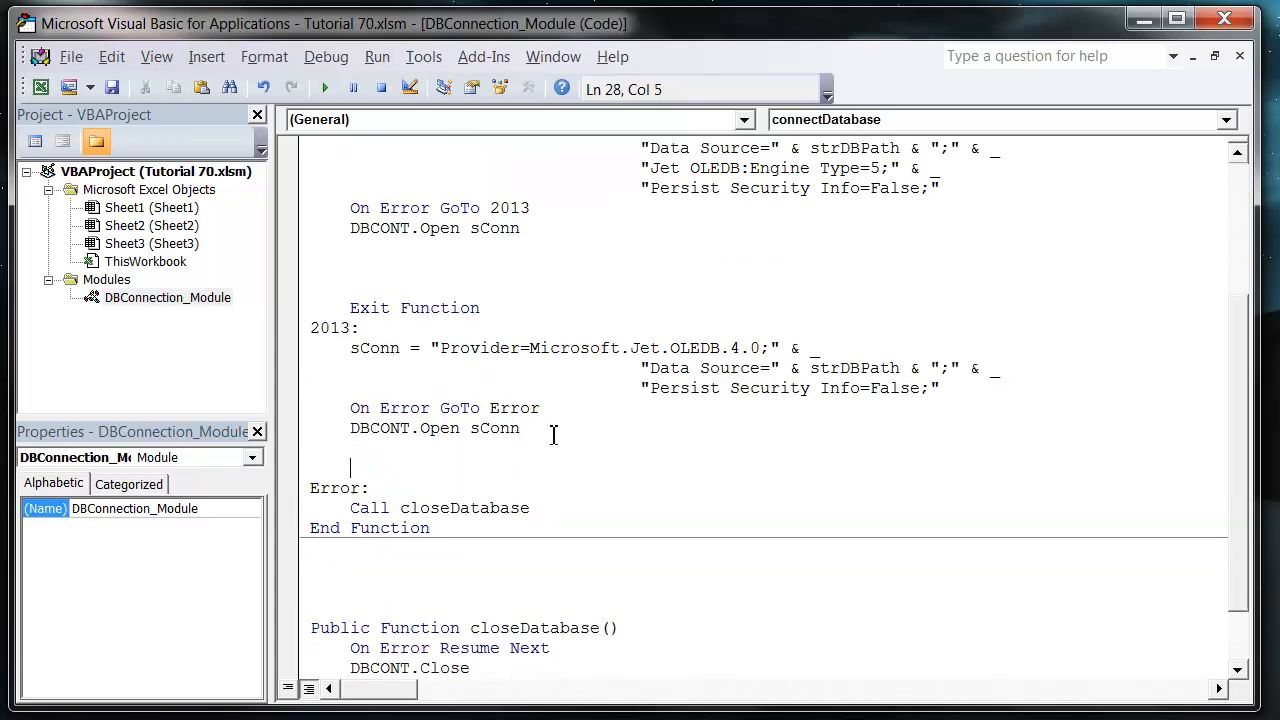
{"action": "type", "text": "exit function"}
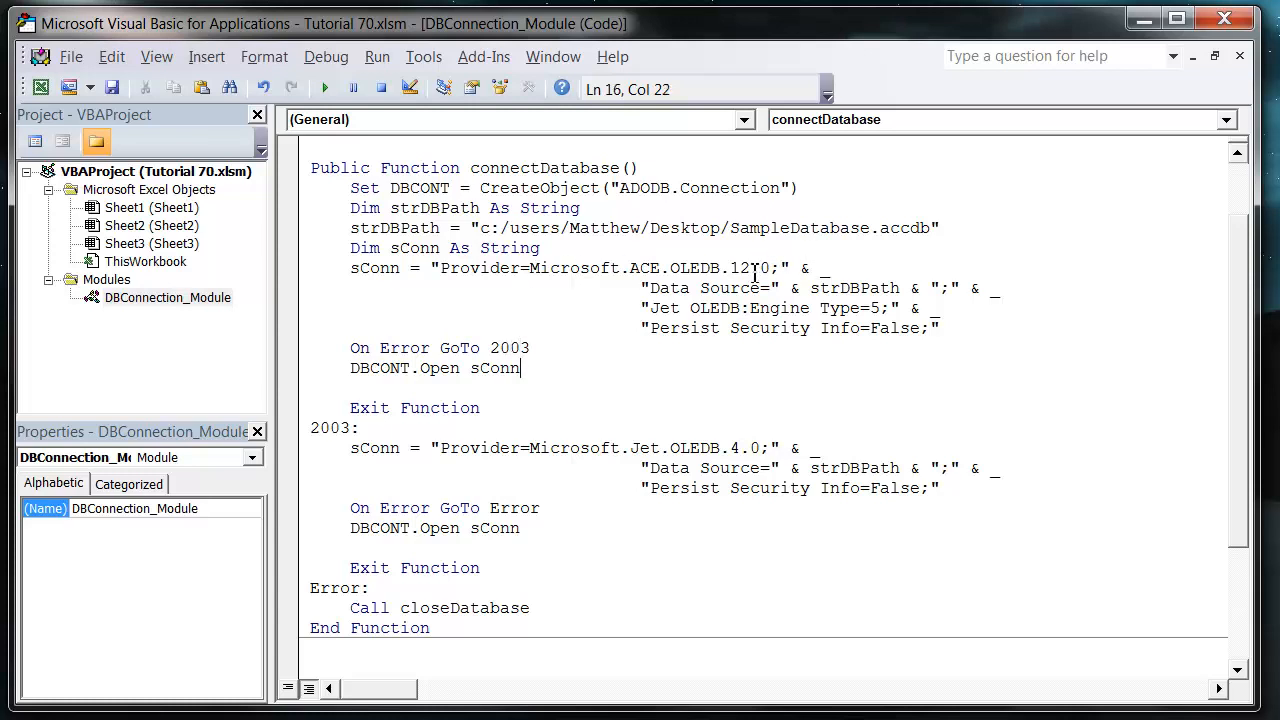
{"action": "mouse_move", "coordinate": [652, 456]}
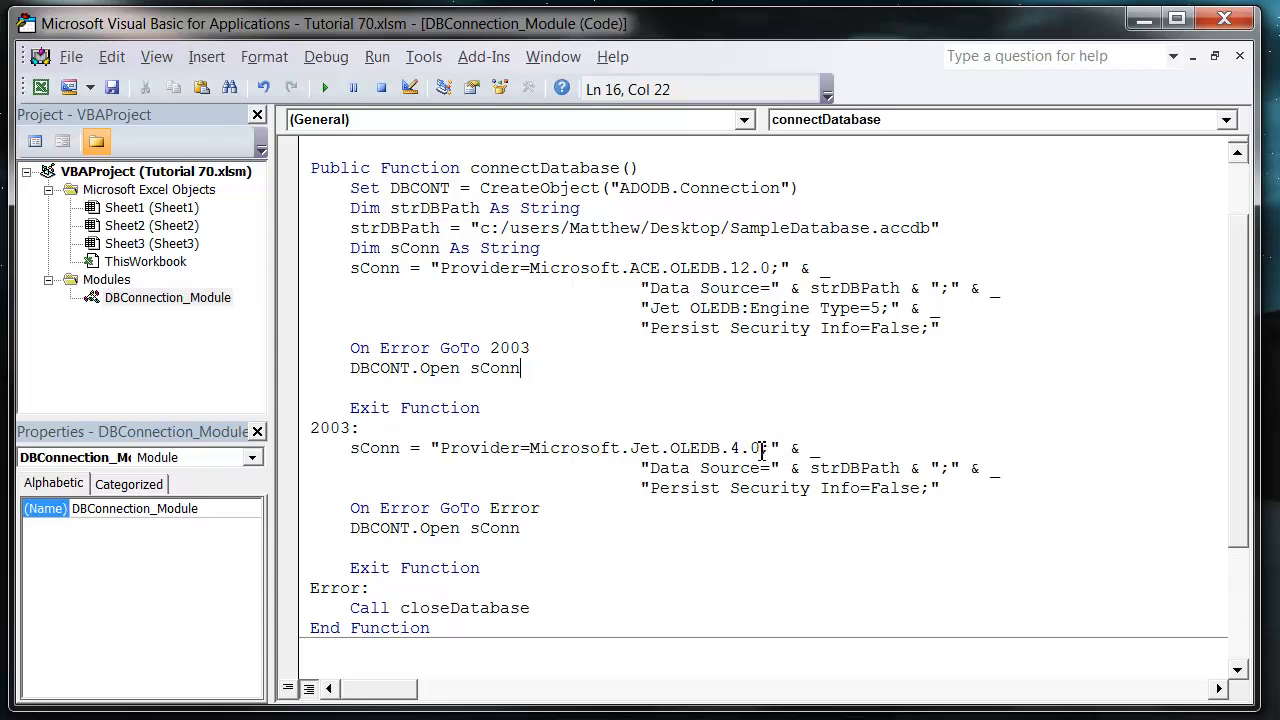
{"action": "mouse_move", "coordinate": [390, 462]}
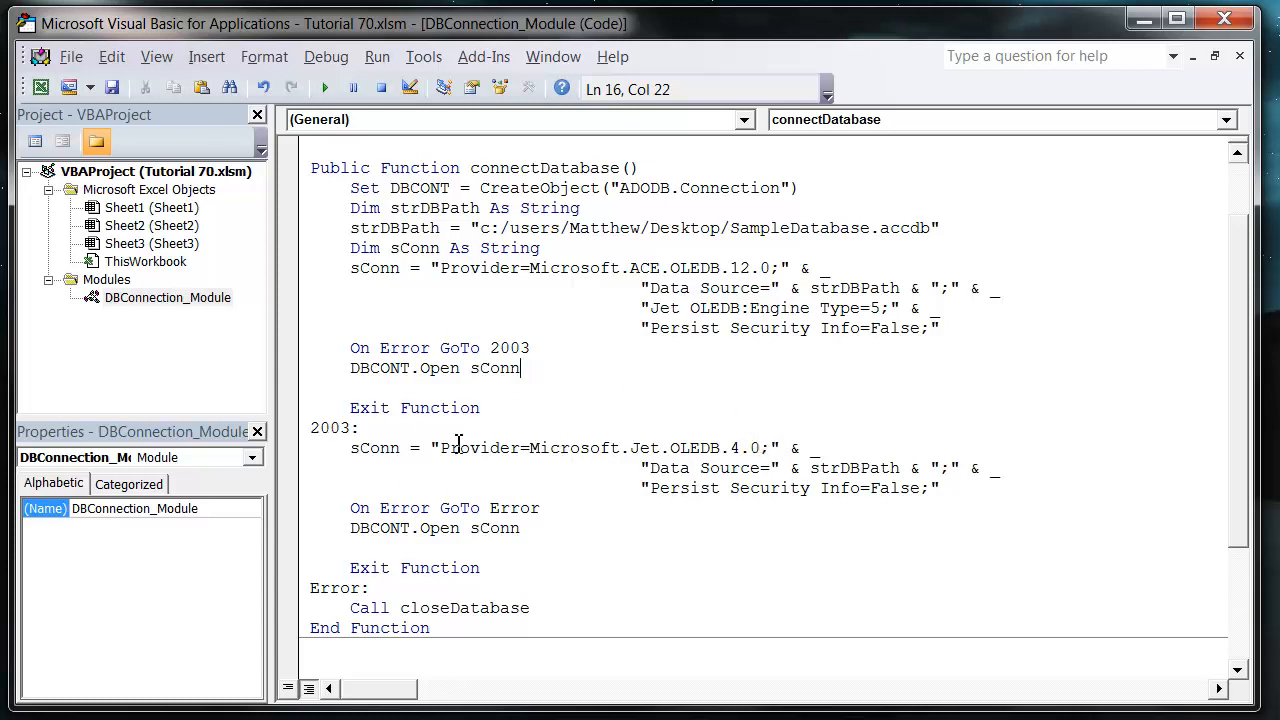
{"action": "mouse_move", "coordinate": [613, 448]}
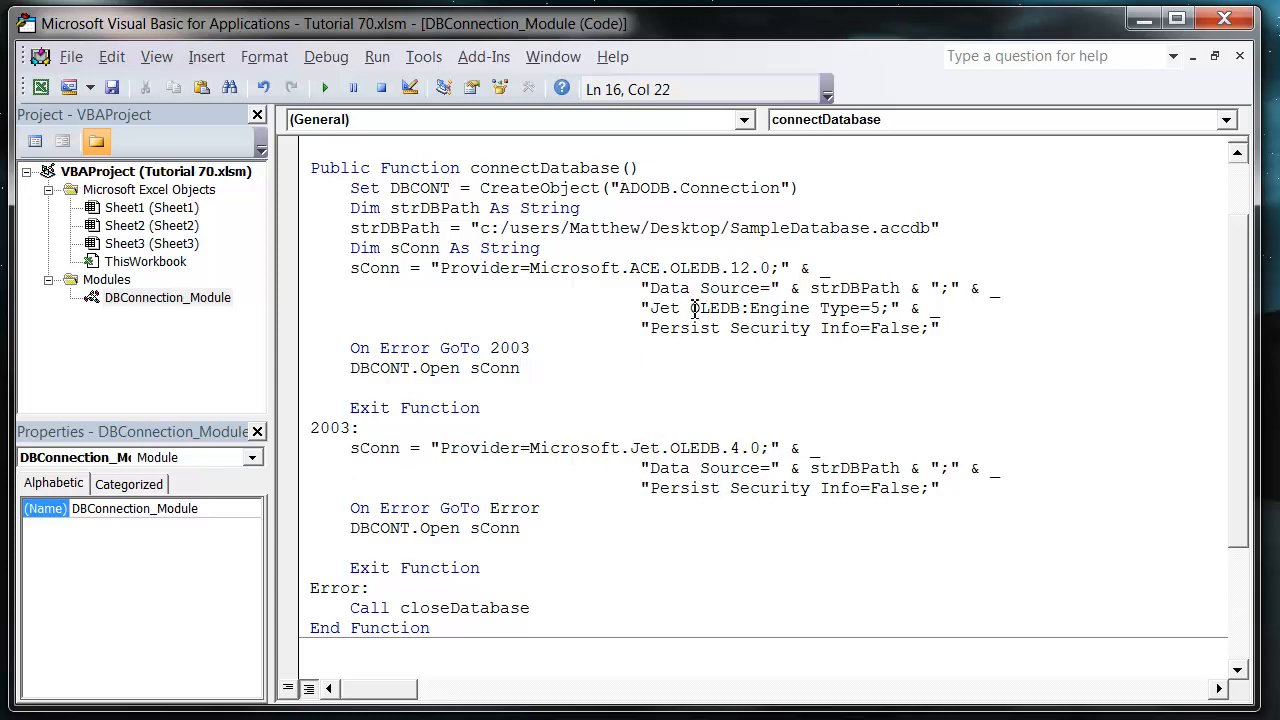
- Change '2013:' and 'On Error GoTo 2013' to 2003 and delete the empty lines
{"action": "left_click", "coordinate": [533, 348]}
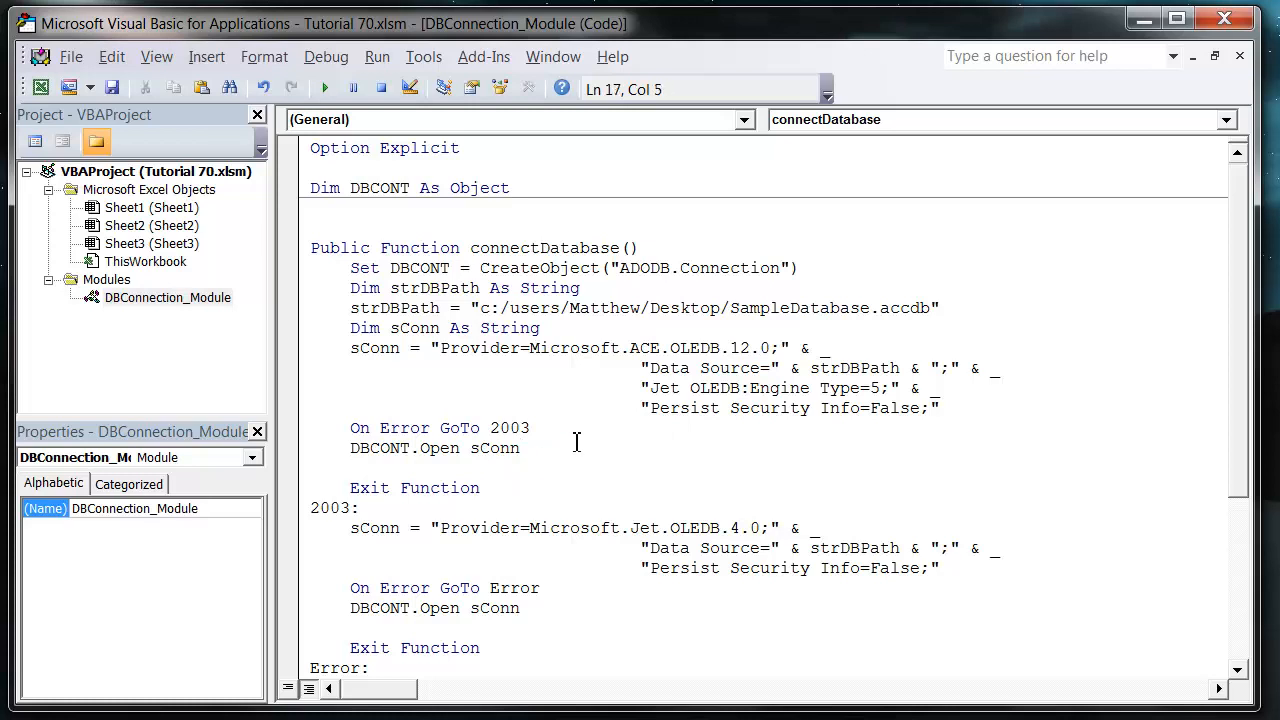
{"action": "left_click", "coordinate": [533, 428]}
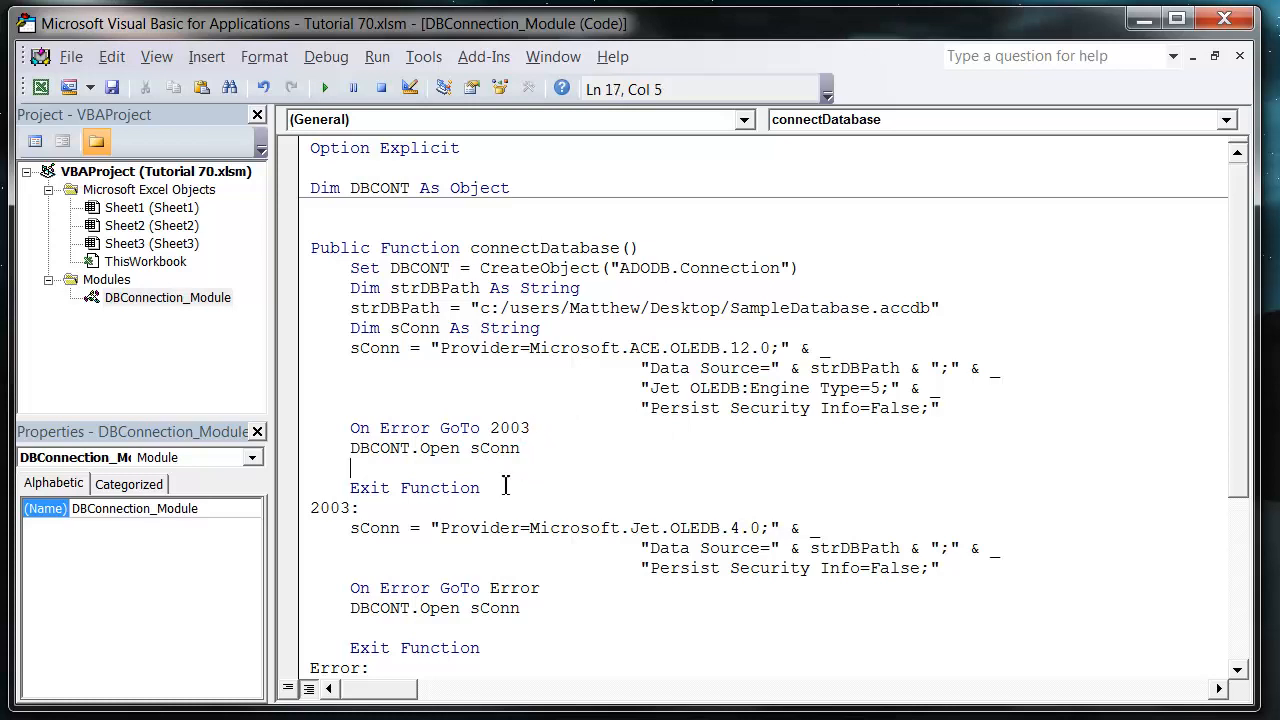
{"action": "scroll", "scroll_direction": "down", "scroll_amount": 3}
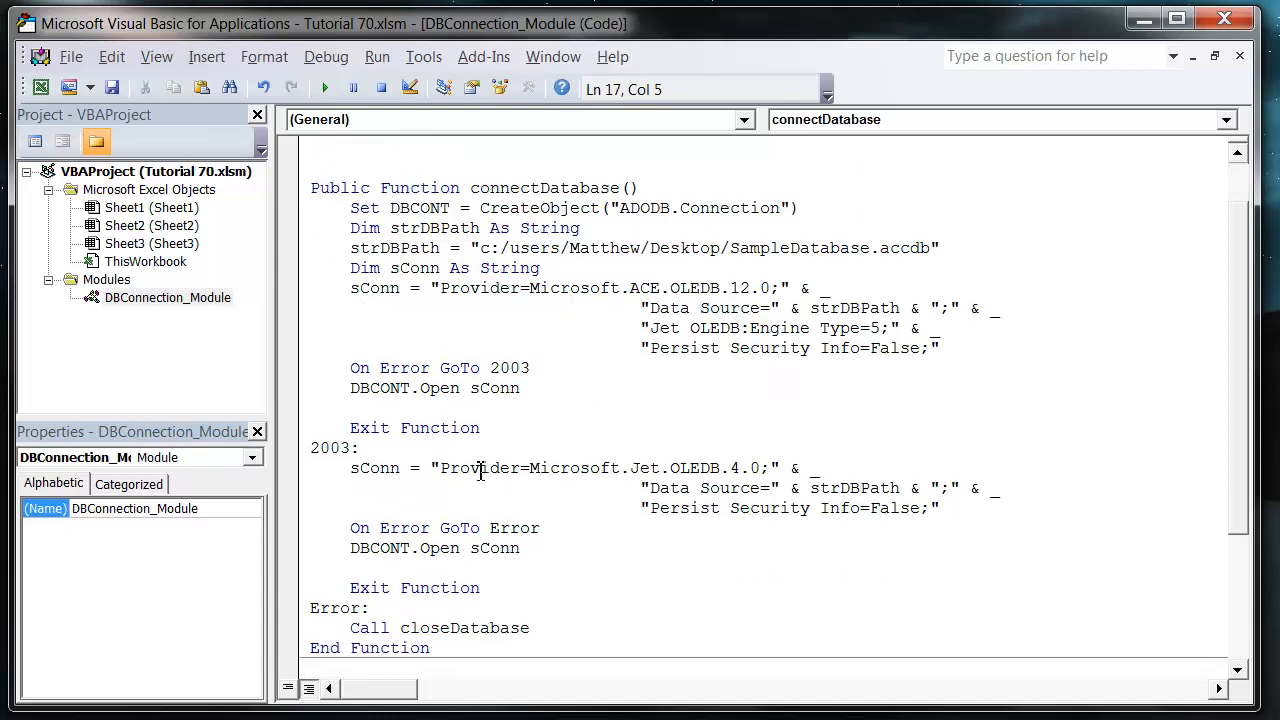
{"action": "double_click", "coordinate": [482, 468]}
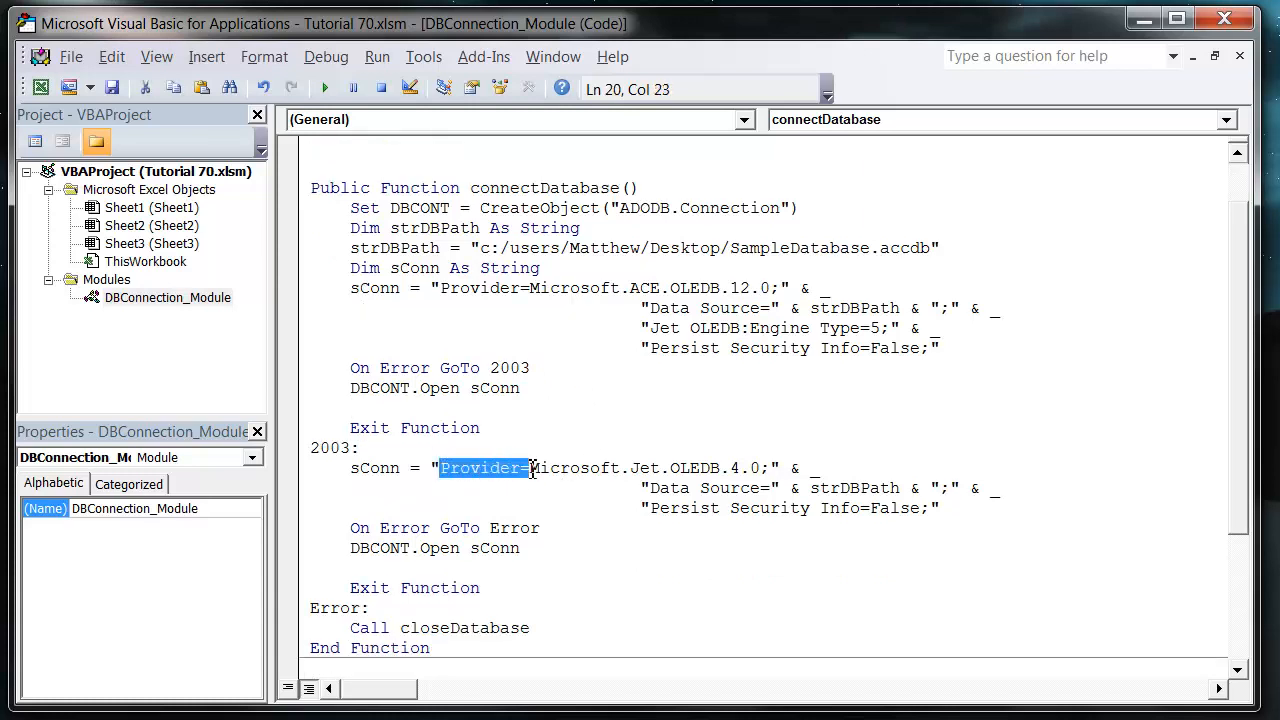
{"action": "left_click", "coordinate": [565, 480]}
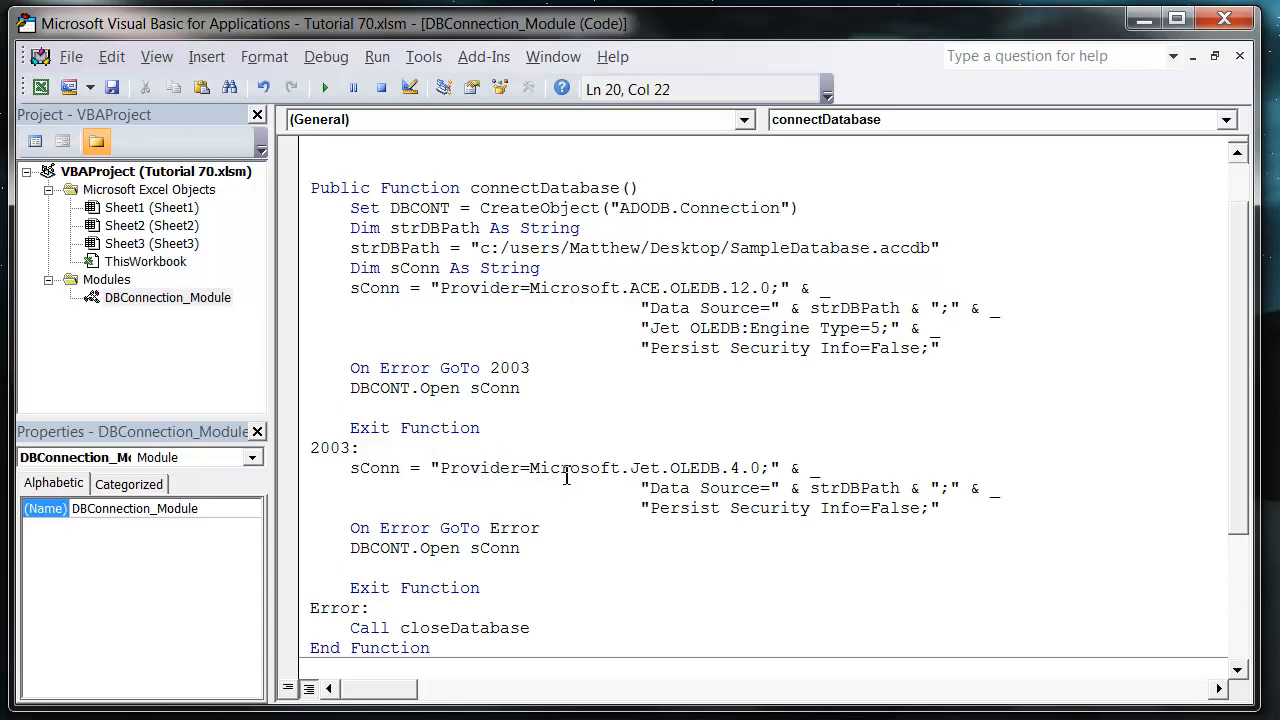
{"action": "left_click_drag", "start_coordinate": [528, 467], "coordinate": [765, 467]}
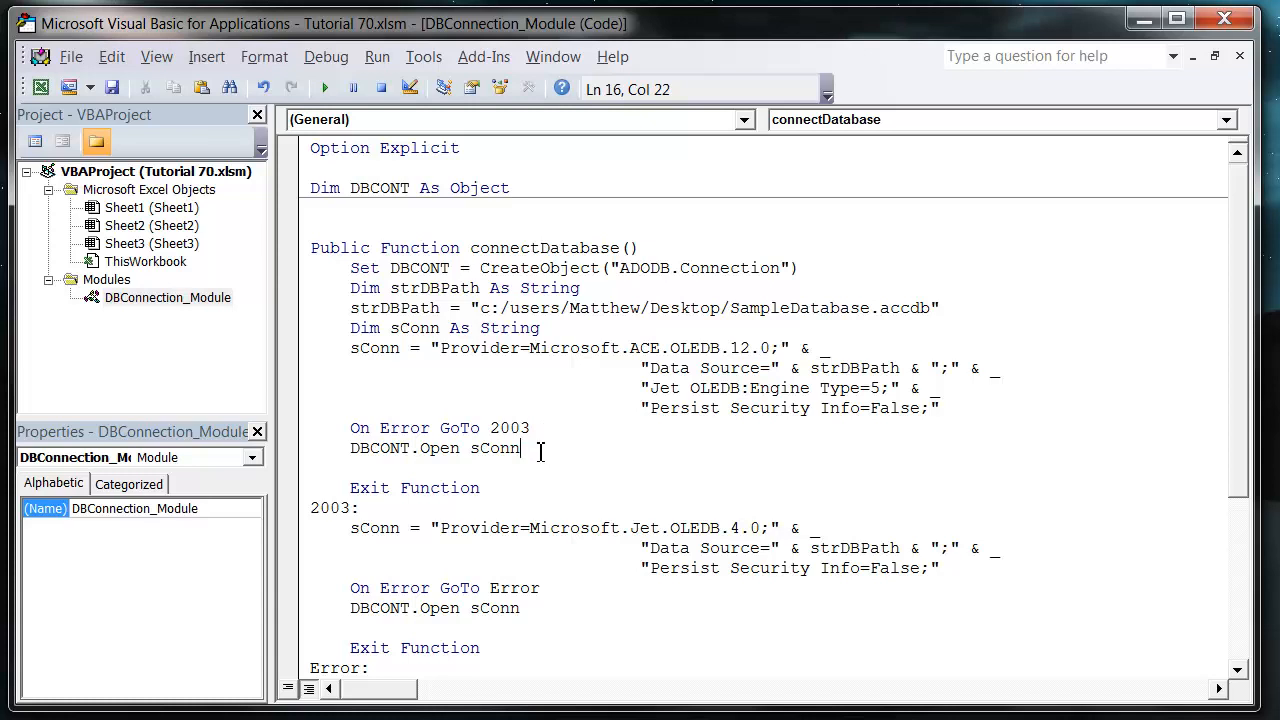
- Add DBCONT.cursorlocation = 3 after each DBCONT.Open sConn line
{"action": "type", "text": "DBCONT.cursorlocation"}
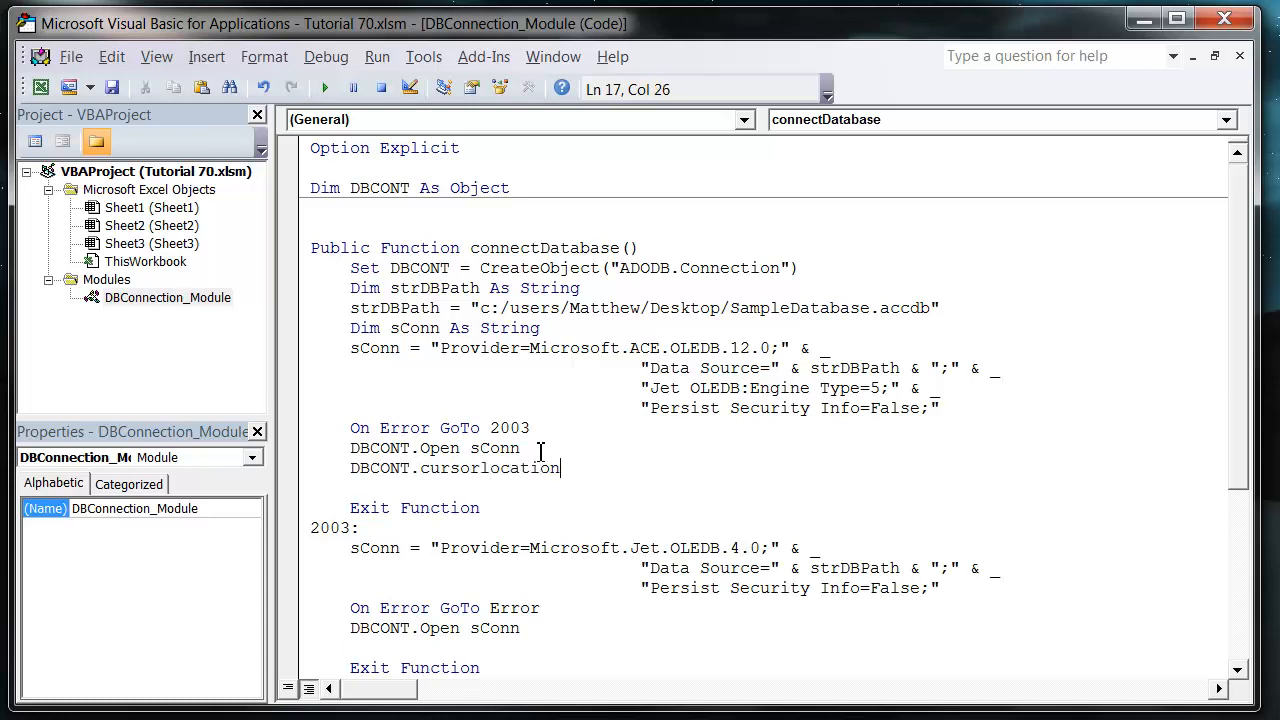
{"action": "type", "text": "= 3"}
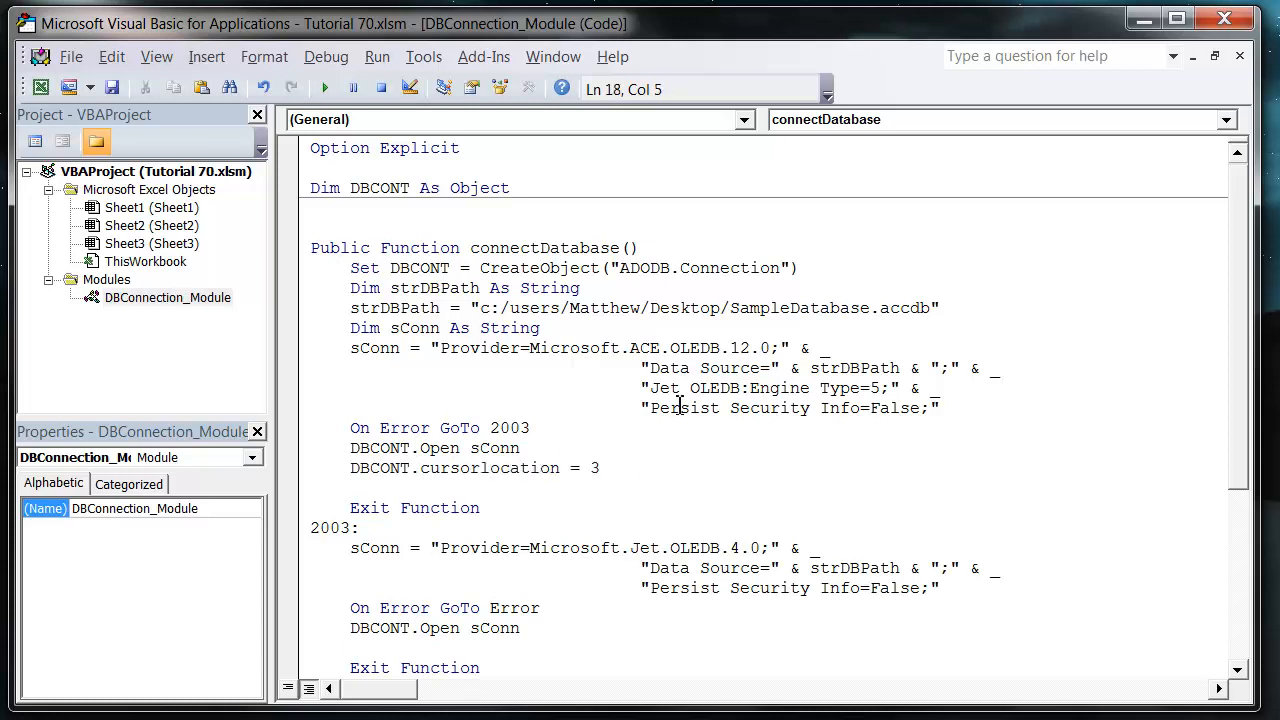
{"action": "left_click_drag", "start_coordinate": [350, 468], "coordinate": [600, 468]}
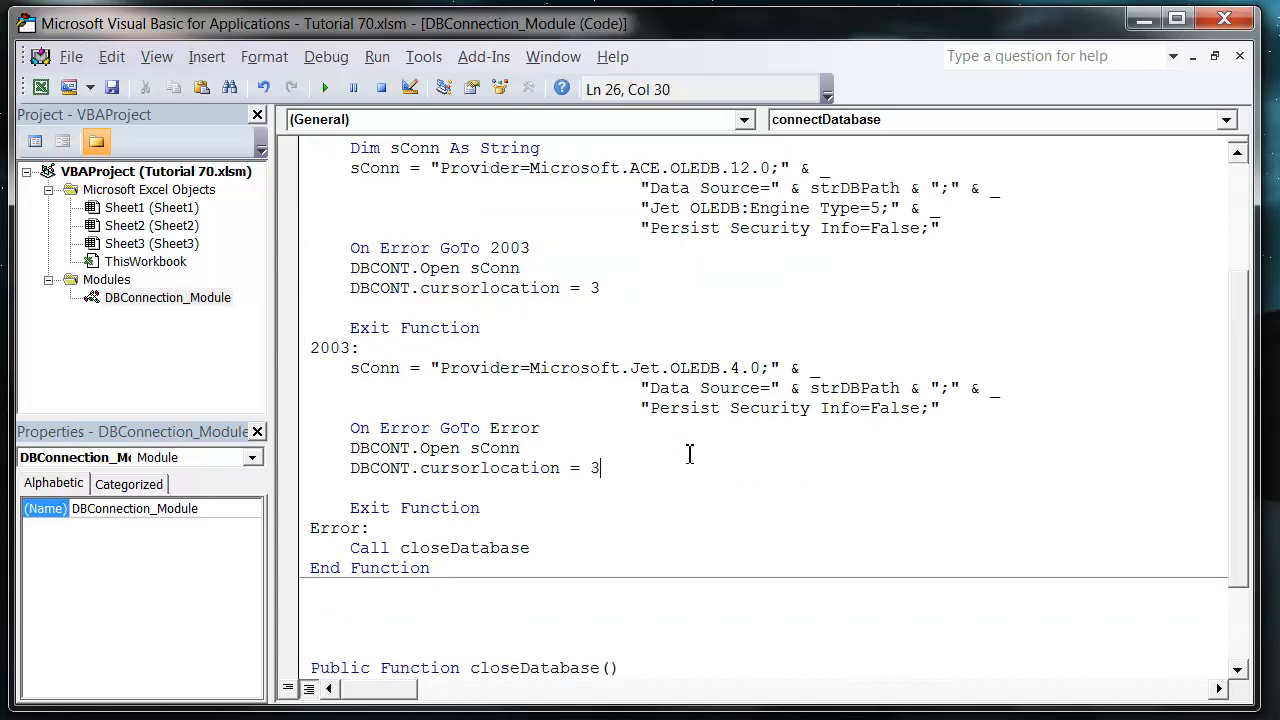
{"action": "scroll", "scroll_direction": "down", "scroll_amount": 3}
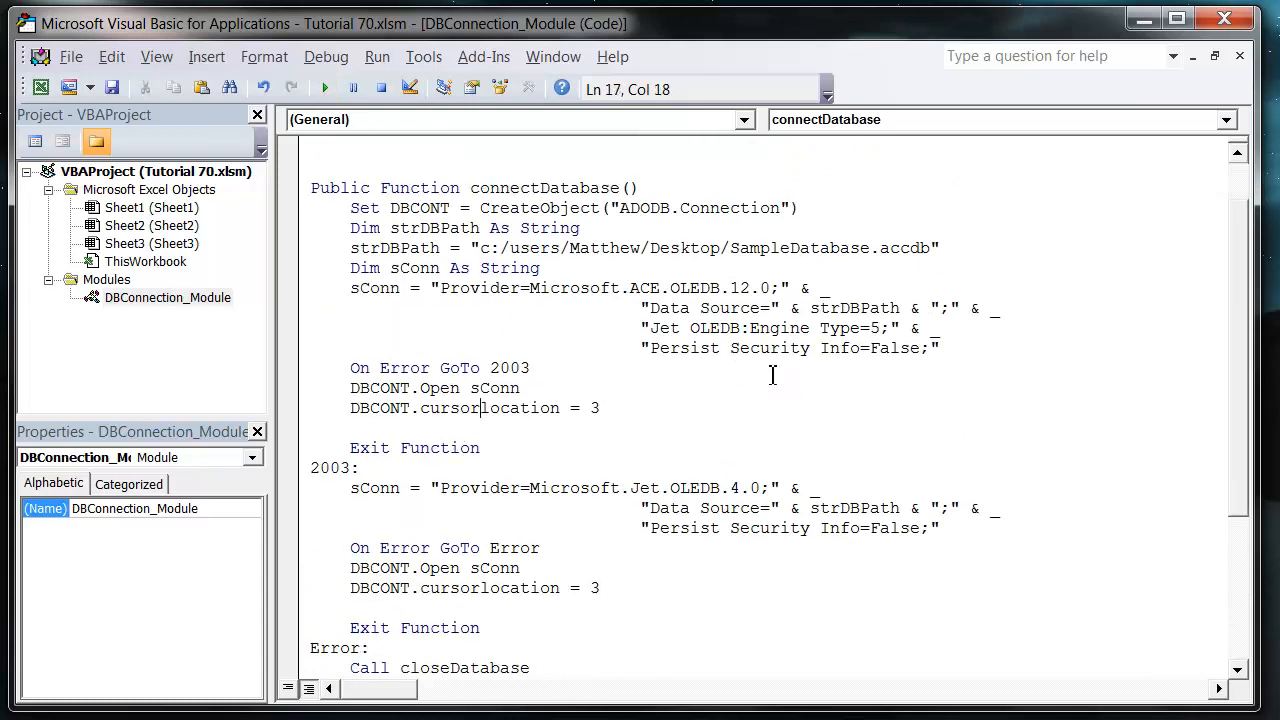
{"action": "scroll", "scroll_direction": "down", "scroll_amount": 3}
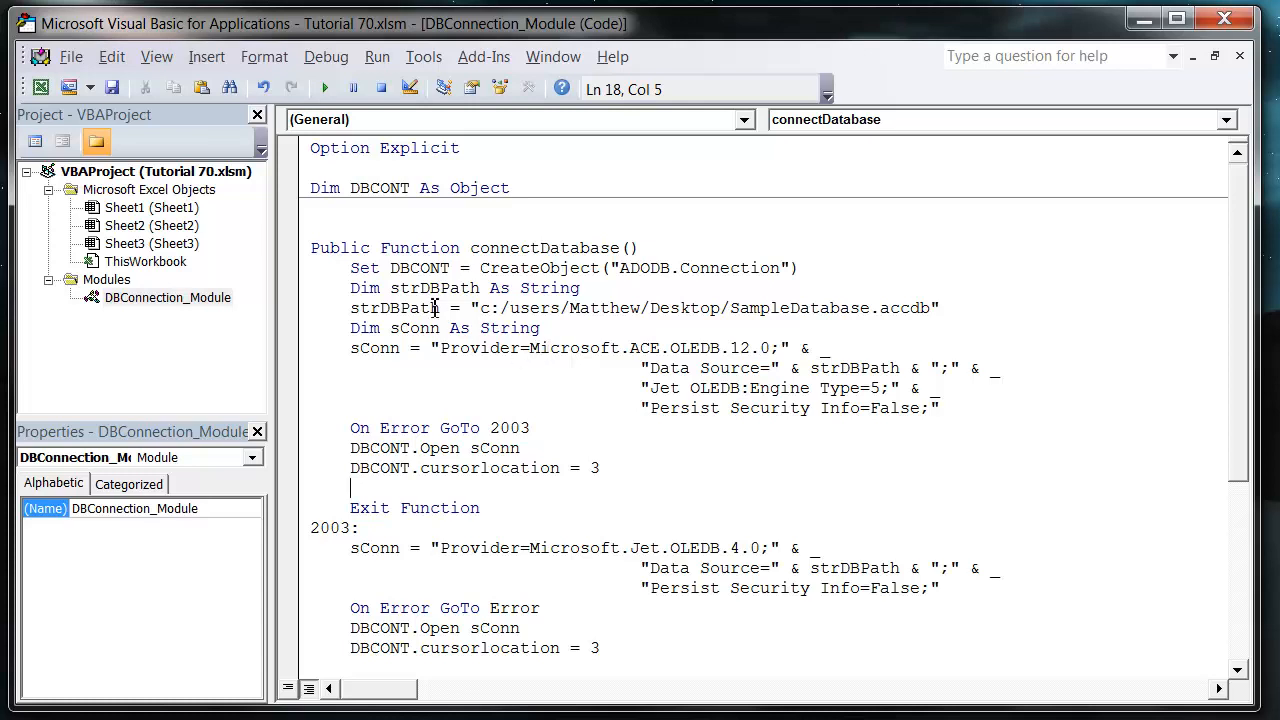
{"action": "mouse_move", "coordinate": [537, 390]}
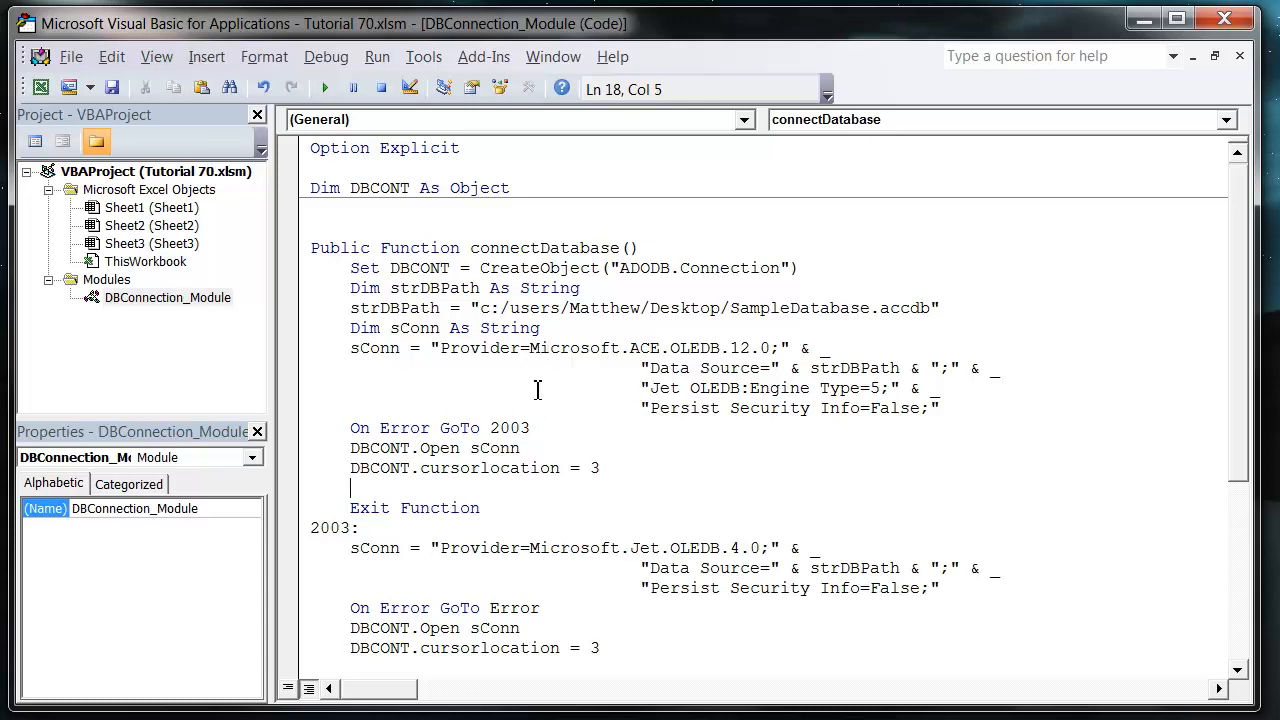
{"action": "mouse_move", "coordinate": [115, 315]}
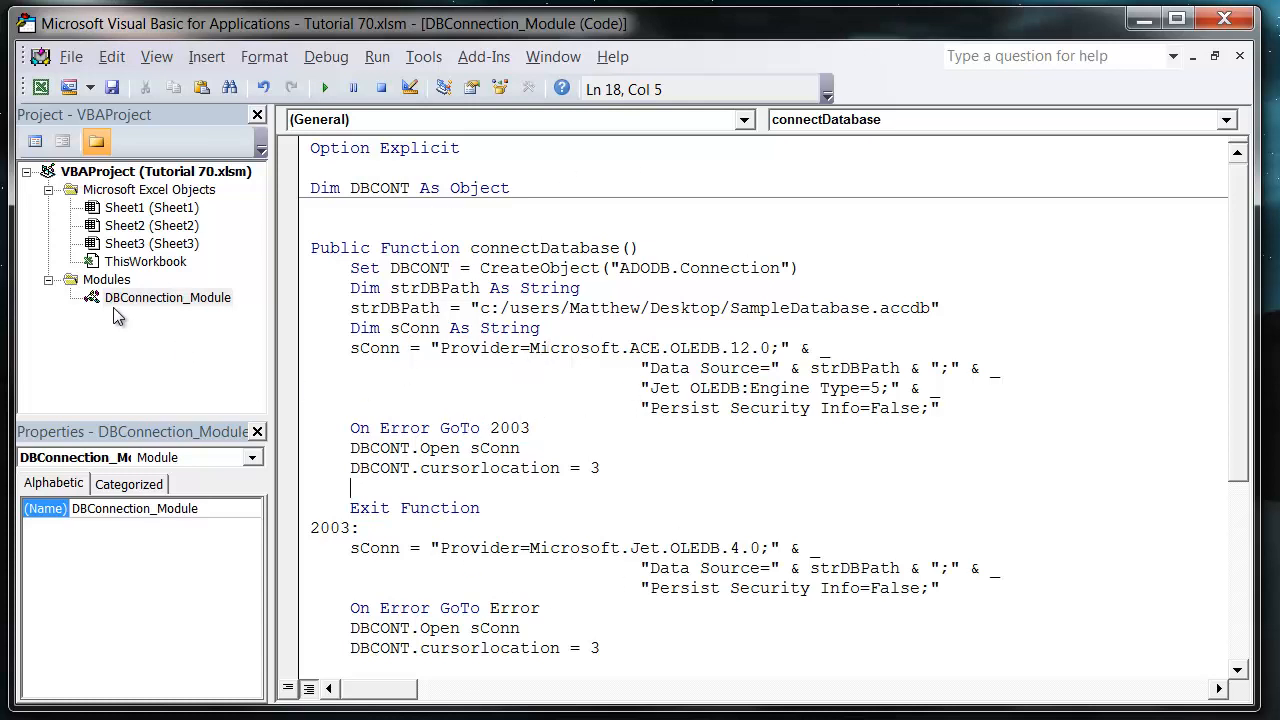
{"action": "mouse_move", "coordinate": [585, 357]}
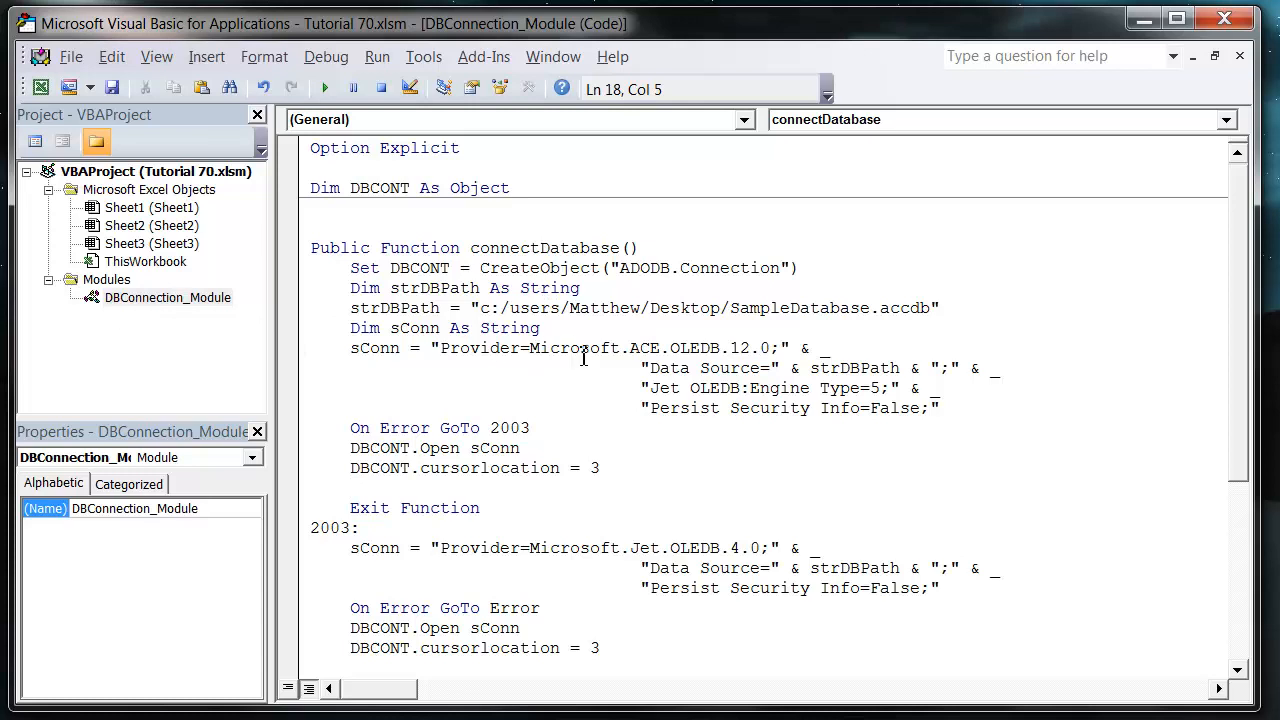